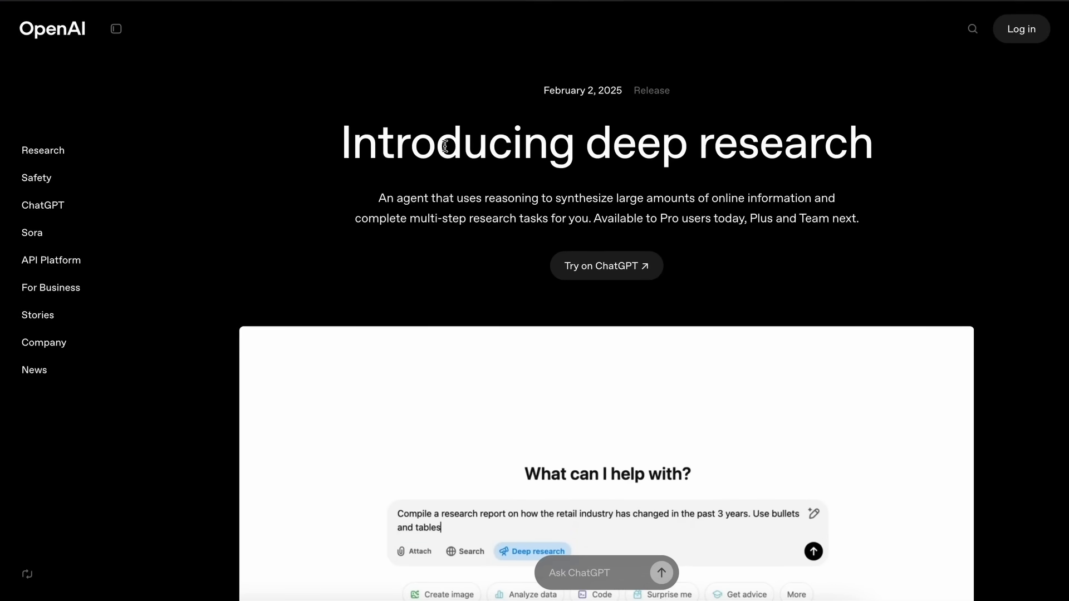
- Enter 'where necessary for clarity' and scroll through the page content
type("where necessary for clarity.")
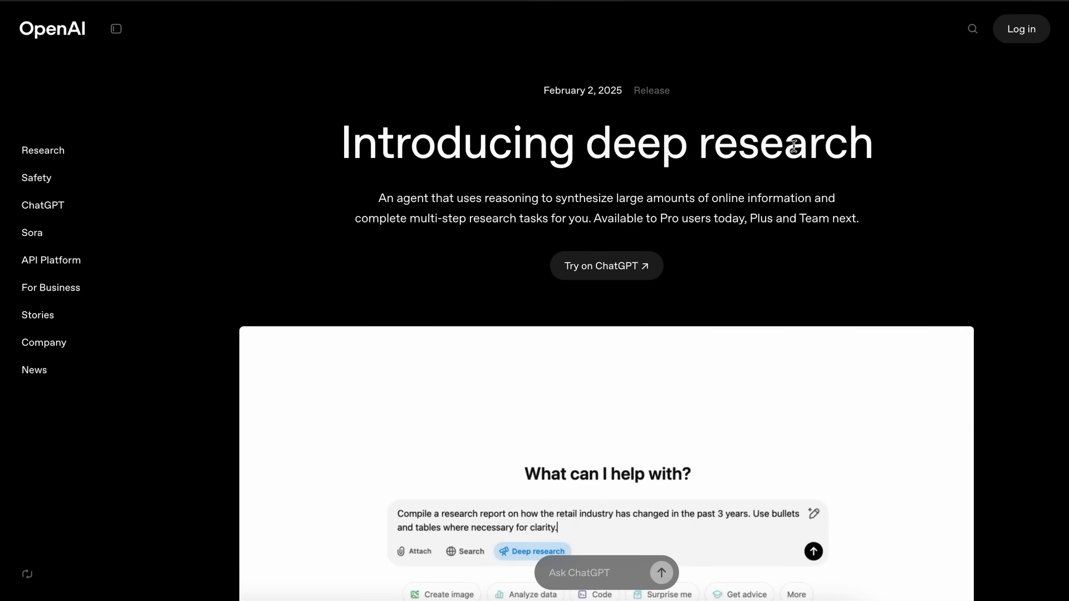
scroll("down", 3)
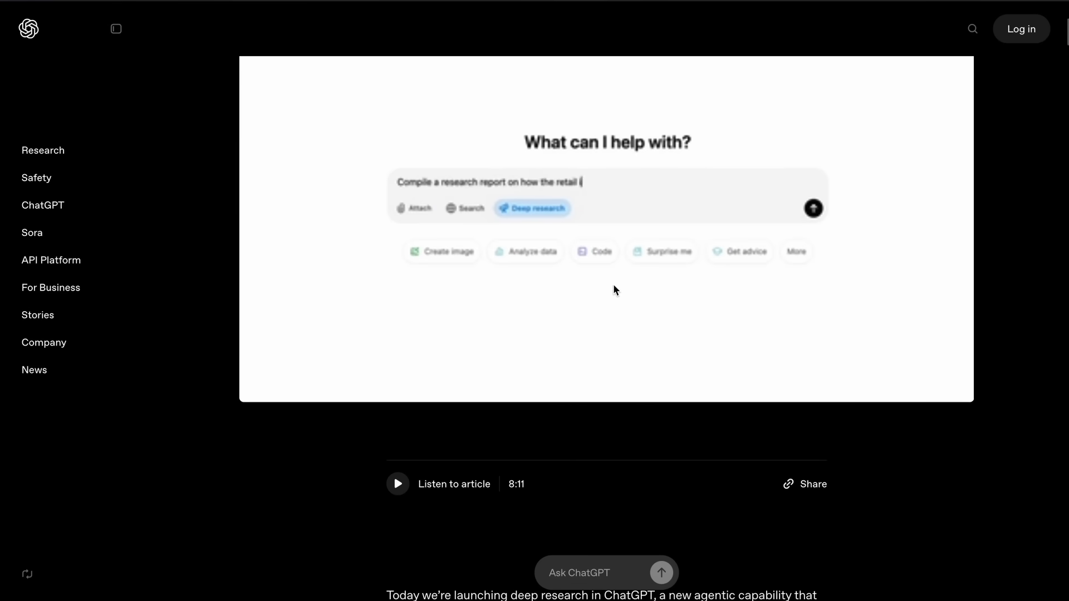
scroll("down", 3)
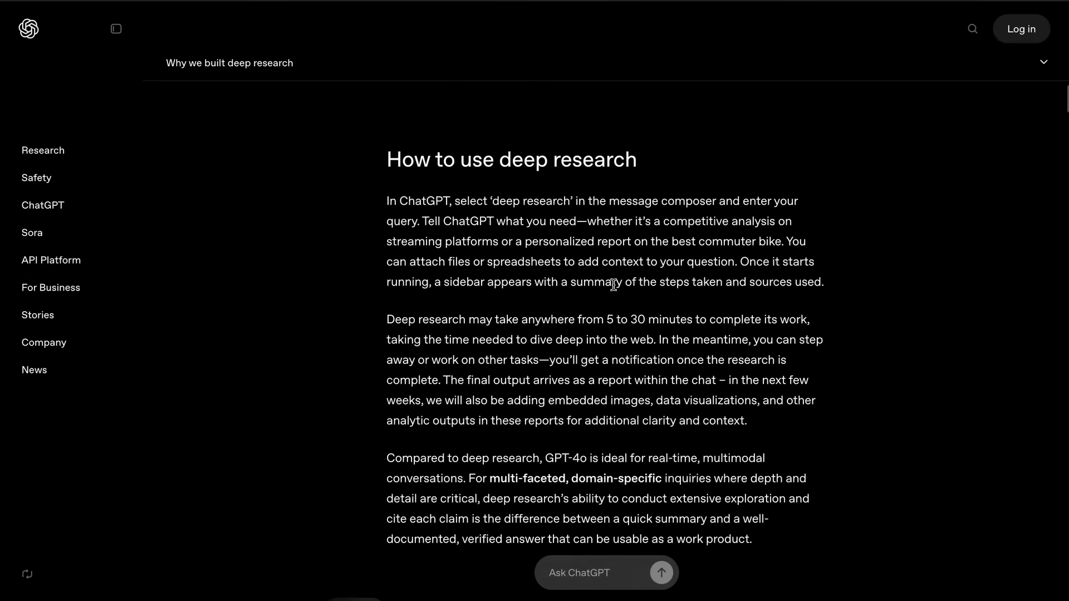
scroll("down", 3)
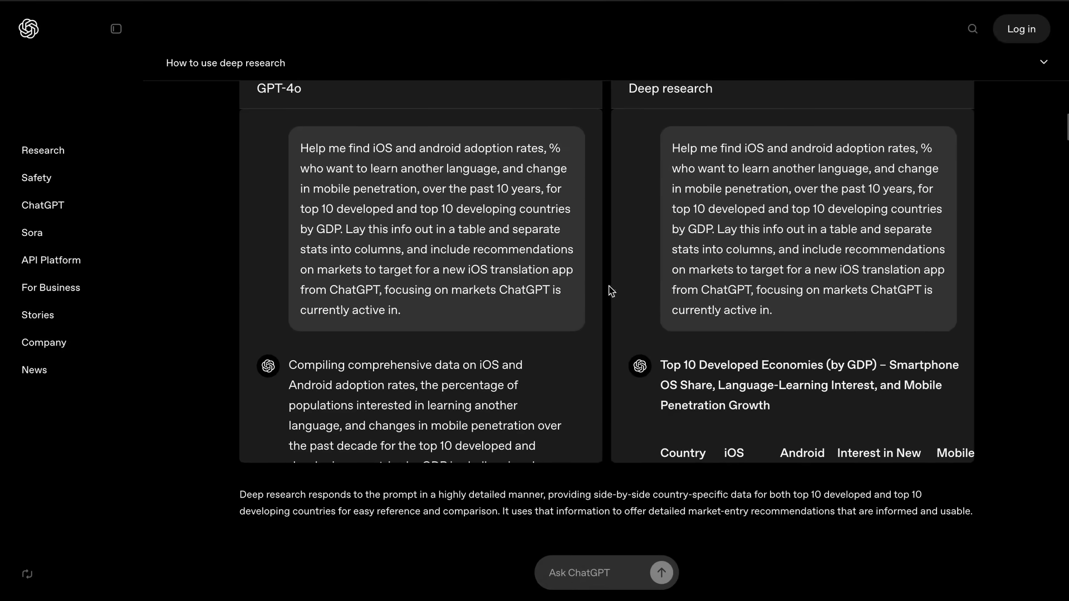
scroll("down", 3)
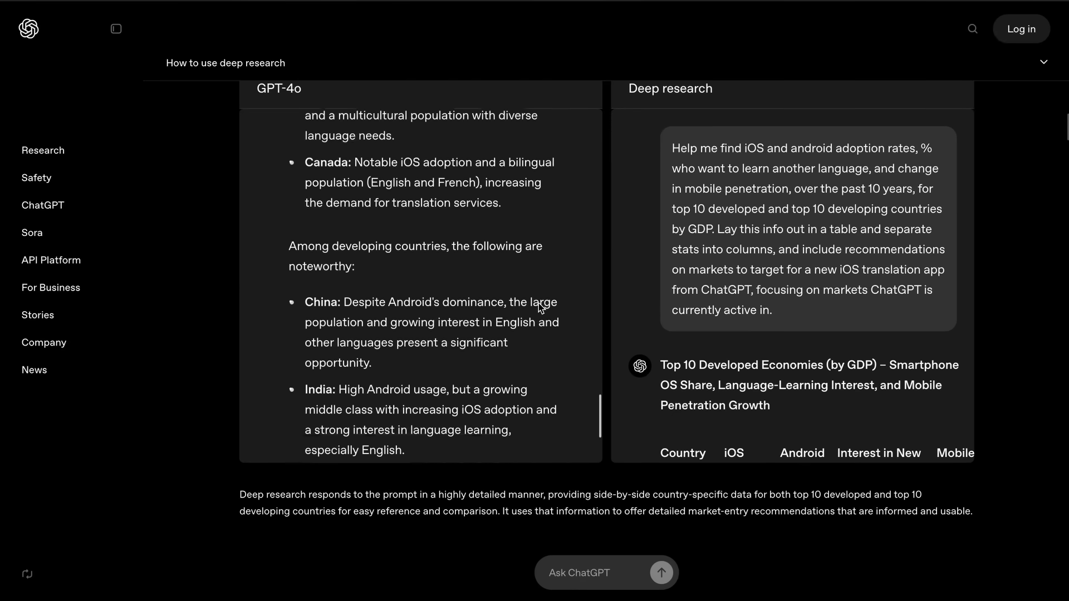
scroll("down", 3)
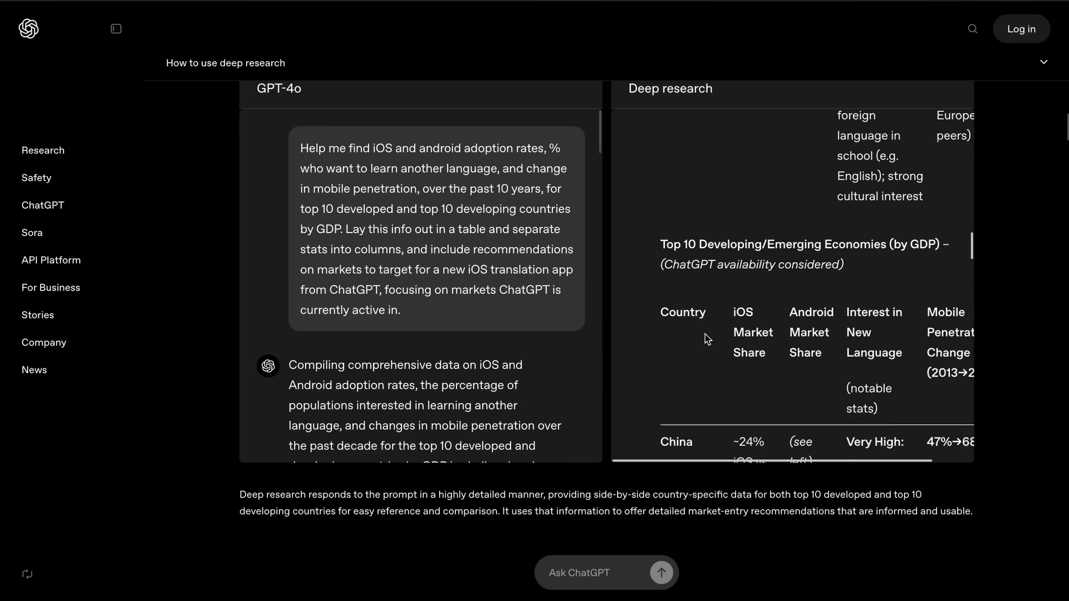
scroll("down", 3)
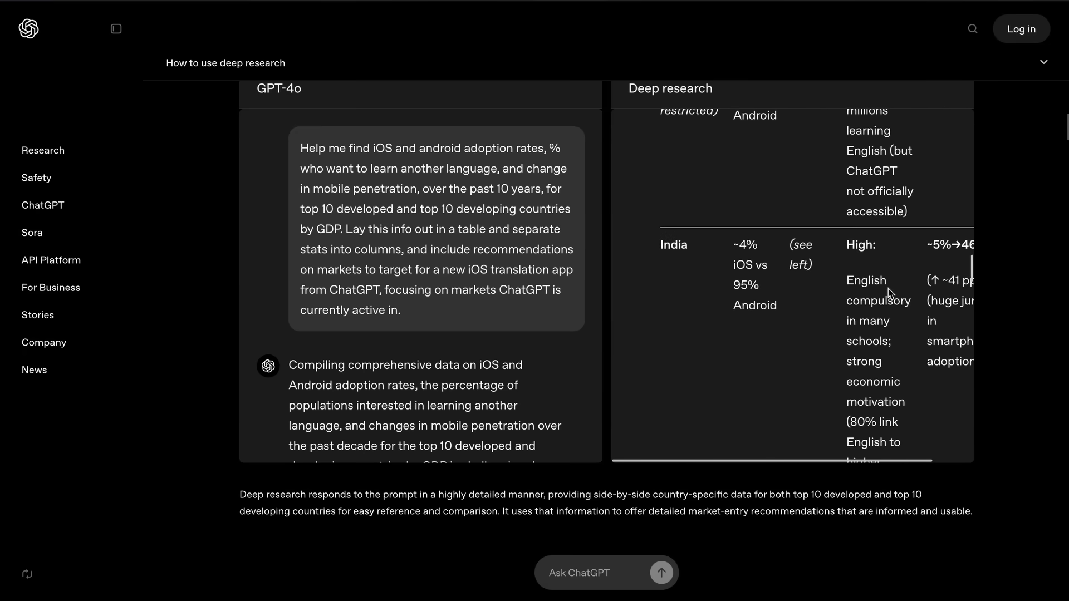
scroll("up", 3)
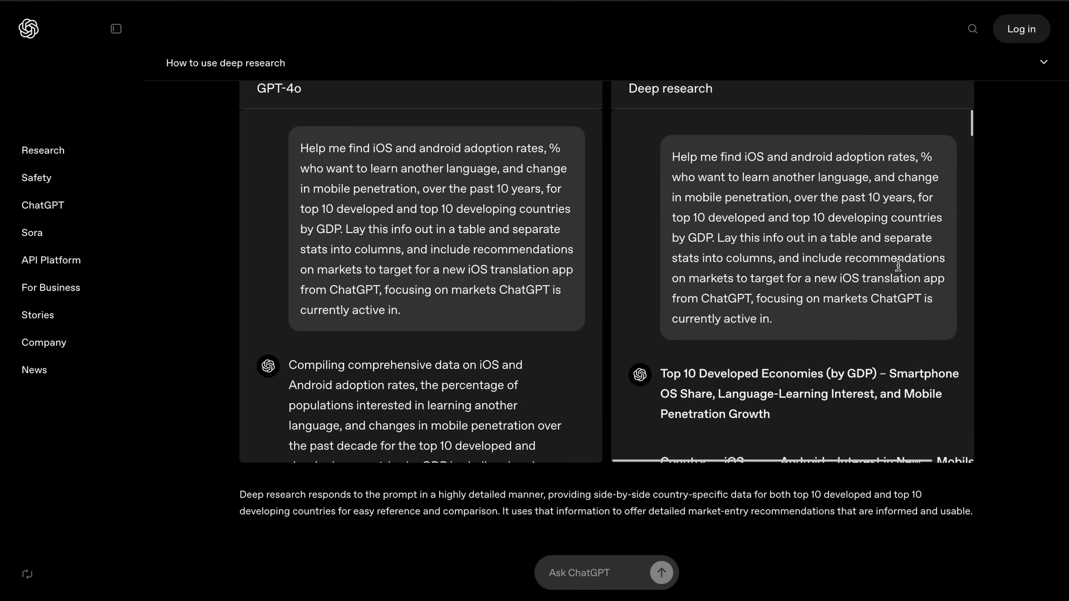
scroll("down", 3)
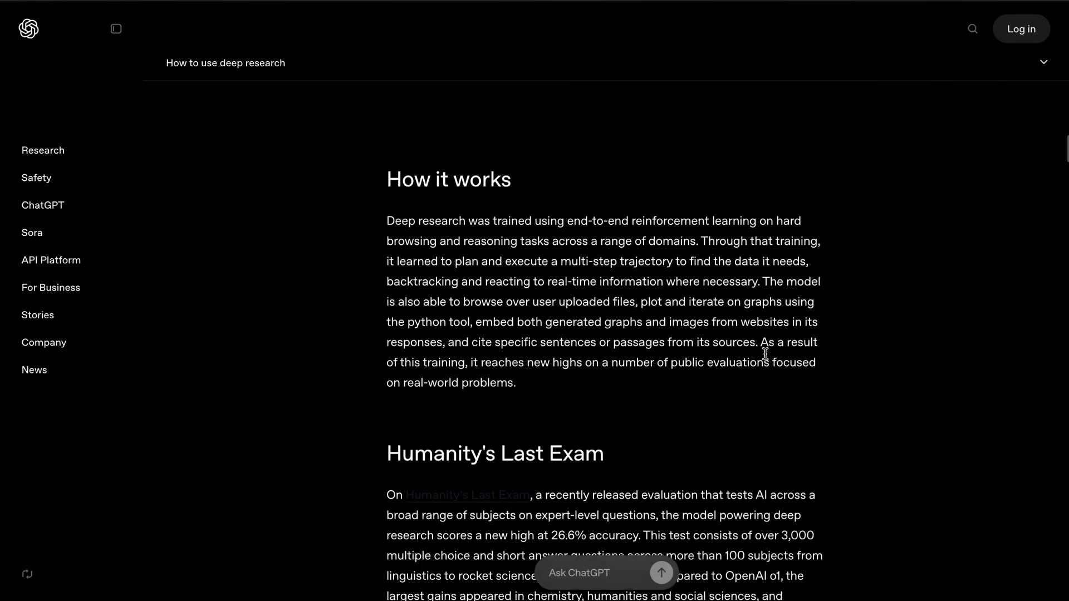
scroll("down", 3)
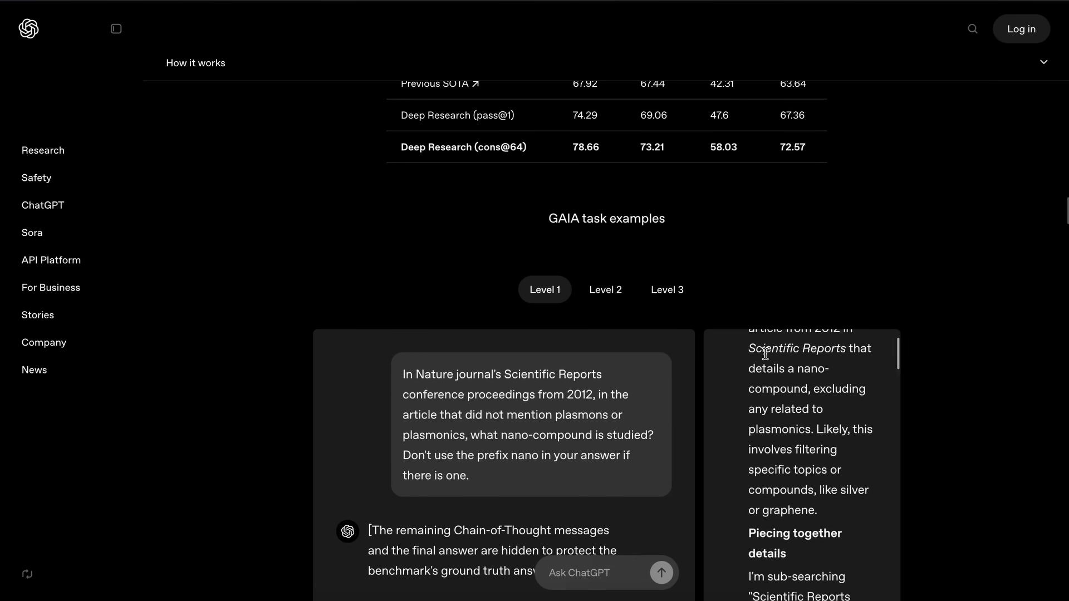
scroll("down", 3)
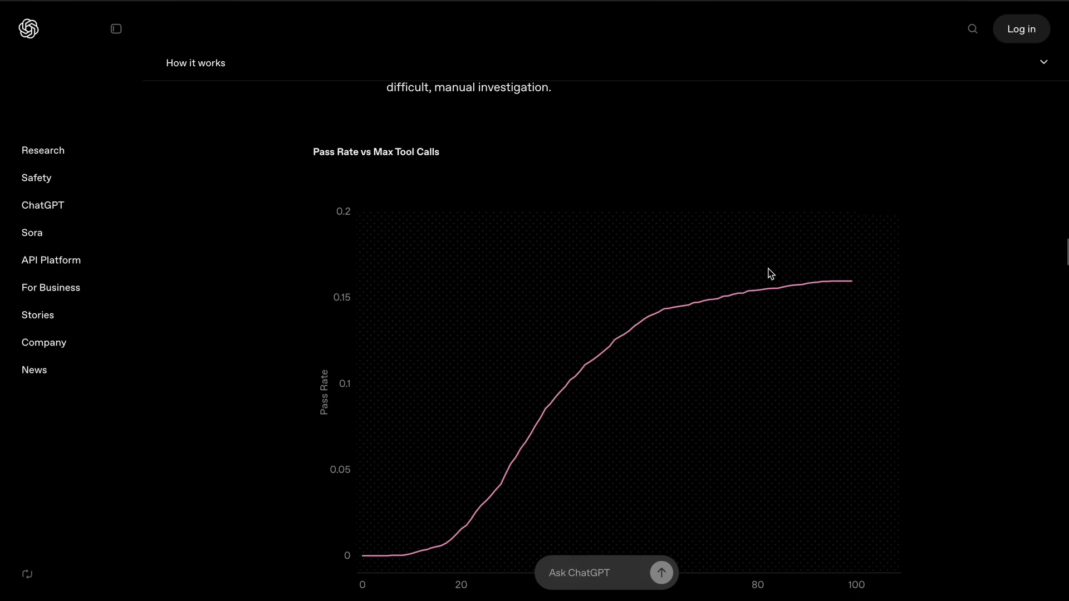
scroll("down", 3)
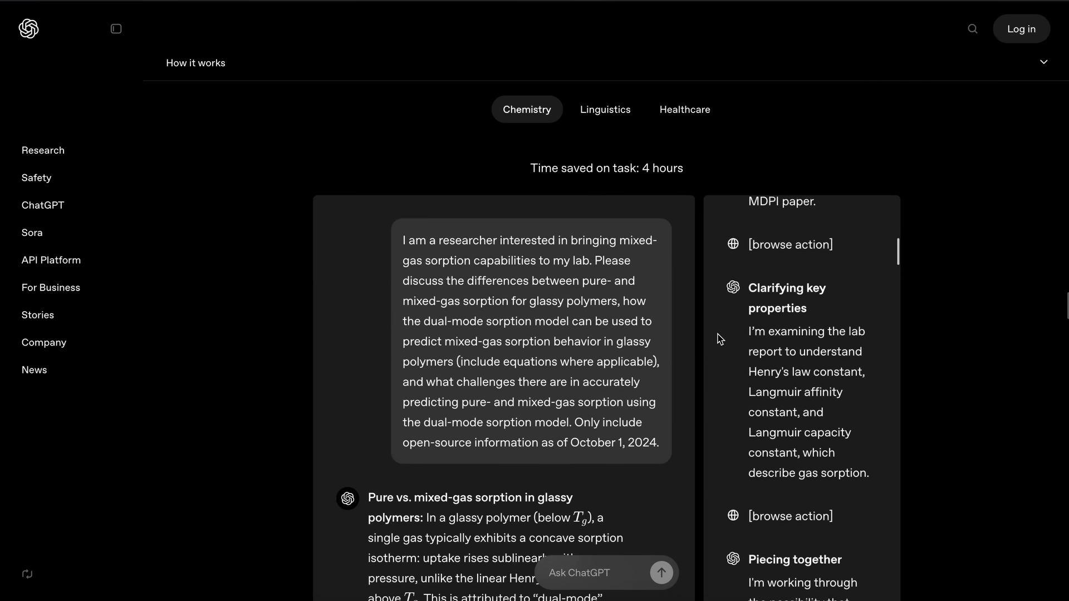
scroll("down", 3)
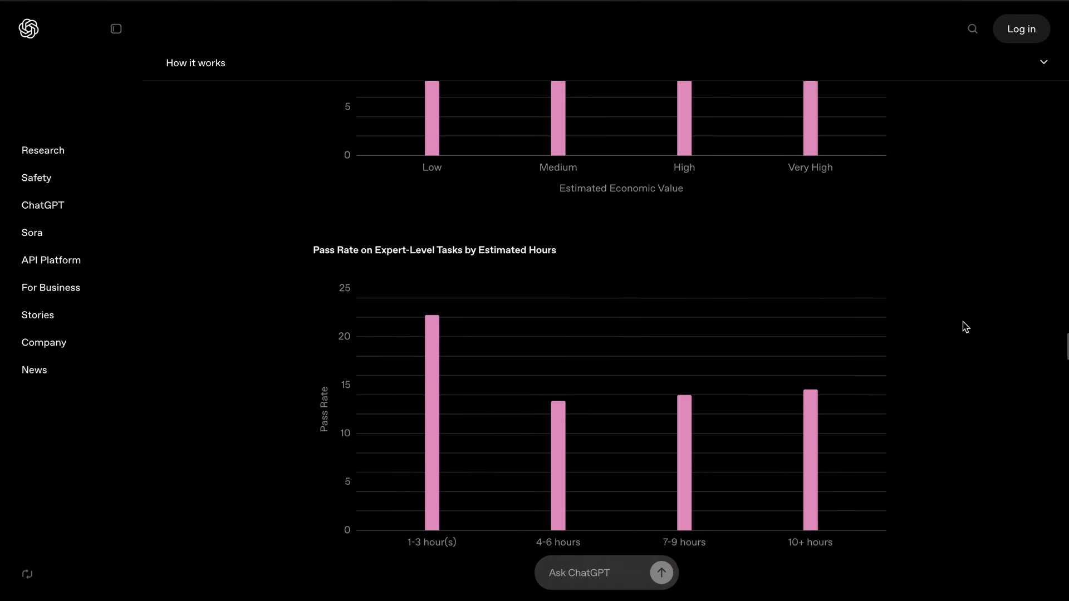
scroll("down", 3)
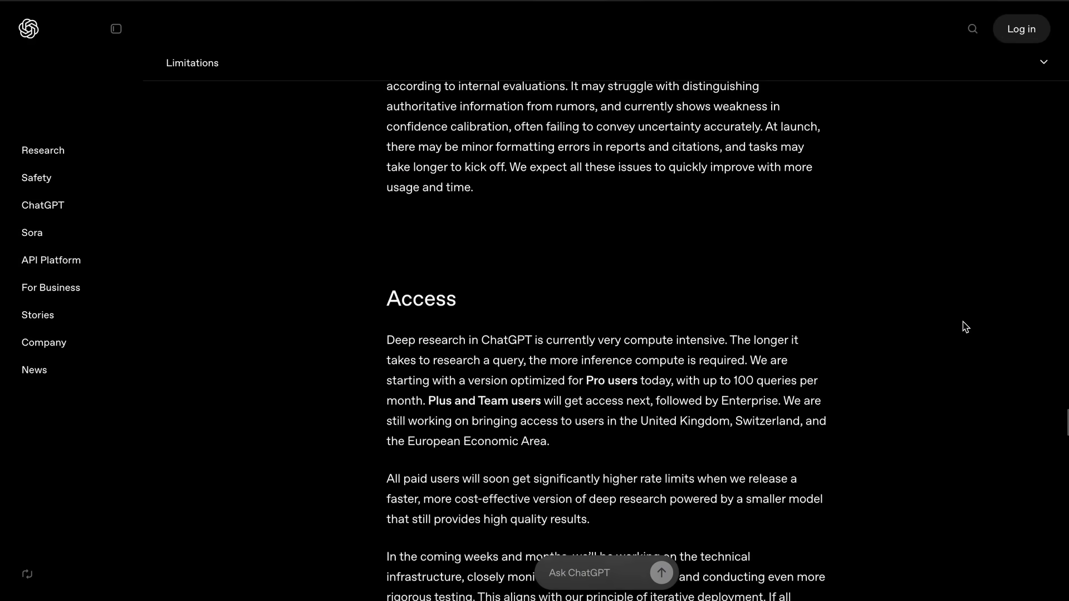
scroll("up", 3)
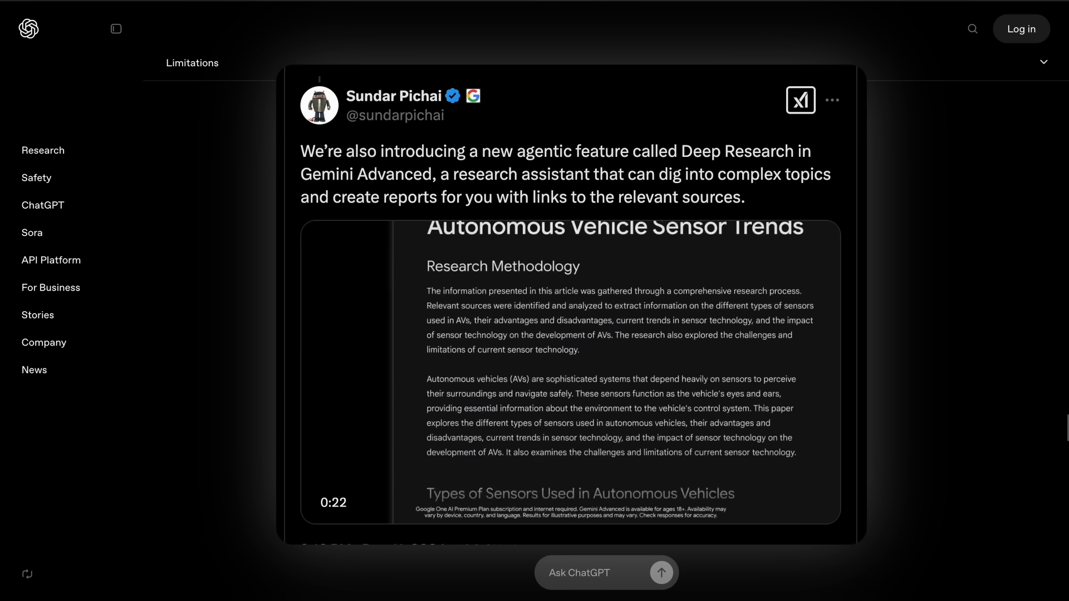
scroll("down", 3)
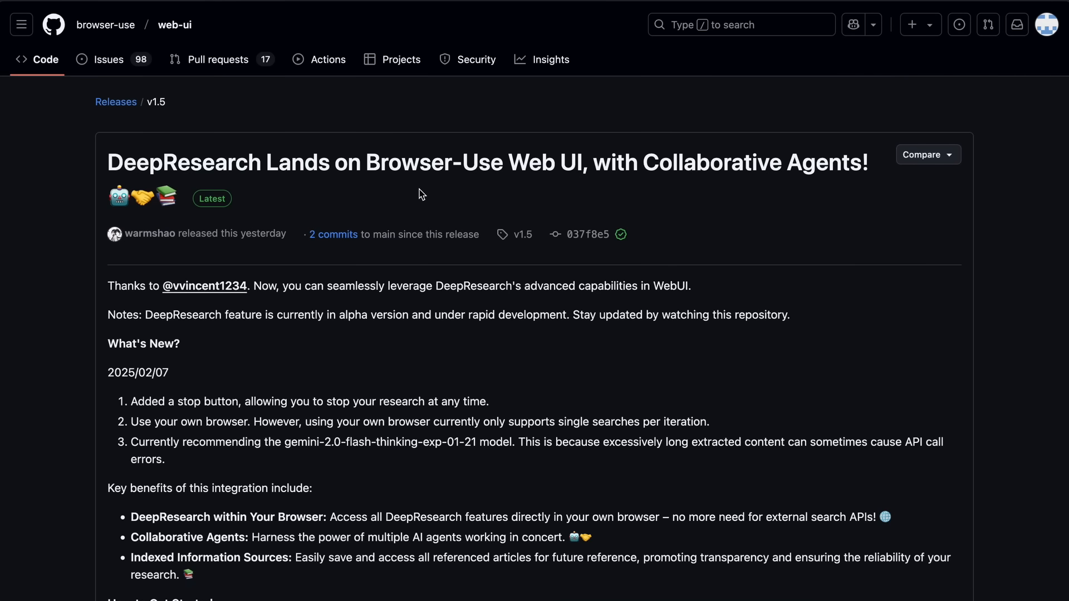
- Highlight 'DeepResearch' in the release title and scroll through the page
double_click(184, 162)
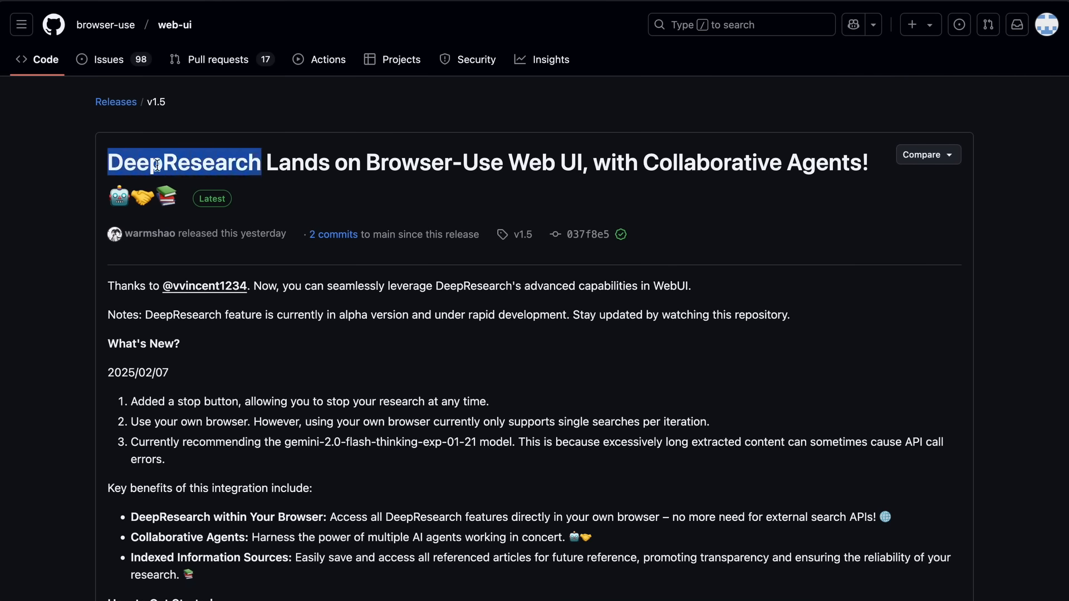
scroll("down", 3)
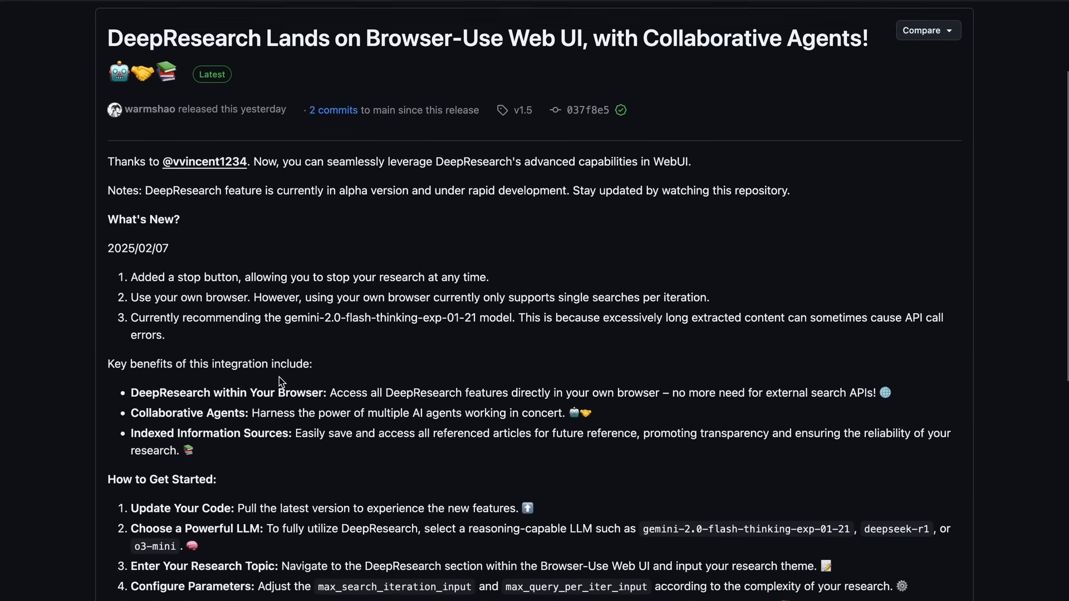
scroll("down", 3)
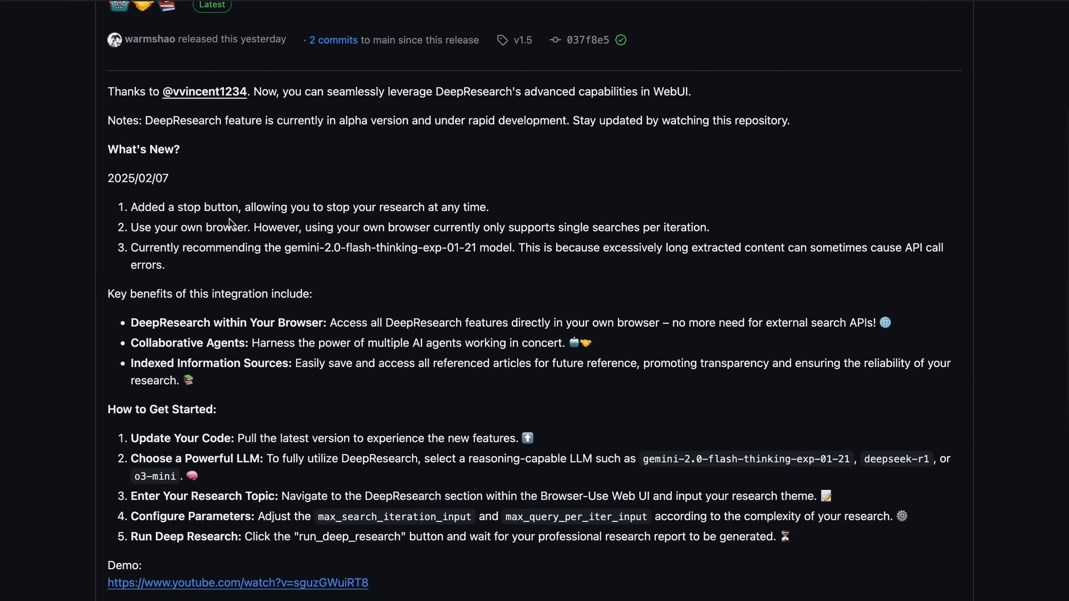
scroll("down", 3)
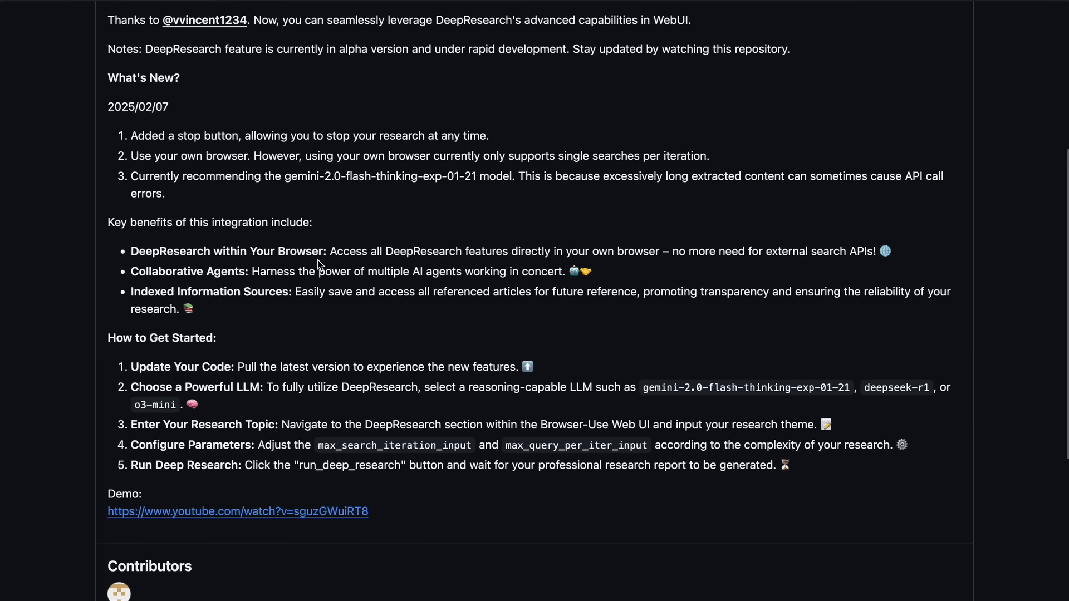
mouse_move(627, 349)
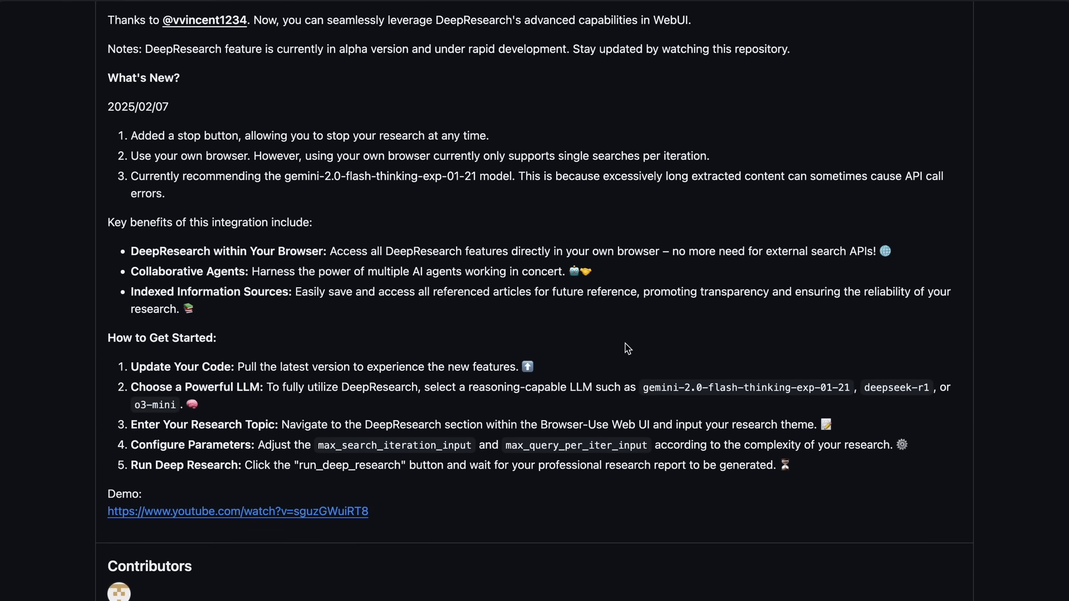
mouse_move(658, 388)
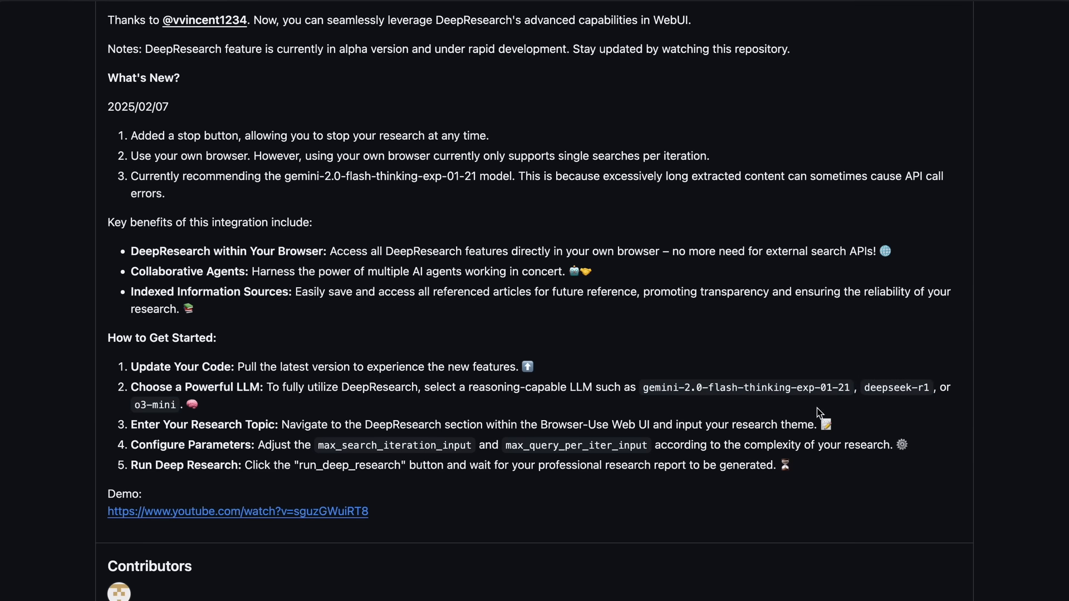
mouse_move(786, 386)
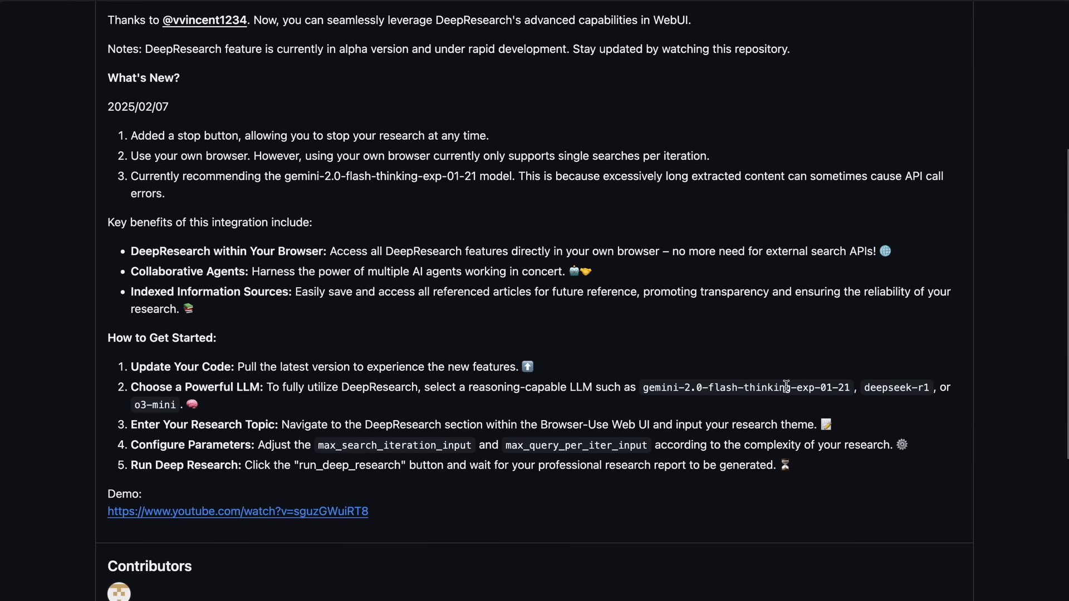
scroll("down", 3)
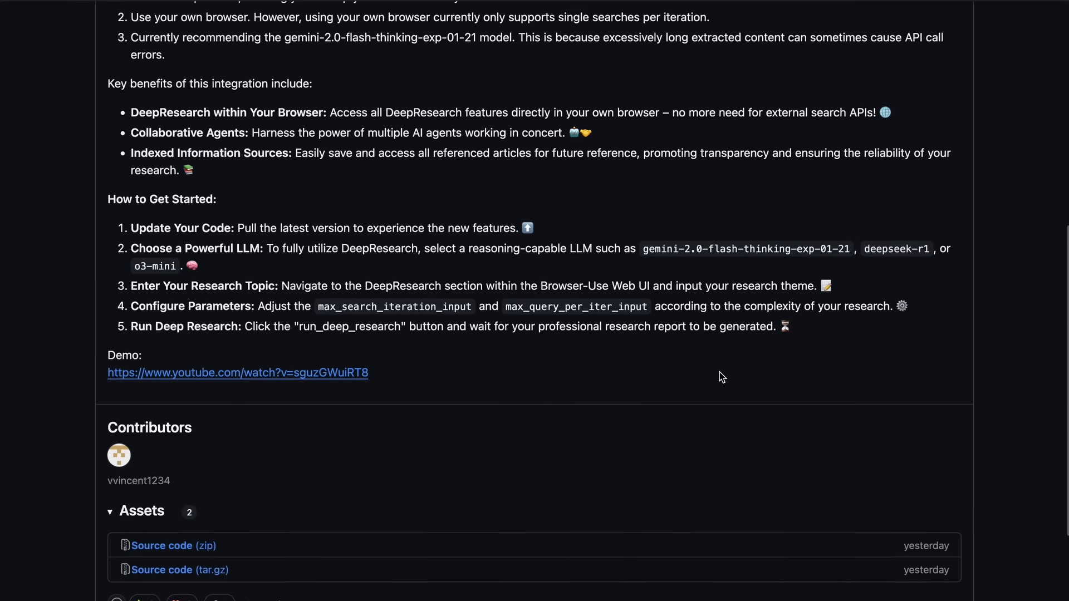
scroll("up", 3)
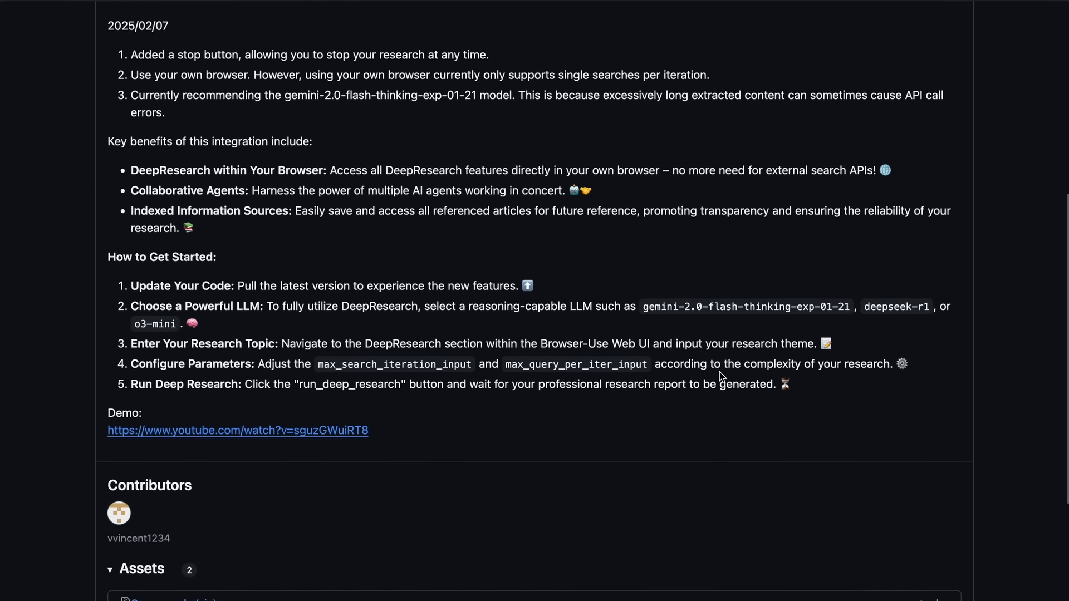
scroll("up", 3)
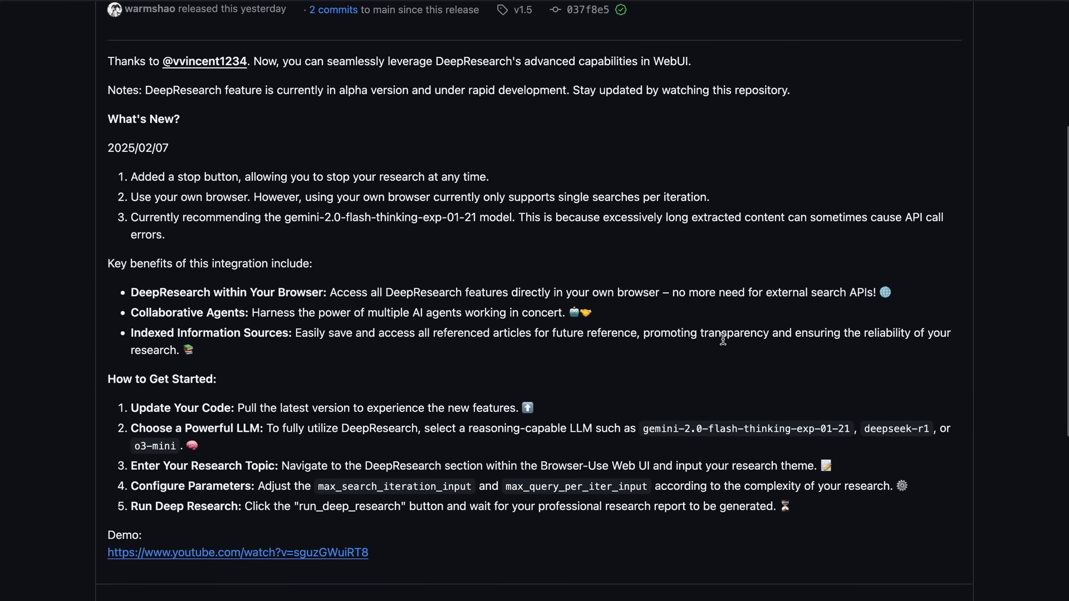
mouse_move(725, 325)
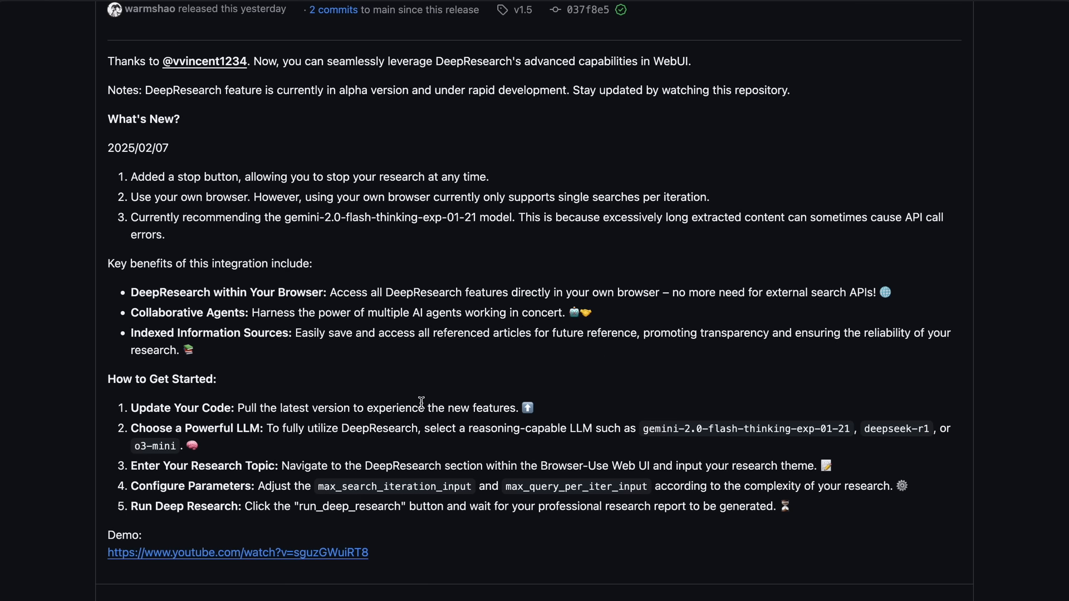
mouse_move(133, 315)
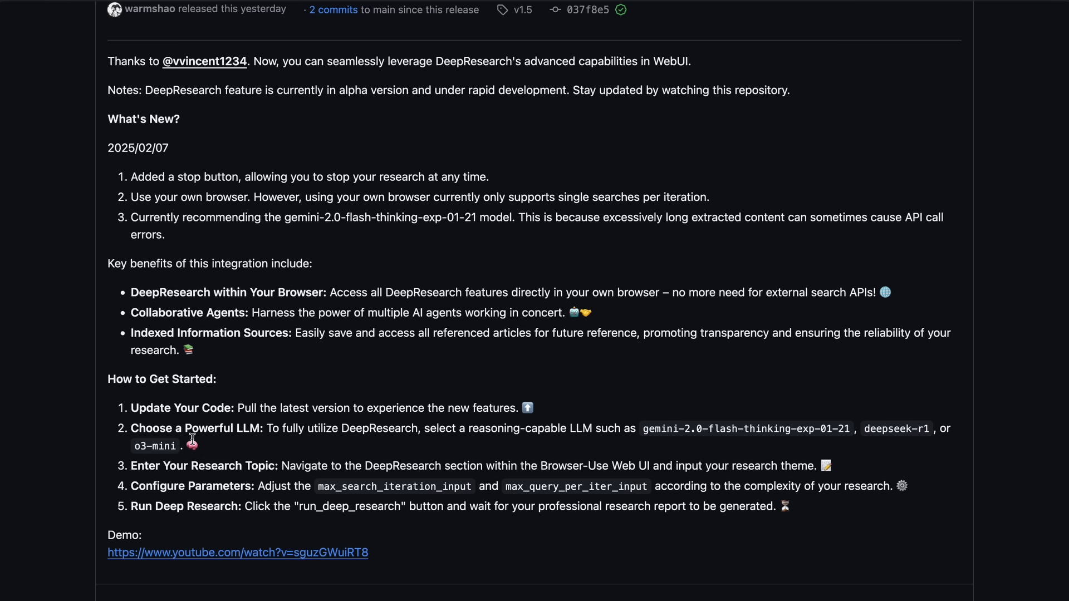
mouse_move(235, 447)
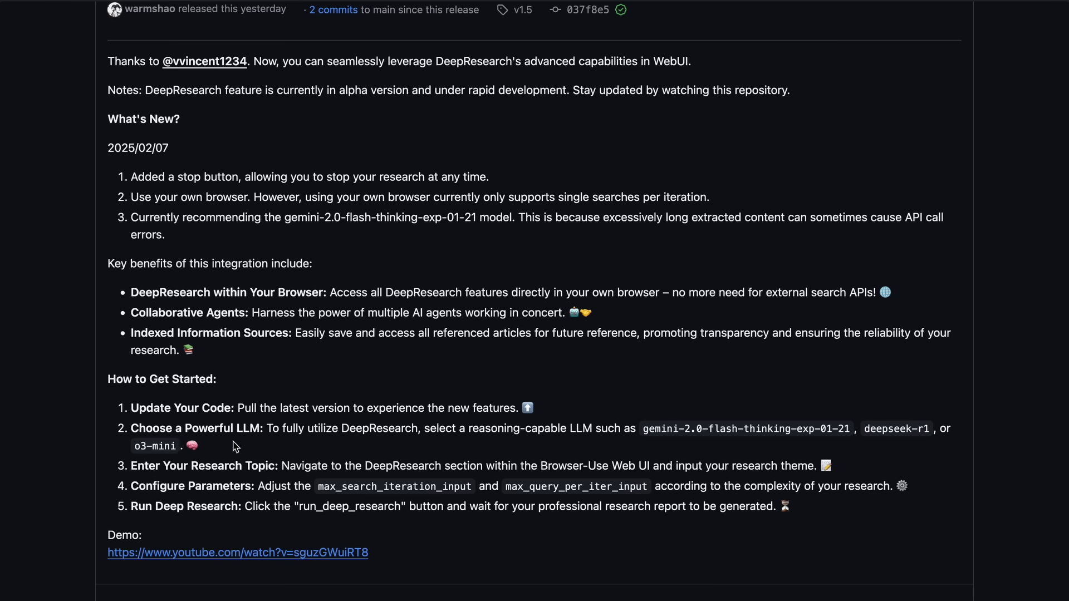
mouse_move(266, 449)
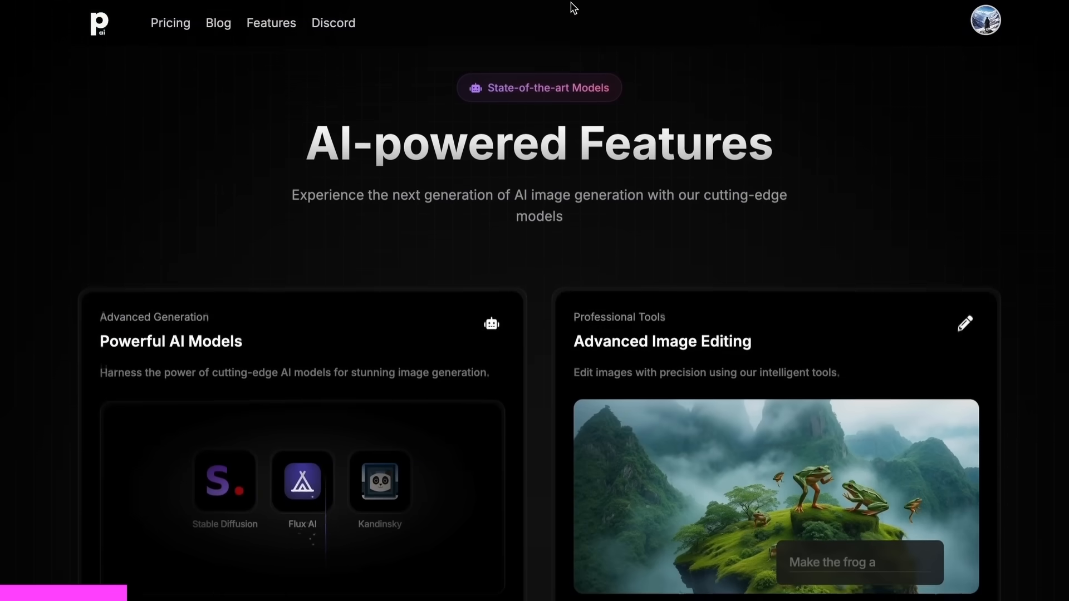
scroll("down", 3)
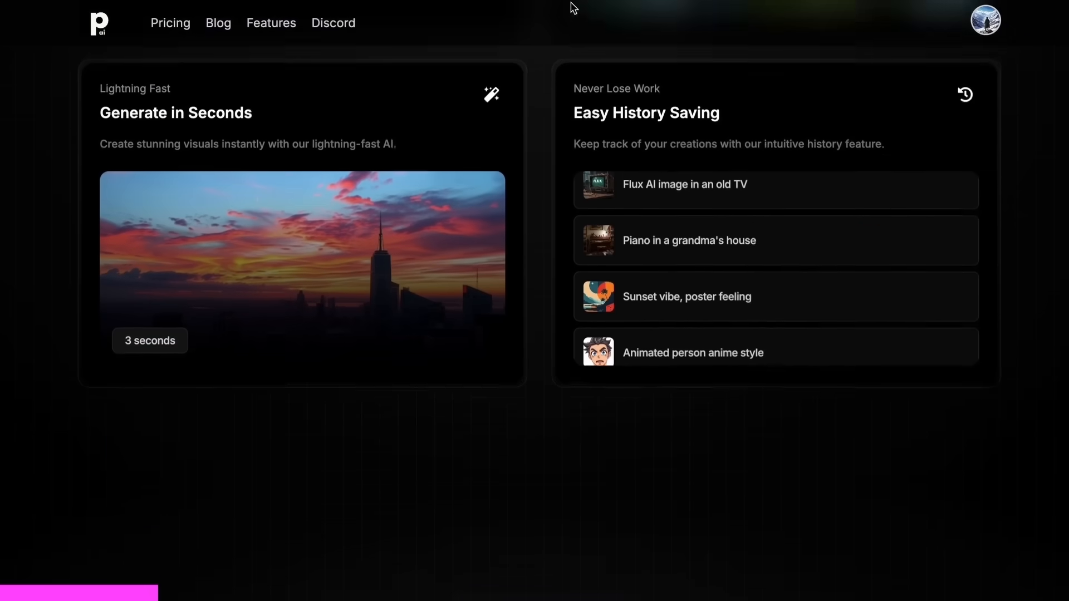
scroll("down", 3)
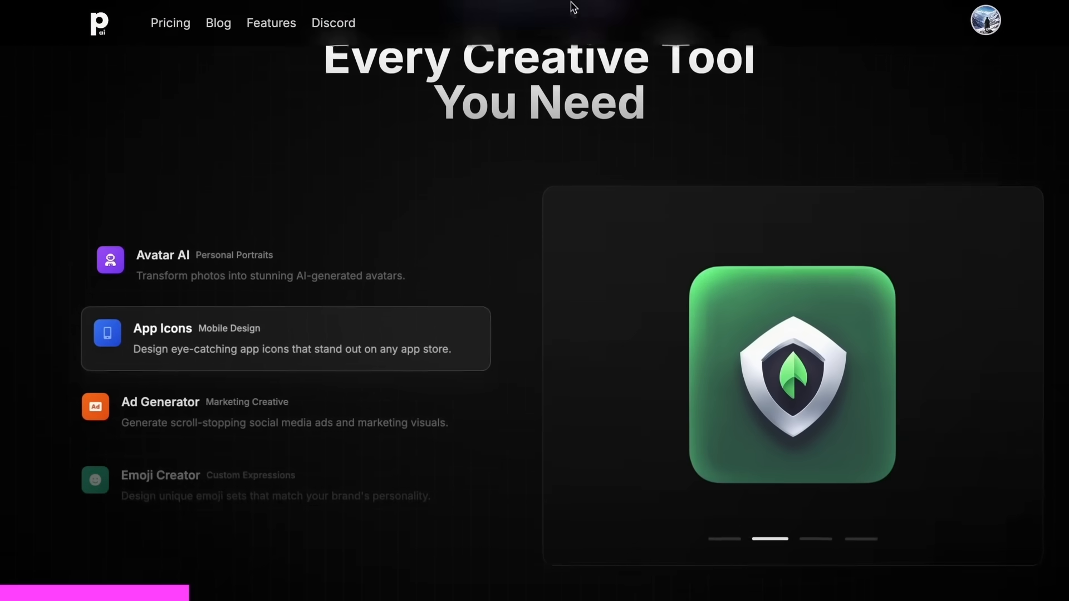
scroll("down", 3)
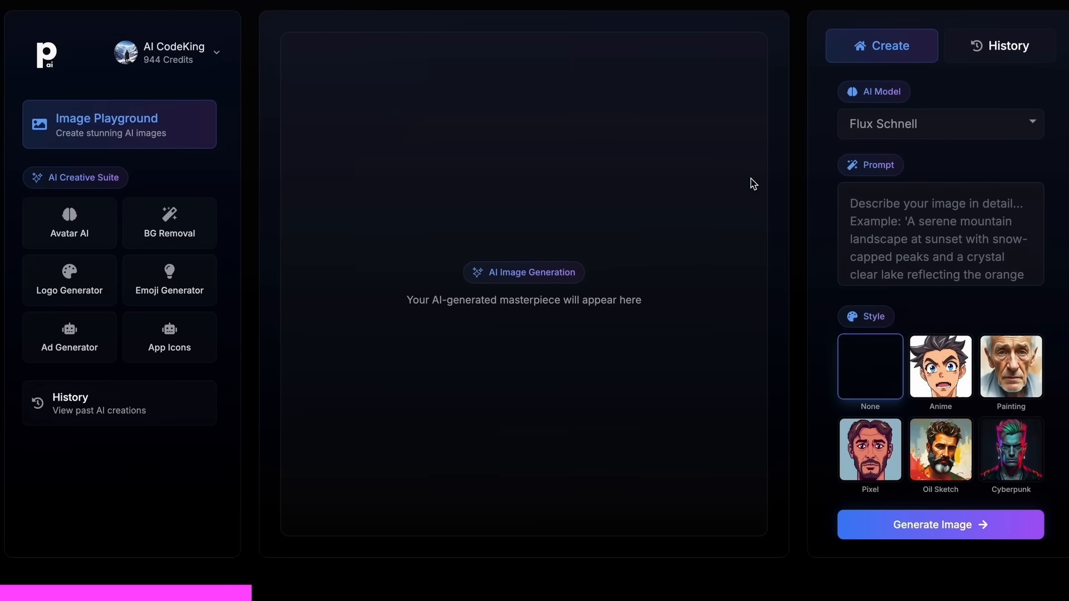
mouse_move(899, 124)
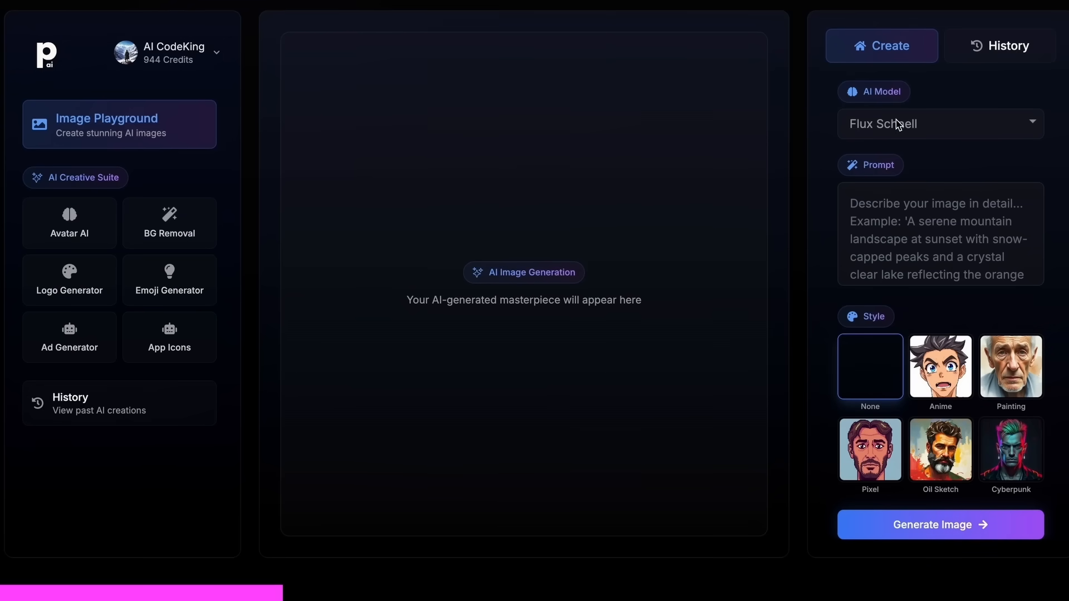
- Open the AI Model list and scroll the options down to Kandinsky 2.2
left_click(939, 123)
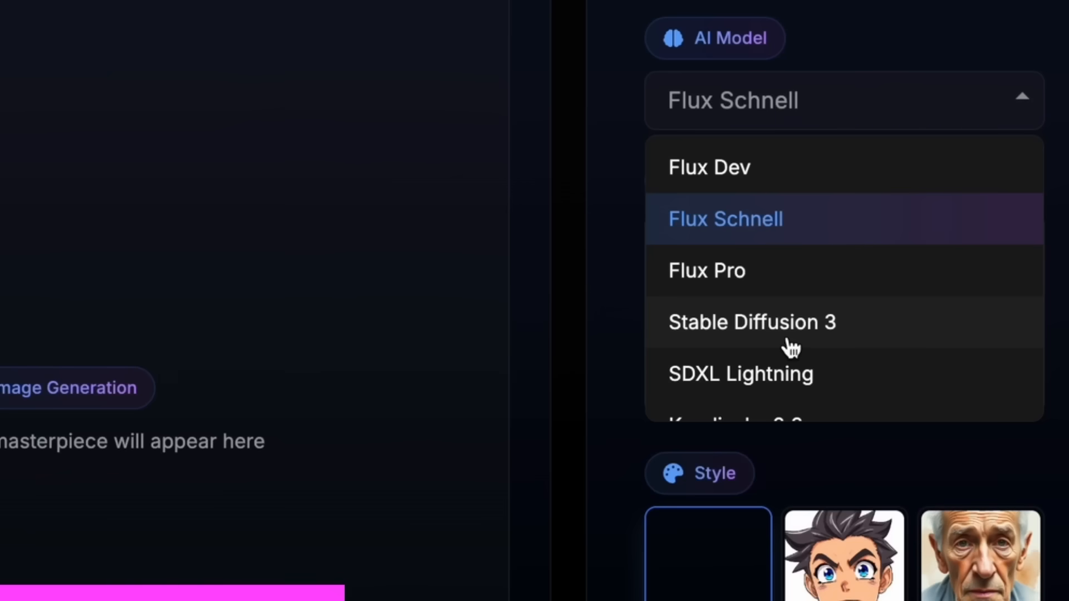
scroll("down", 3)
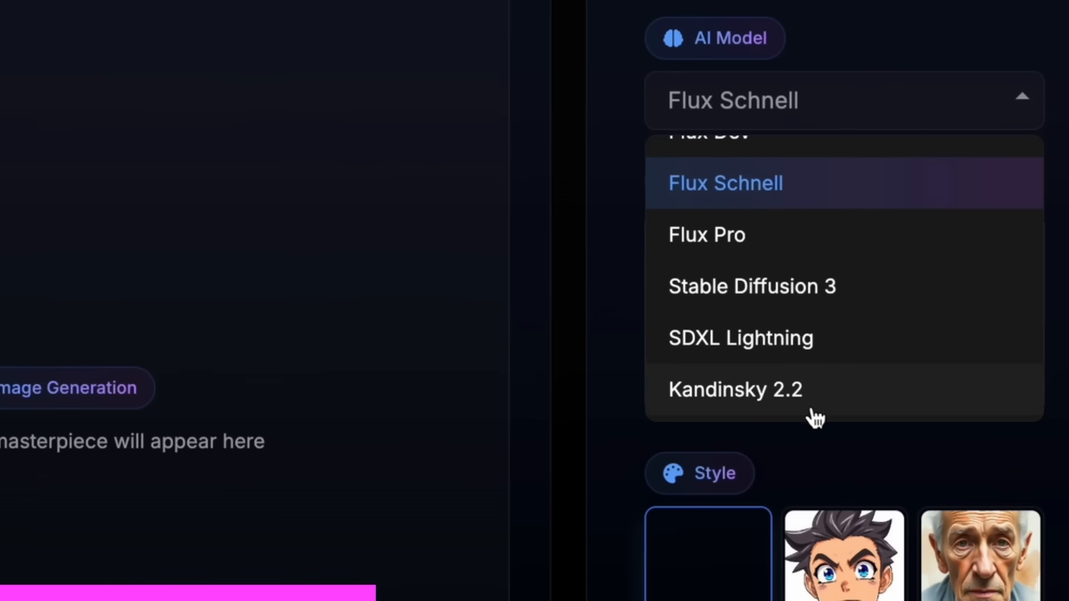
left_click(707, 233)
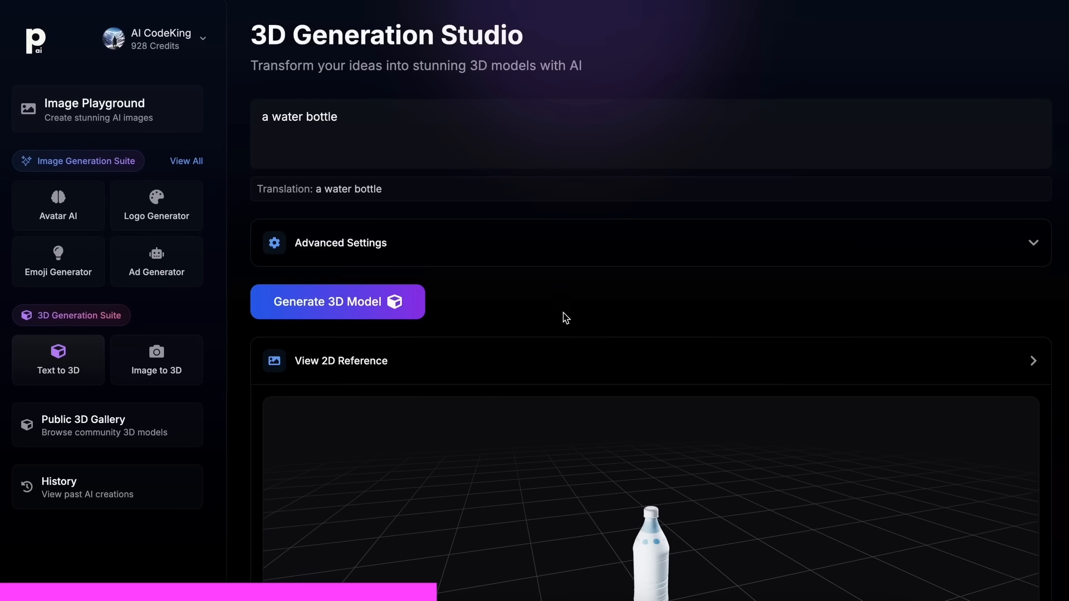
mouse_move(168, 319)
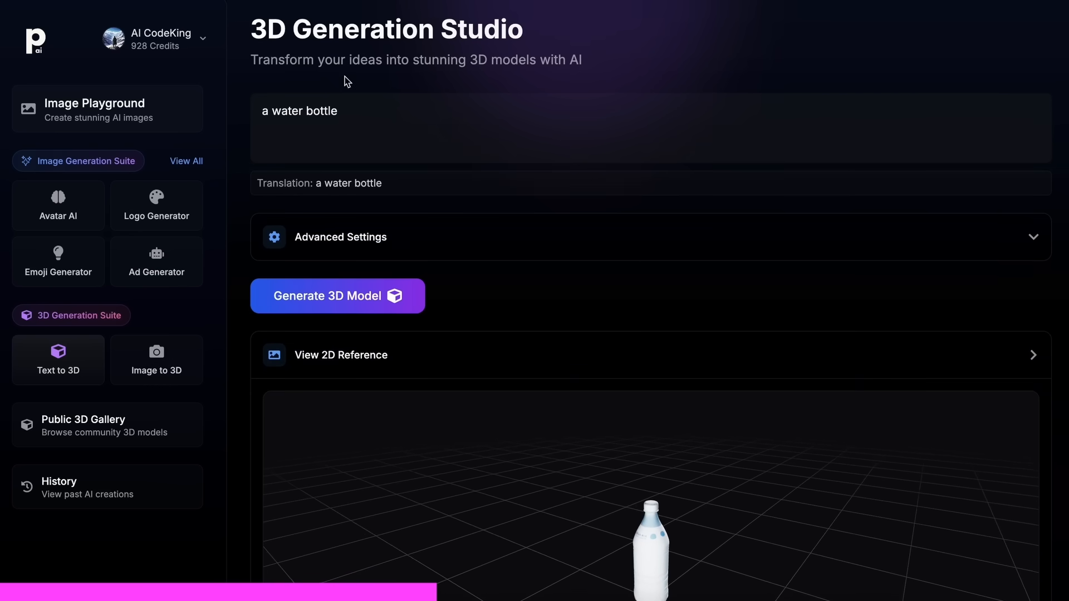
- Scroll to the model viewer and select the generated water bottle model
scroll("down", 3)
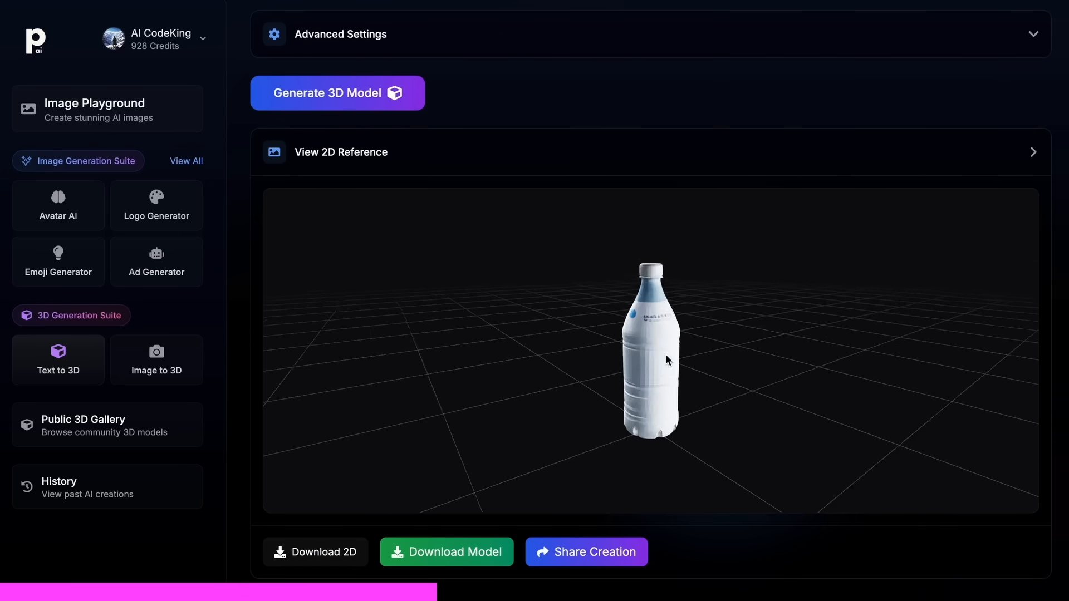
left_click(94, 109)
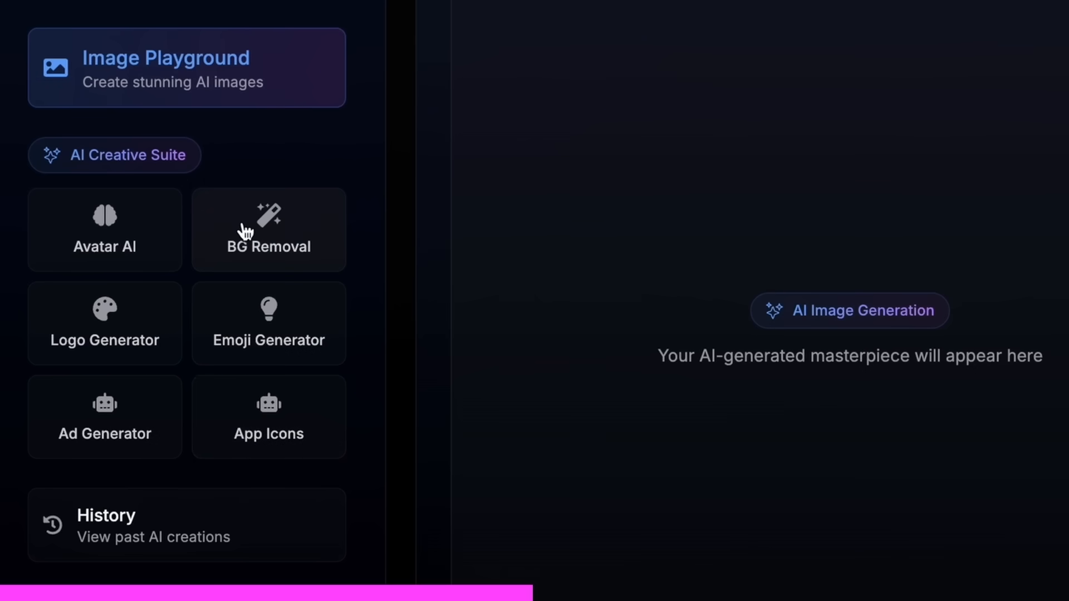
mouse_move(61, 246)
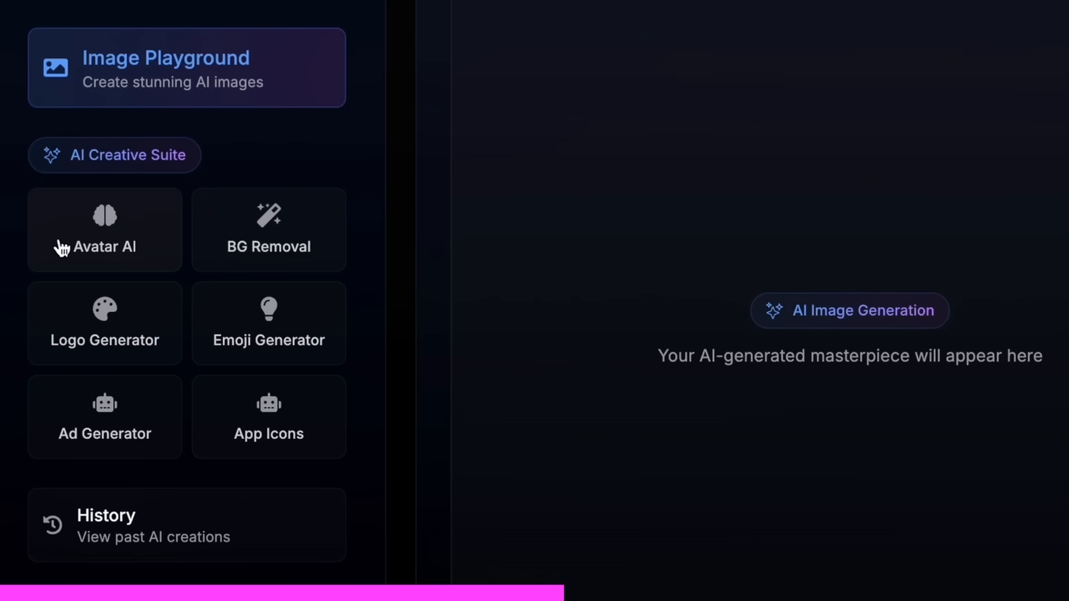
mouse_move(189, 269)
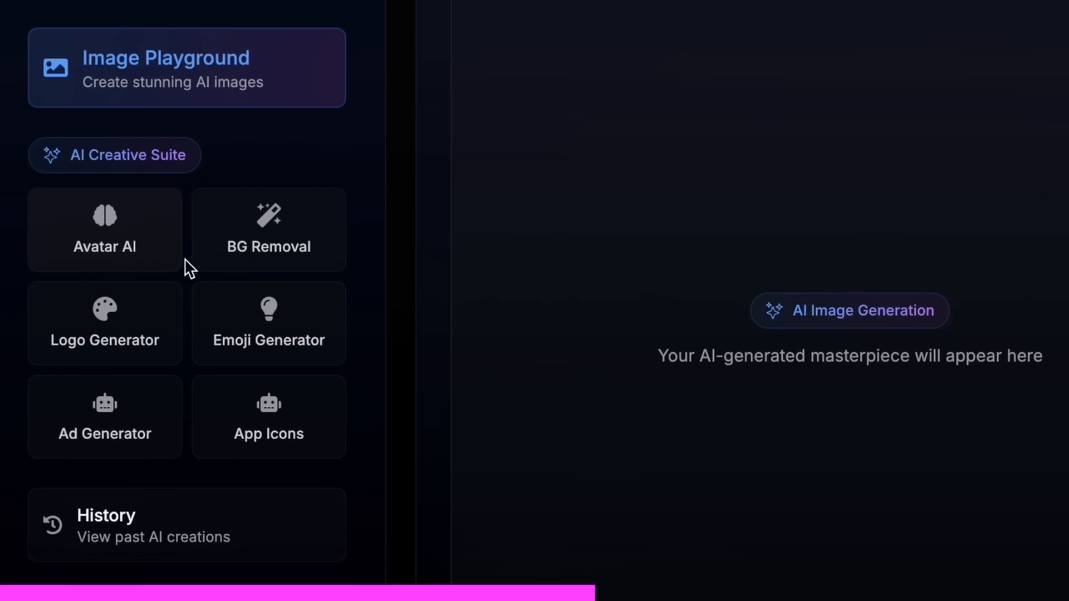
mouse_move(196, 314)
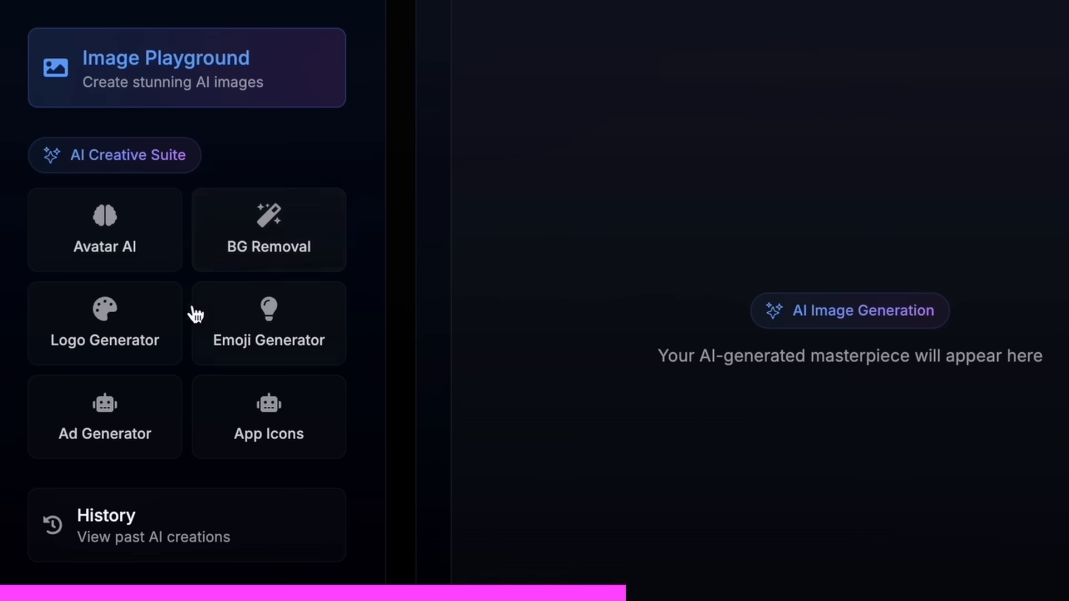
mouse_move(245, 354)
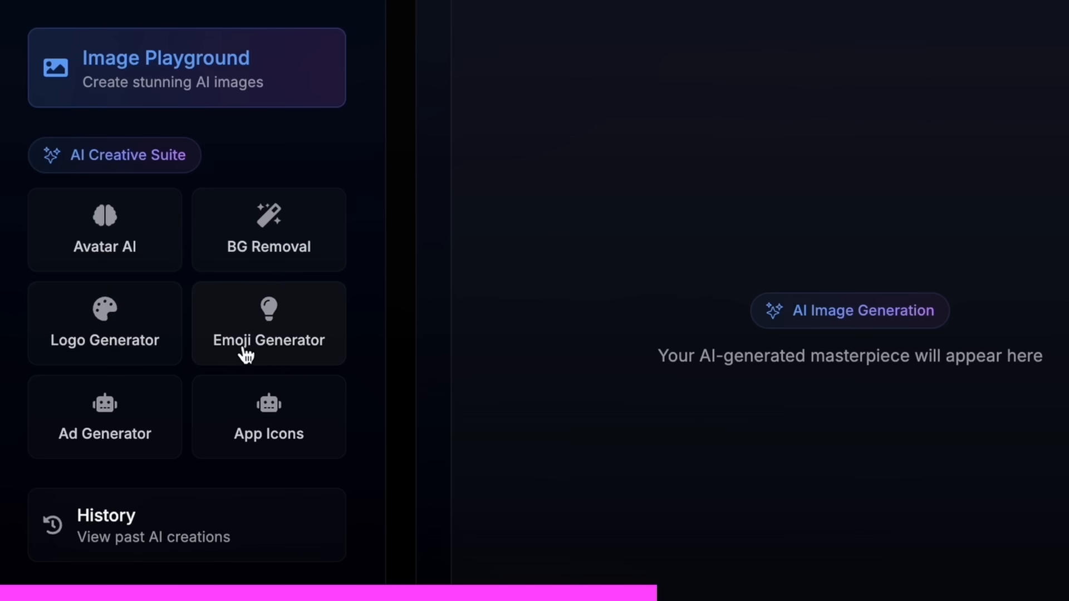
mouse_move(135, 441)
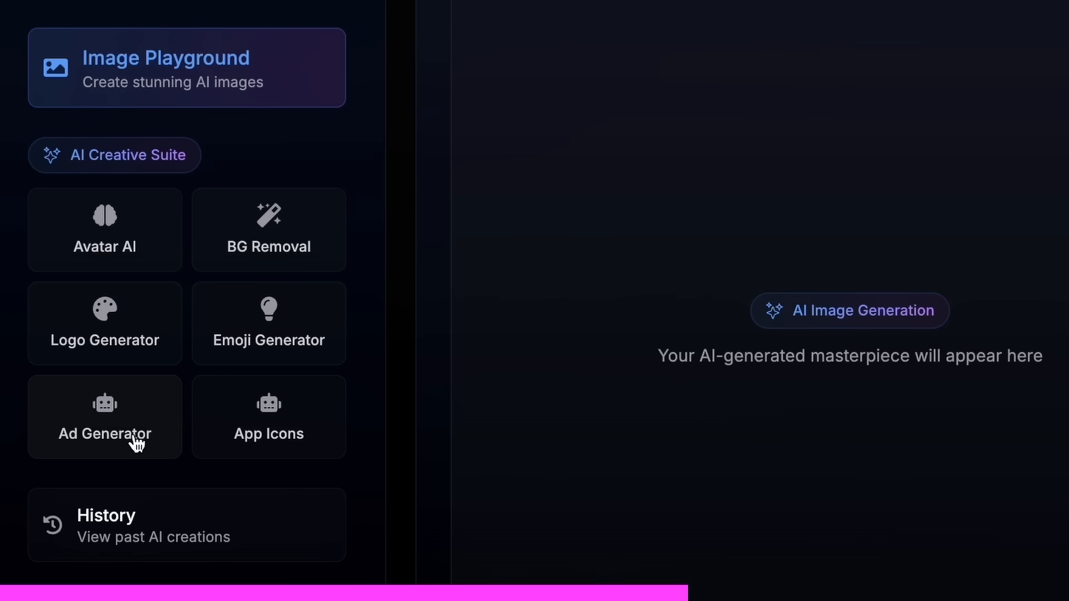
mouse_move(99, 398)
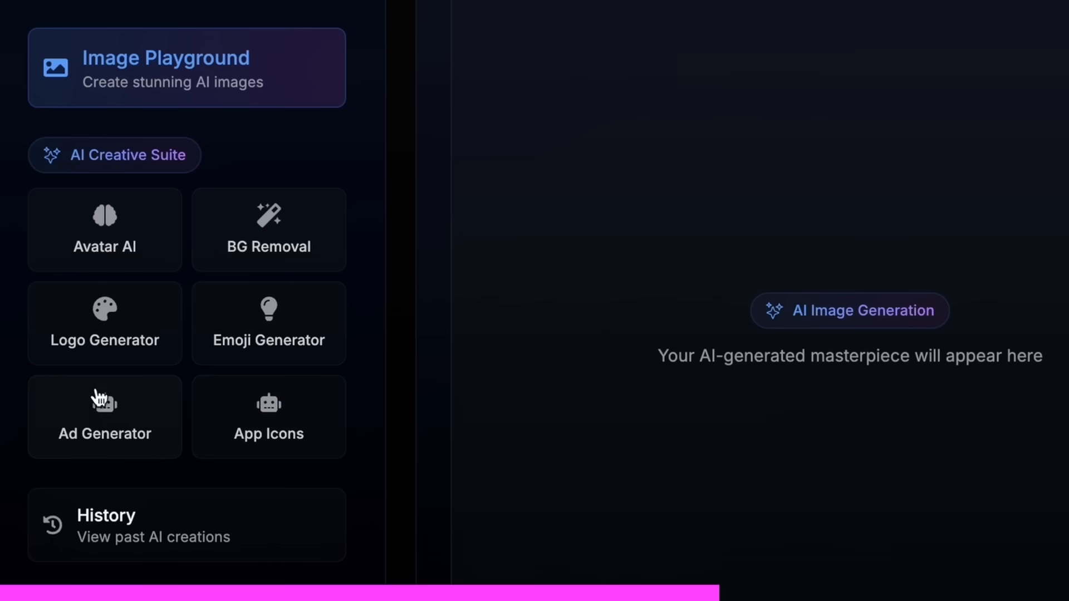
mouse_move(315, 480)
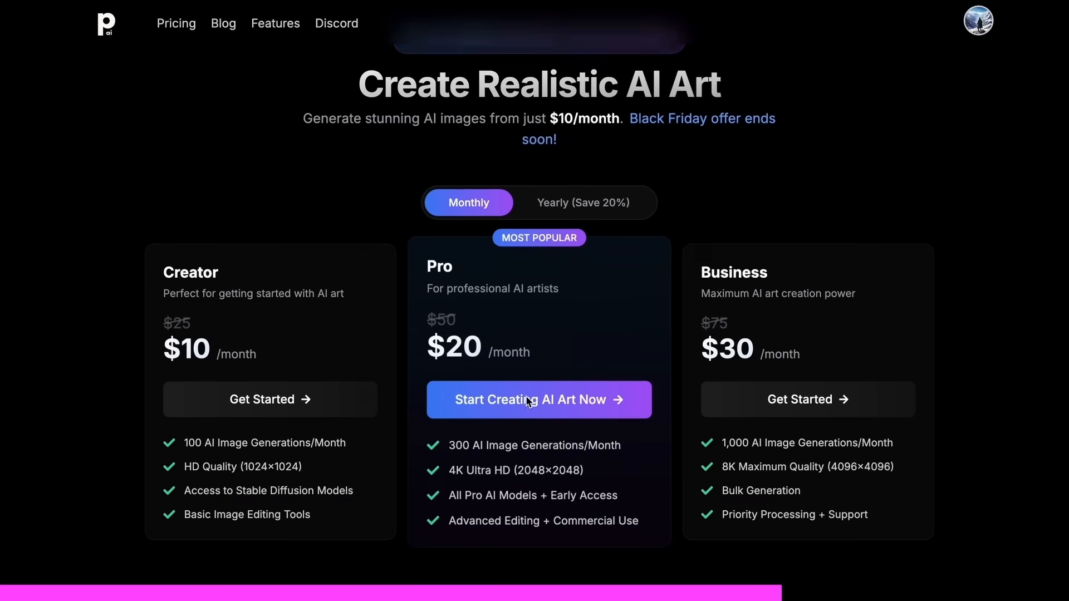
- Scroll through PhotoGenius AI's pricing plans and example gallery sections
scroll("down", 3)
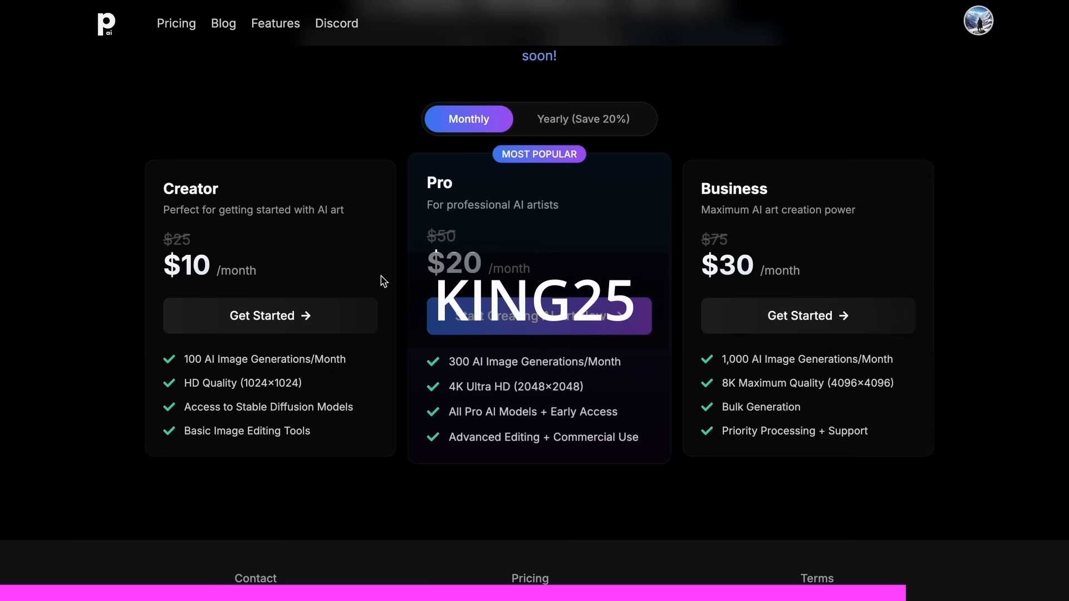
mouse_move(311, 276)
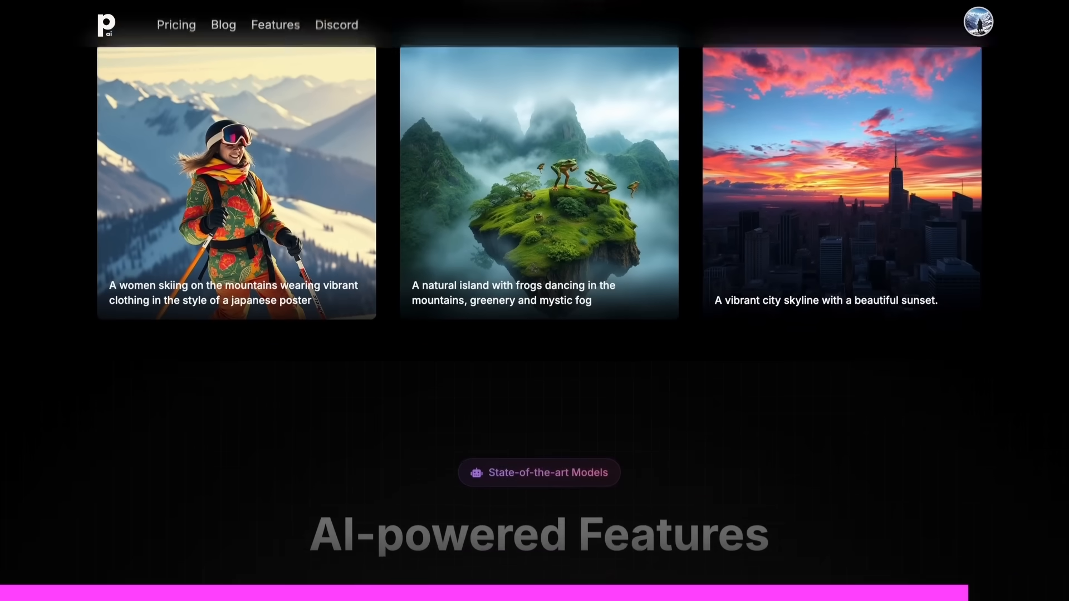
scroll("down", 3)
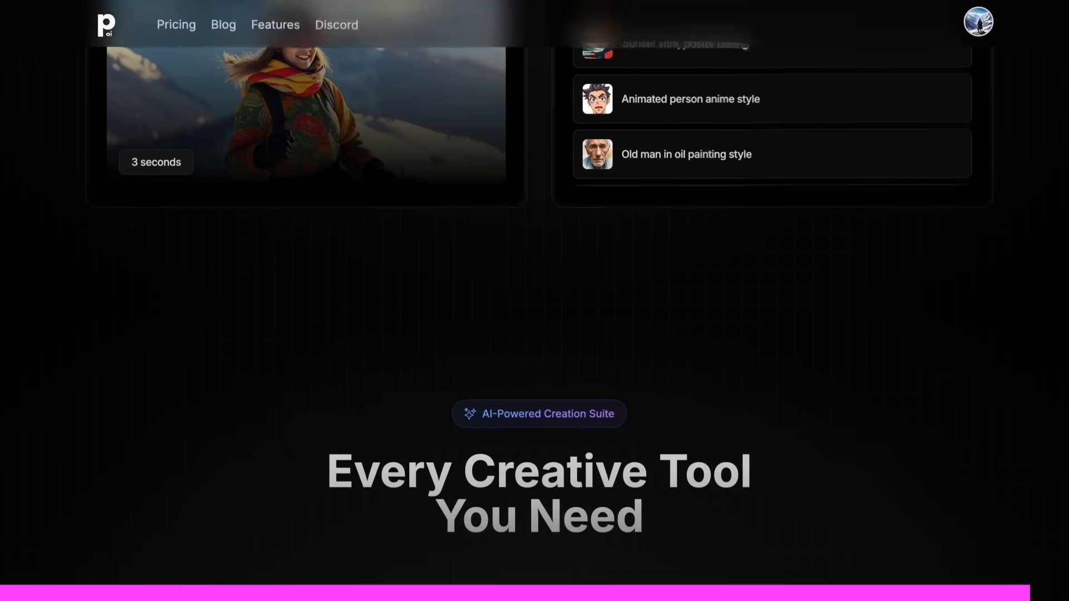
scroll("down", 3)
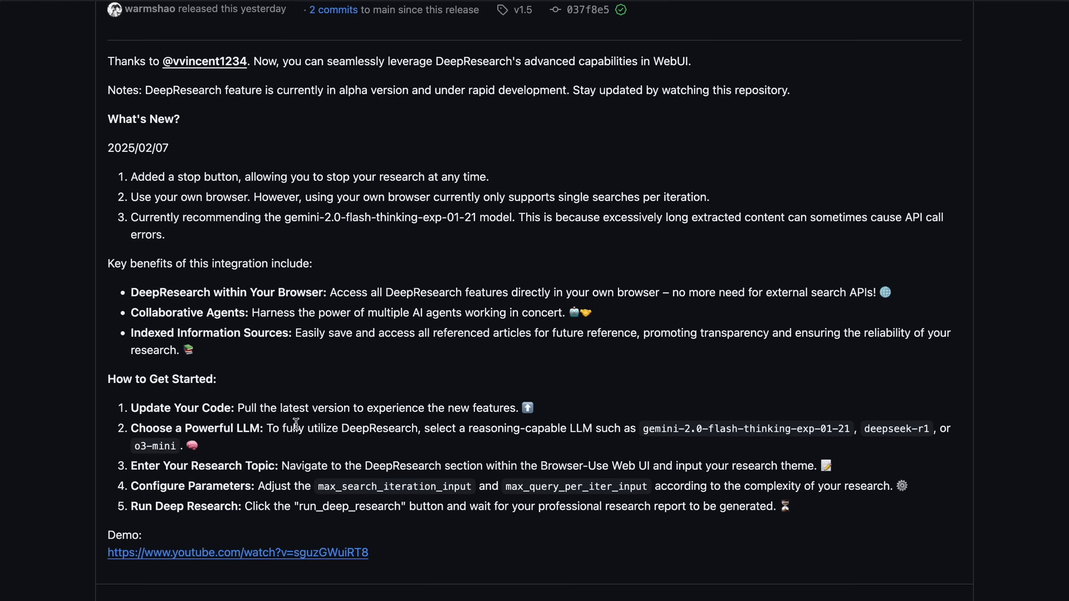
mouse_move(316, 389)
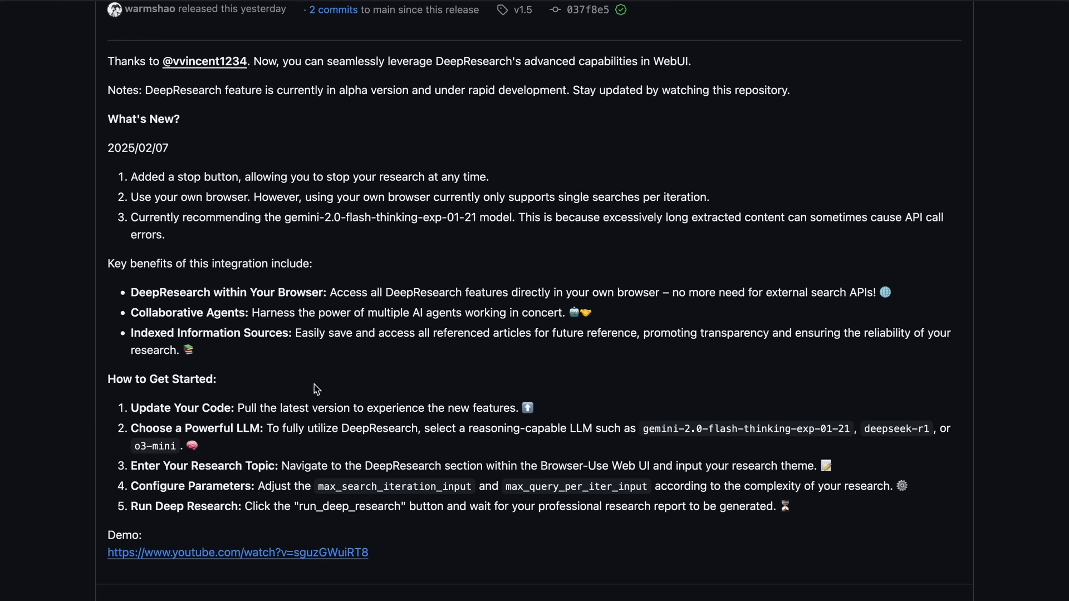
mouse_move(324, 366)
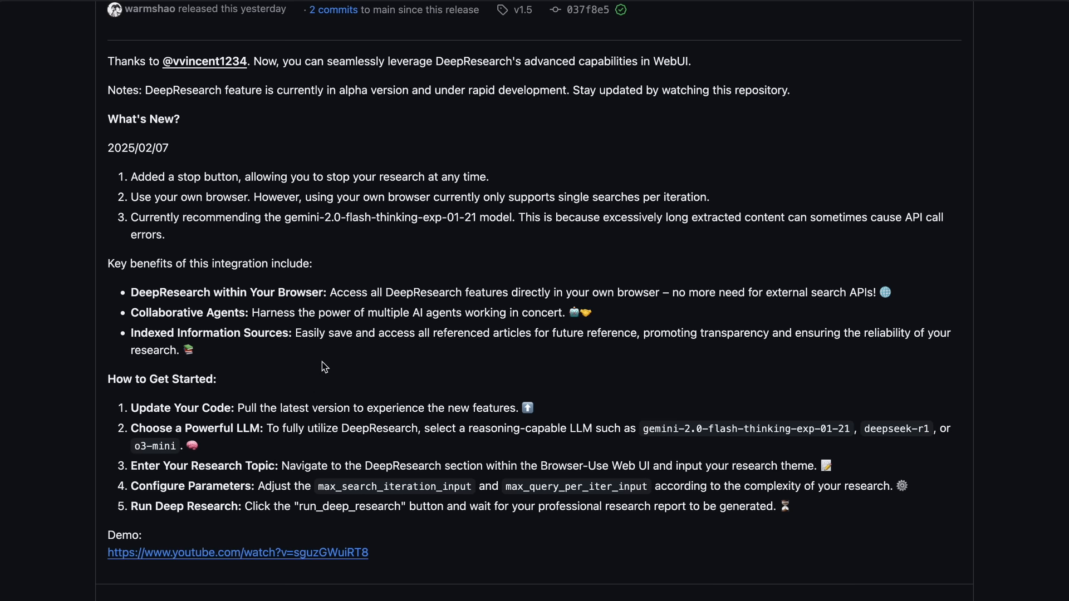
- Scroll through the v1.5 How to Get Started notes and back to the title
scroll("down", 3)
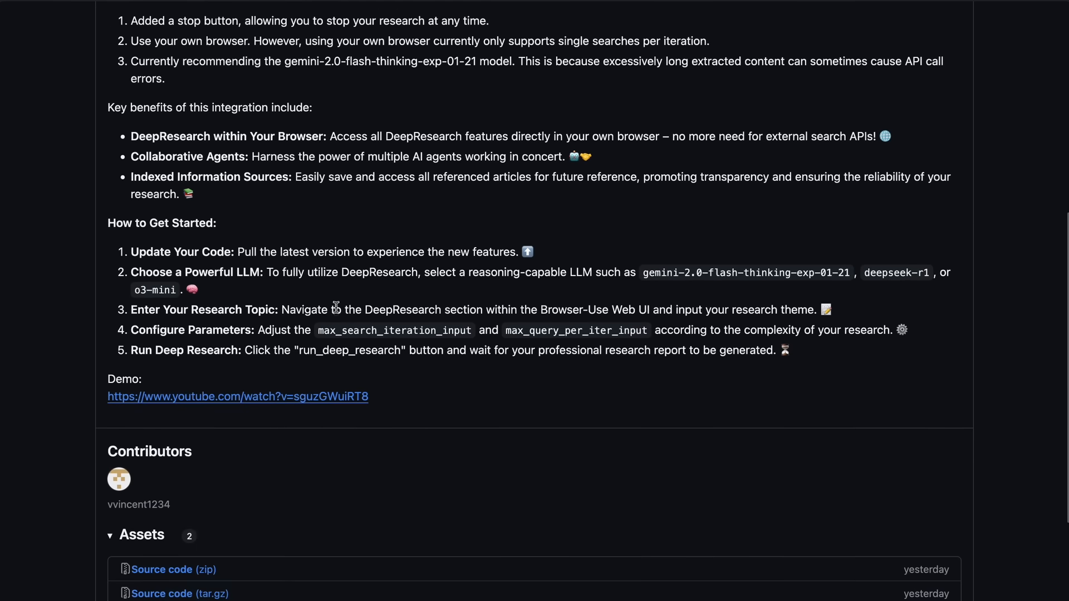
scroll("up", 3)
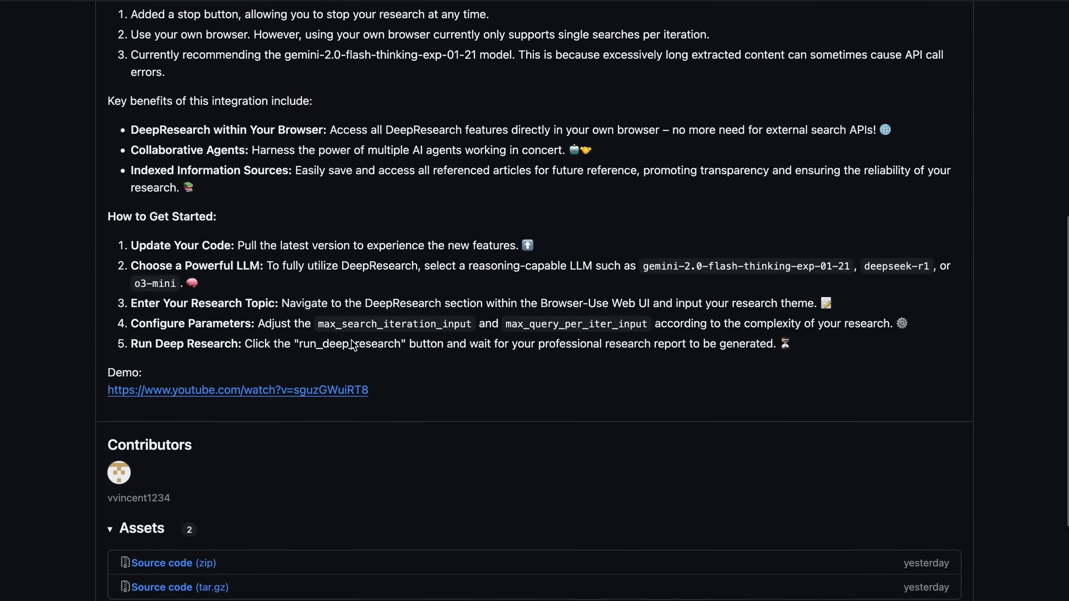
scroll("up", 3)
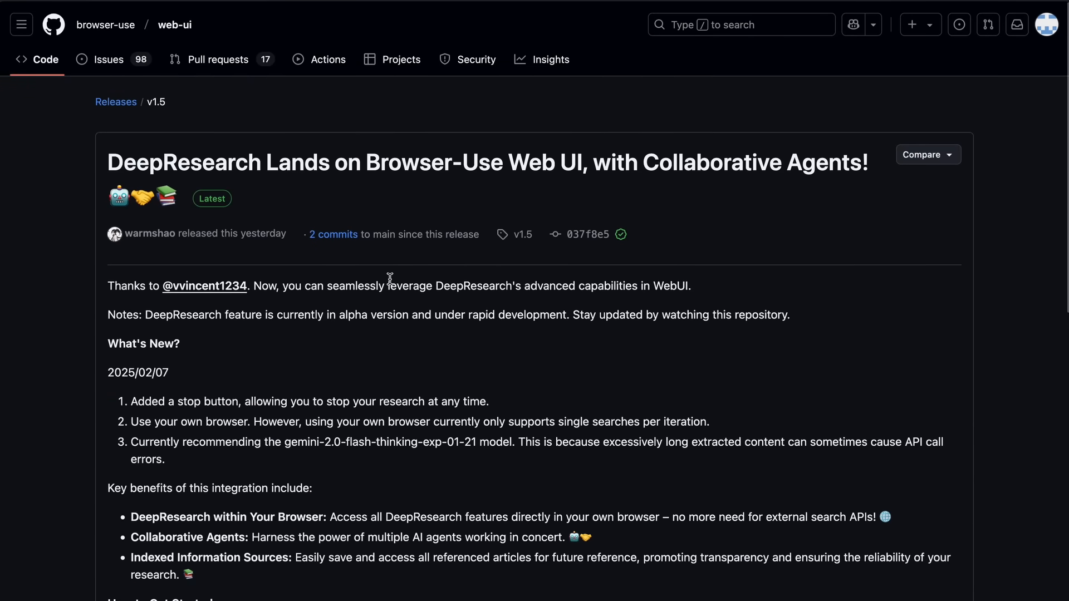
mouse_move(373, 228)
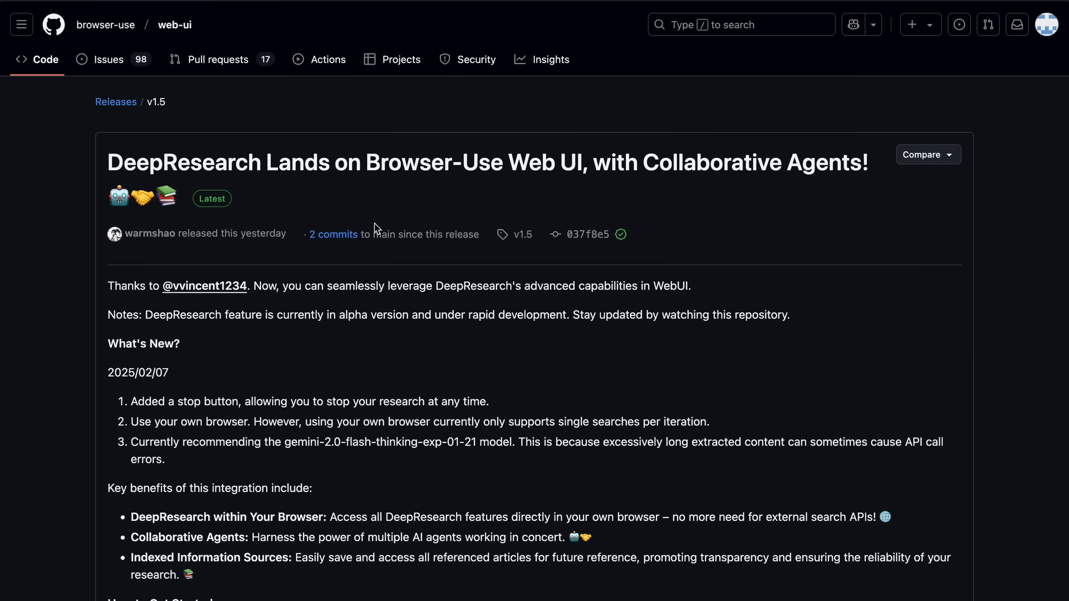
mouse_move(191, 45)
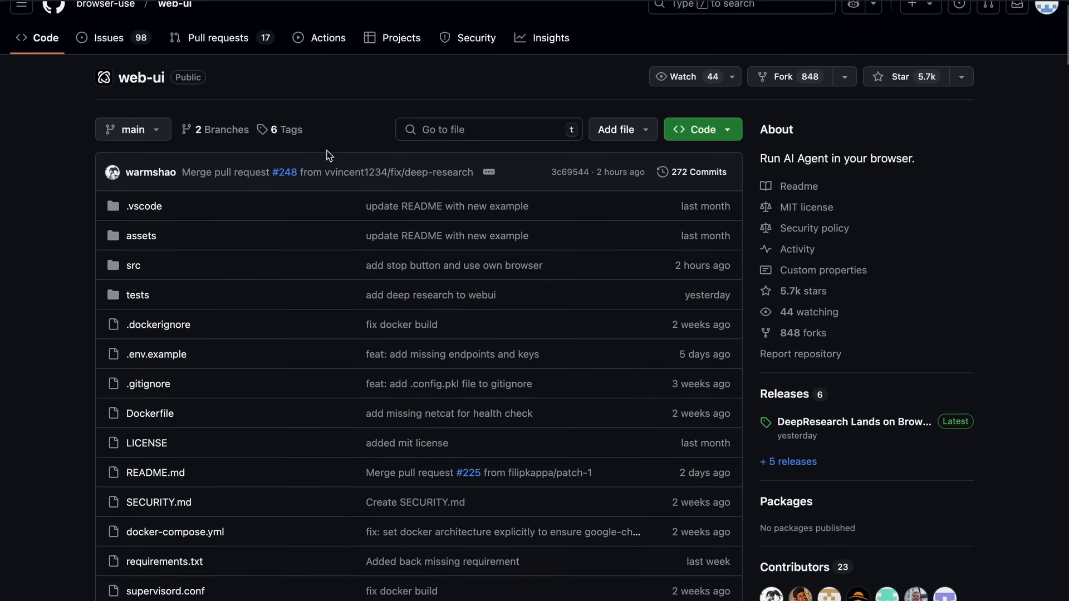
scroll("down", 3)
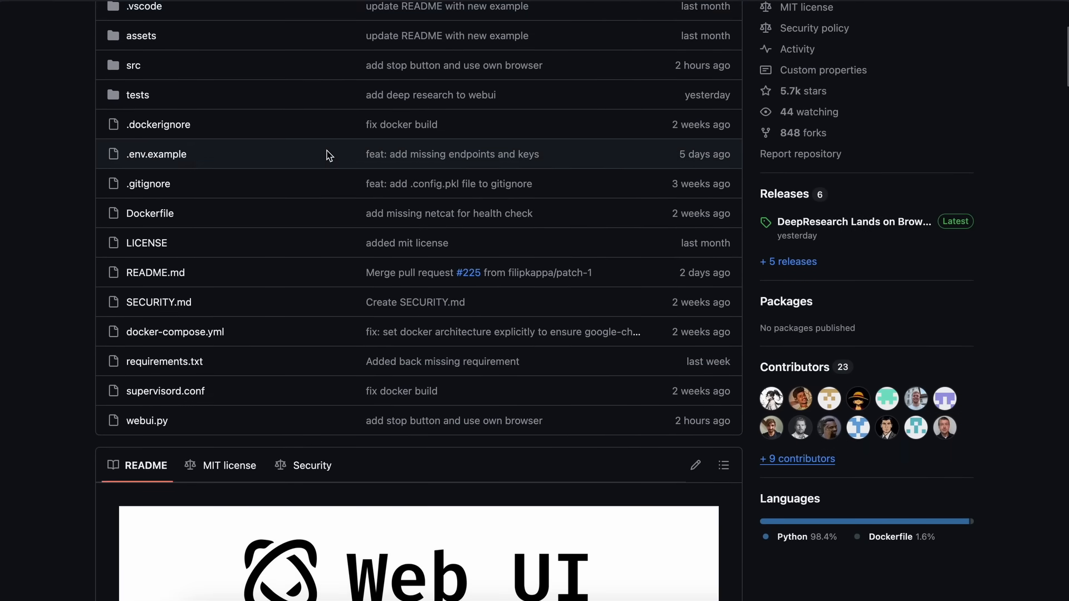
scroll("down", 3)
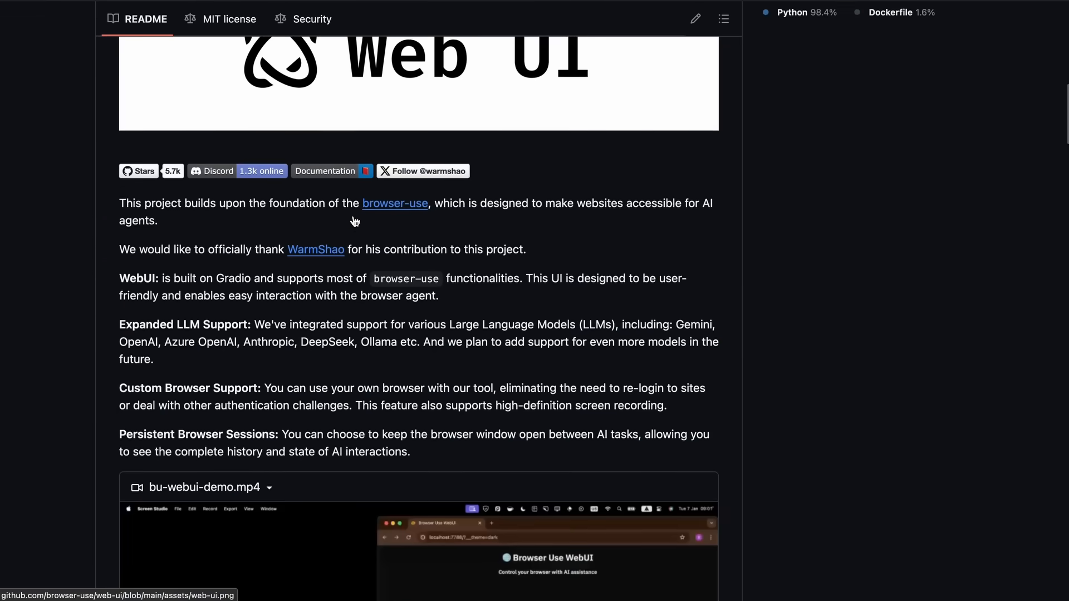
scroll("down", 3)
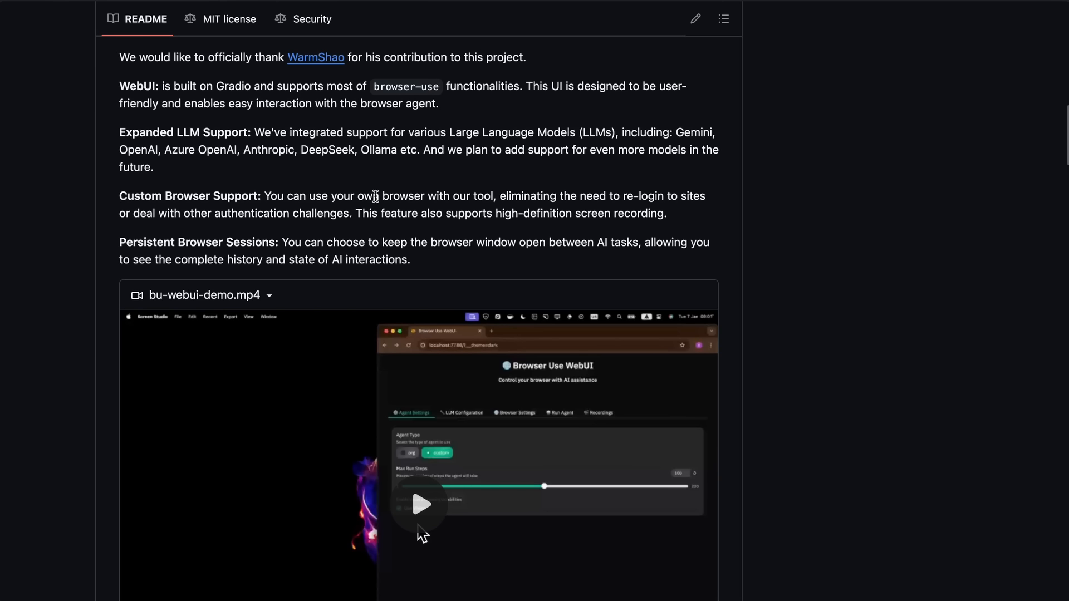
double_click(693, 131)
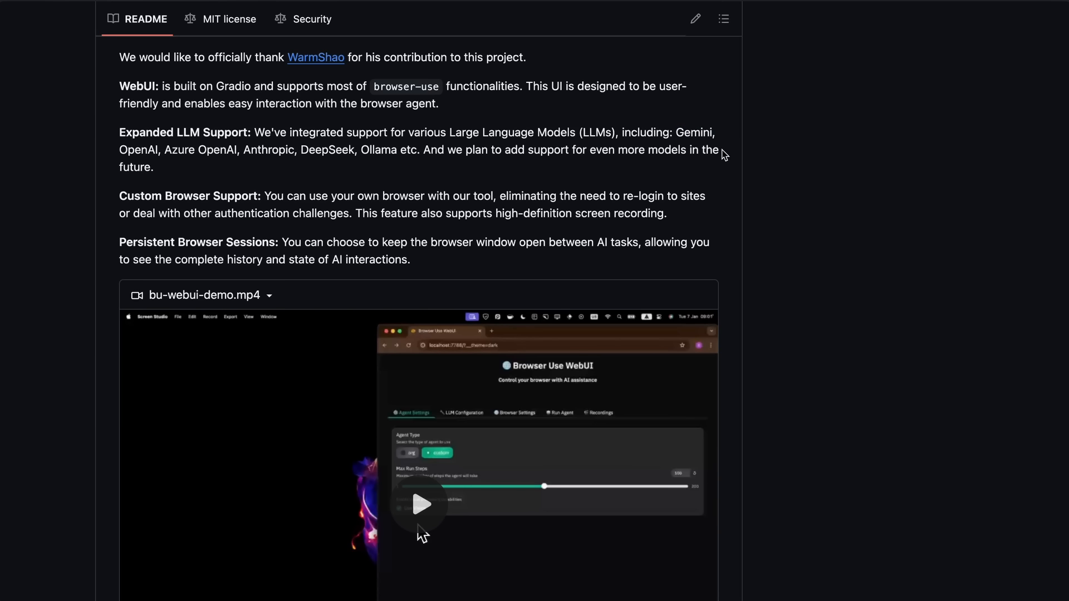
mouse_move(736, 164)
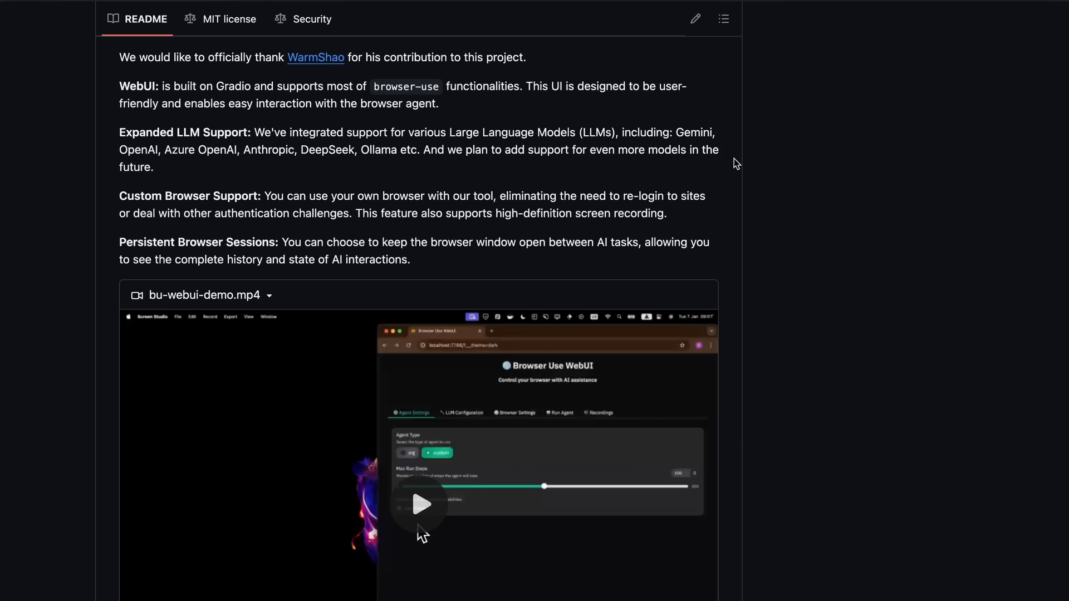
mouse_move(726, 151)
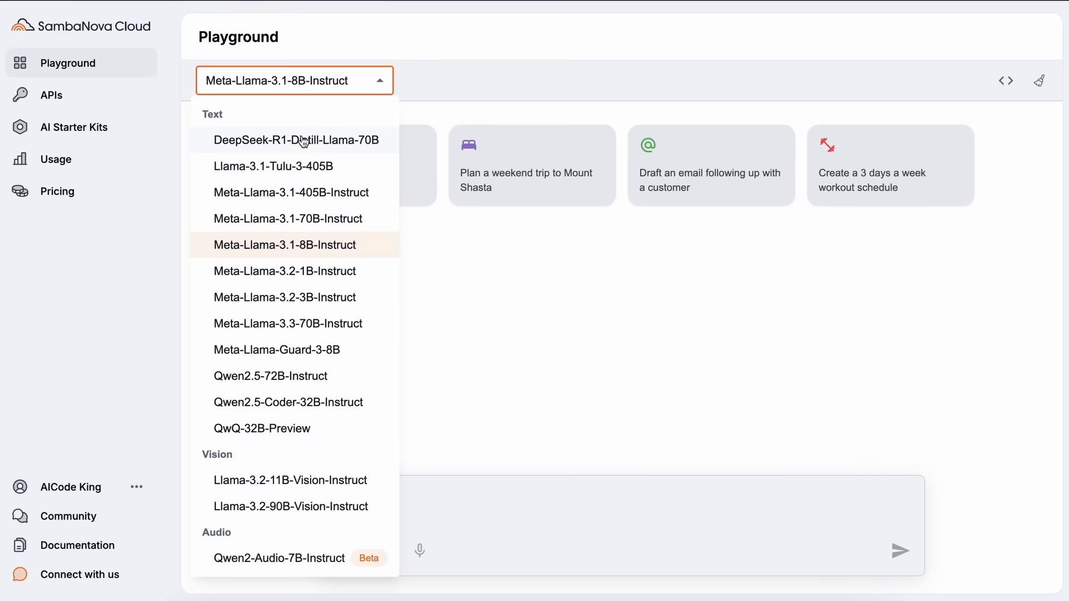
mouse_move(323, 145)
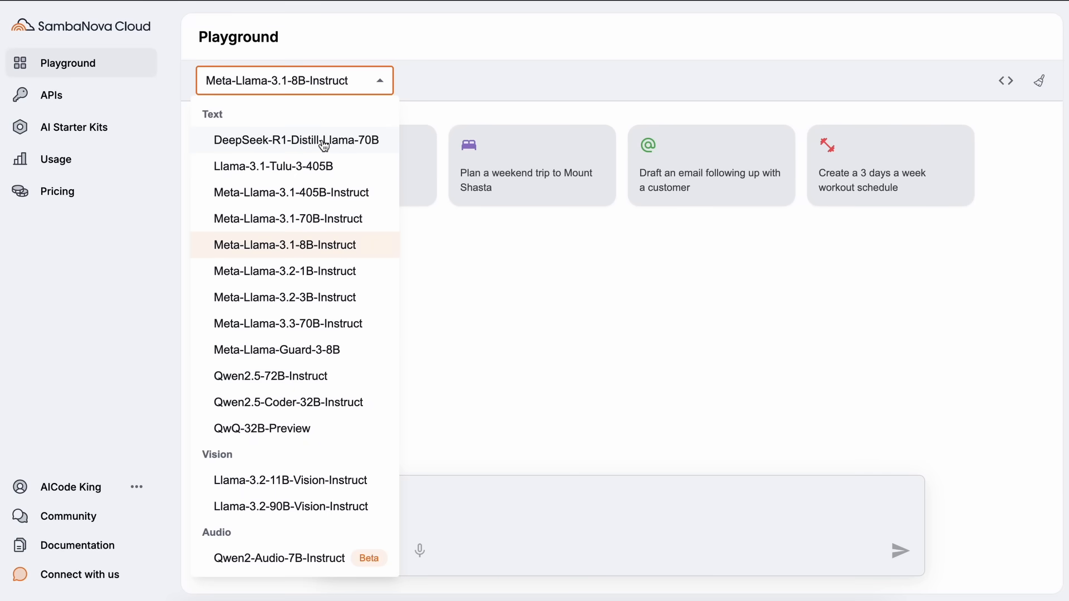
- Select DeepSeek-R1-Distill-Llama-70B and send the question asking whether 9.9 or 9.11 is bigger
left_click(296, 140)
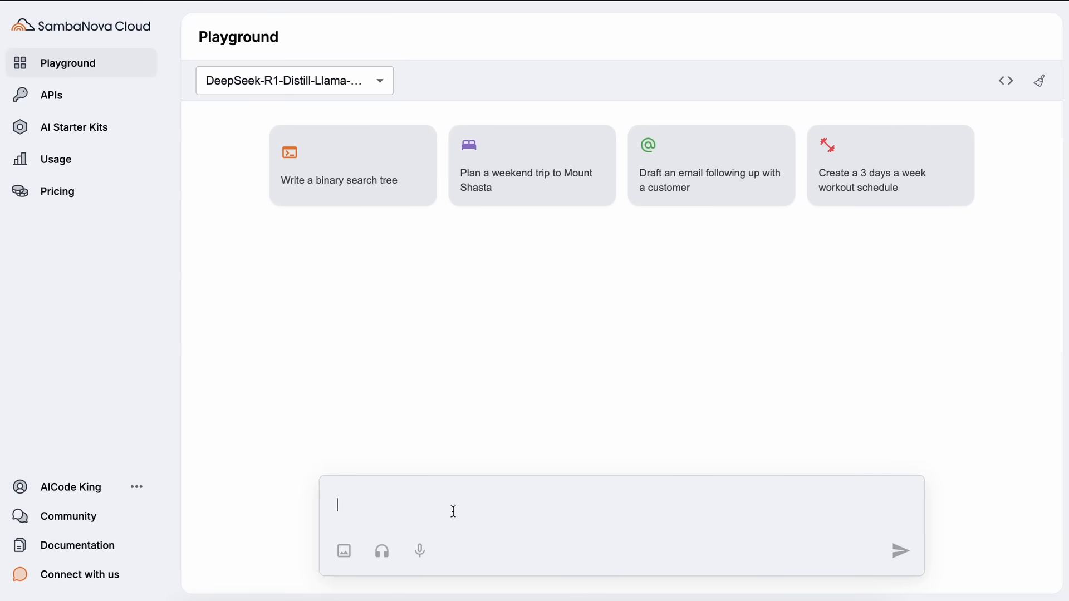
type("What is b")
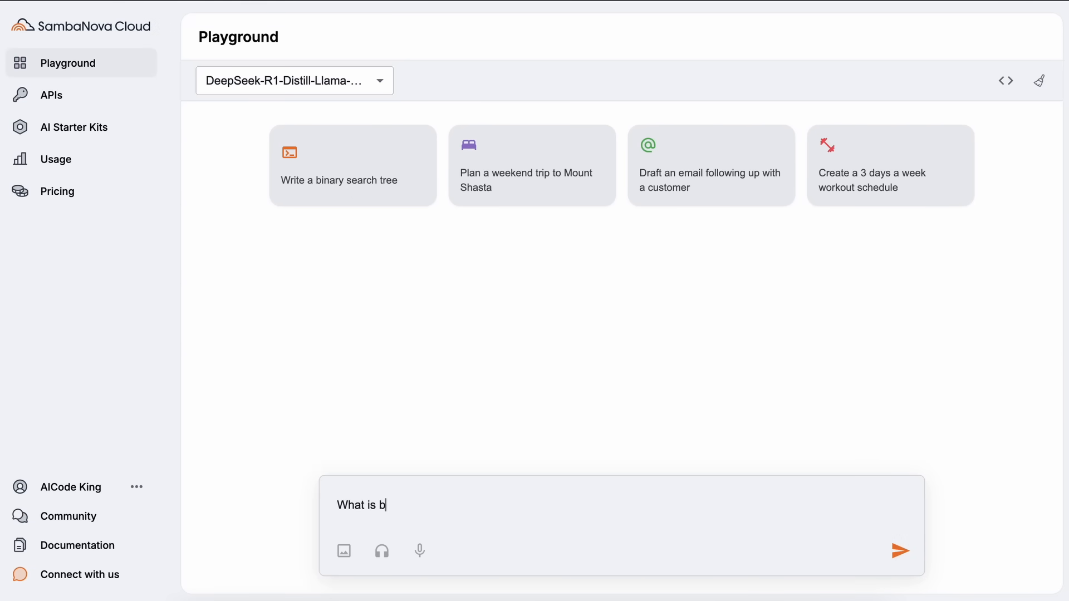
type("igger 9.9 o")
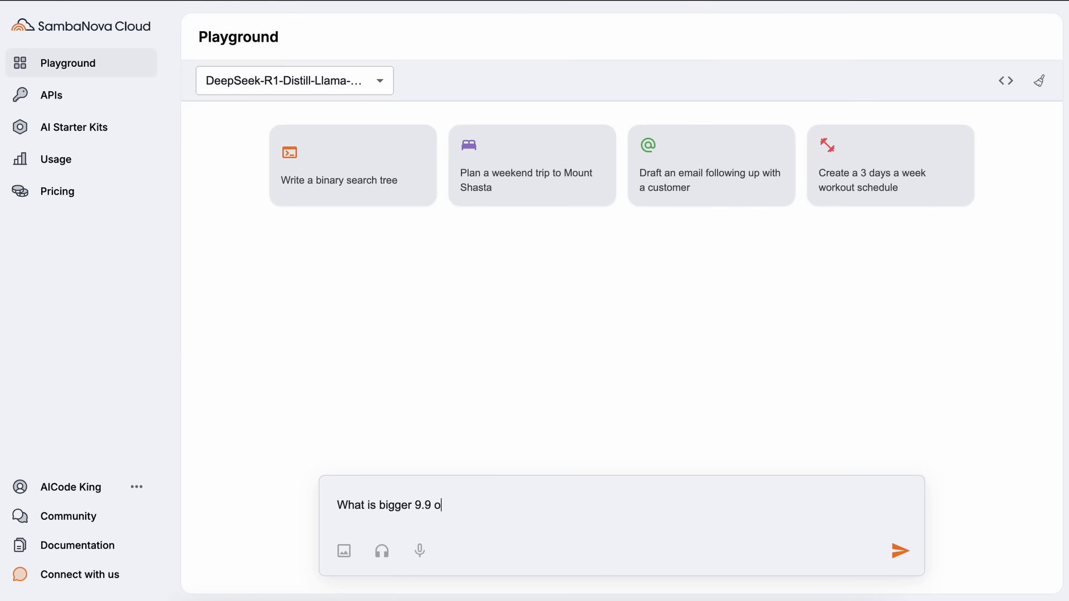
left_click(899, 551)
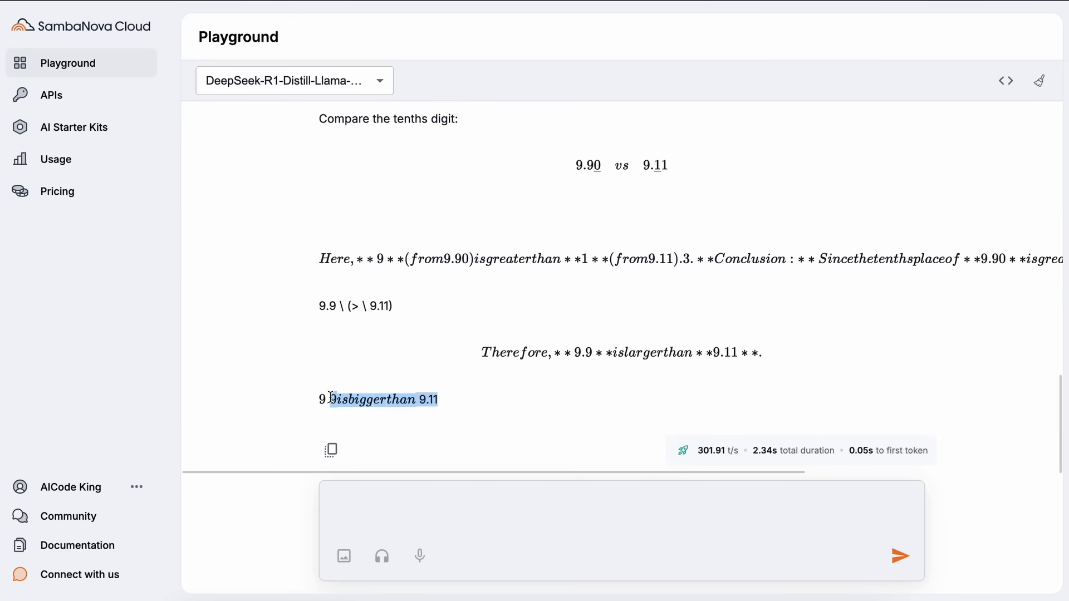
scroll("up", 3)
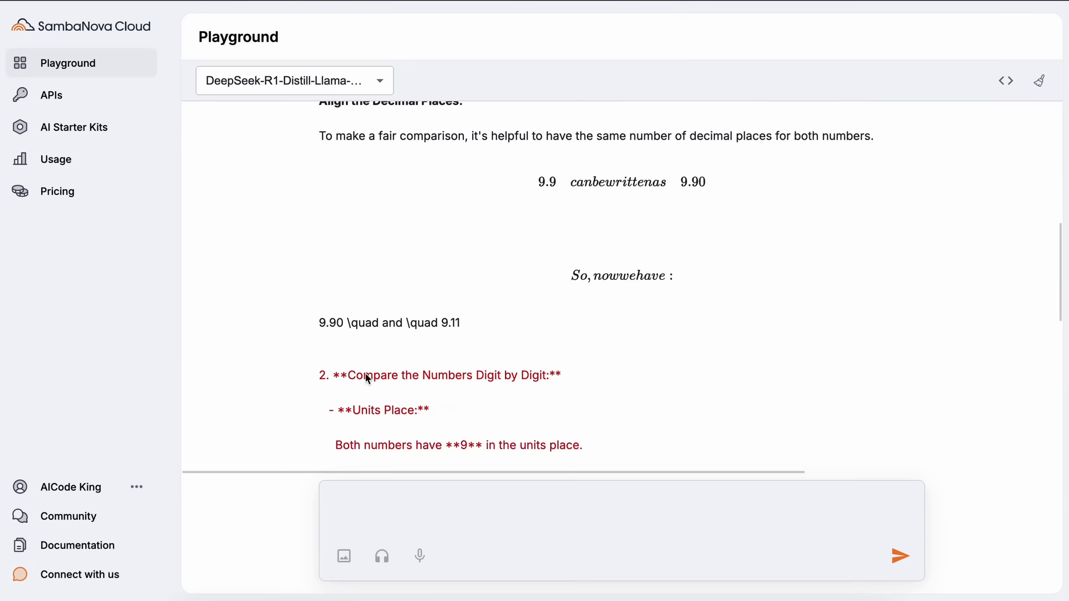
scroll("up", 3)
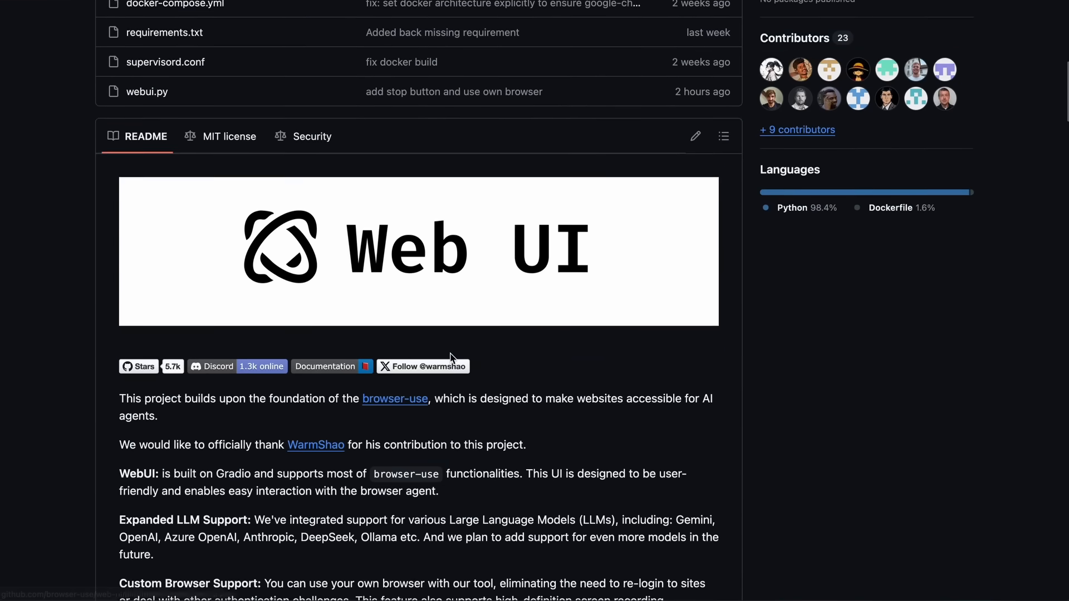
scroll("down", 3)
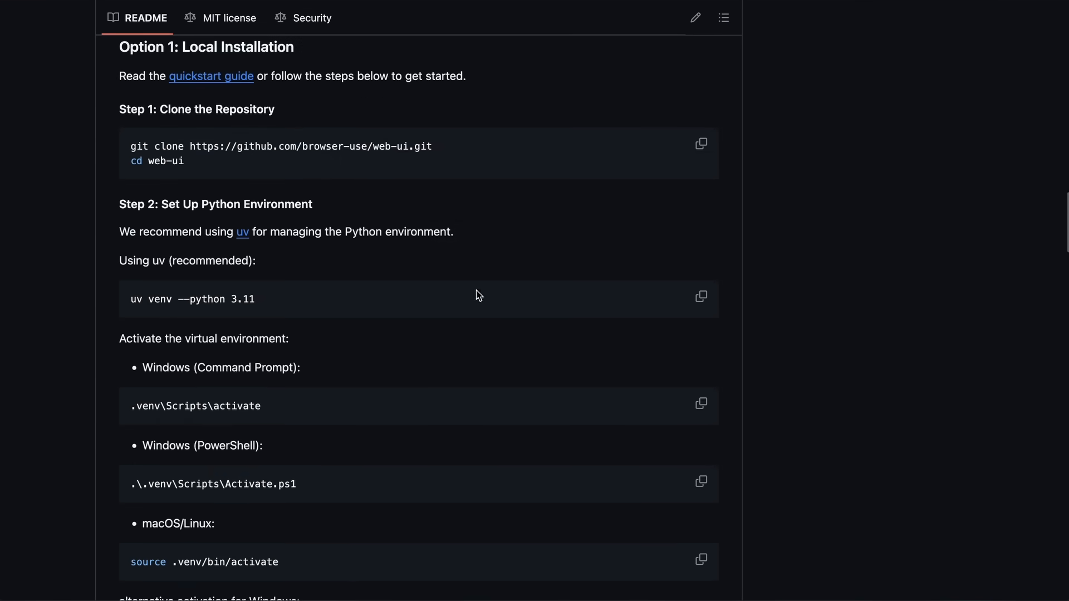
mouse_move(353, 186)
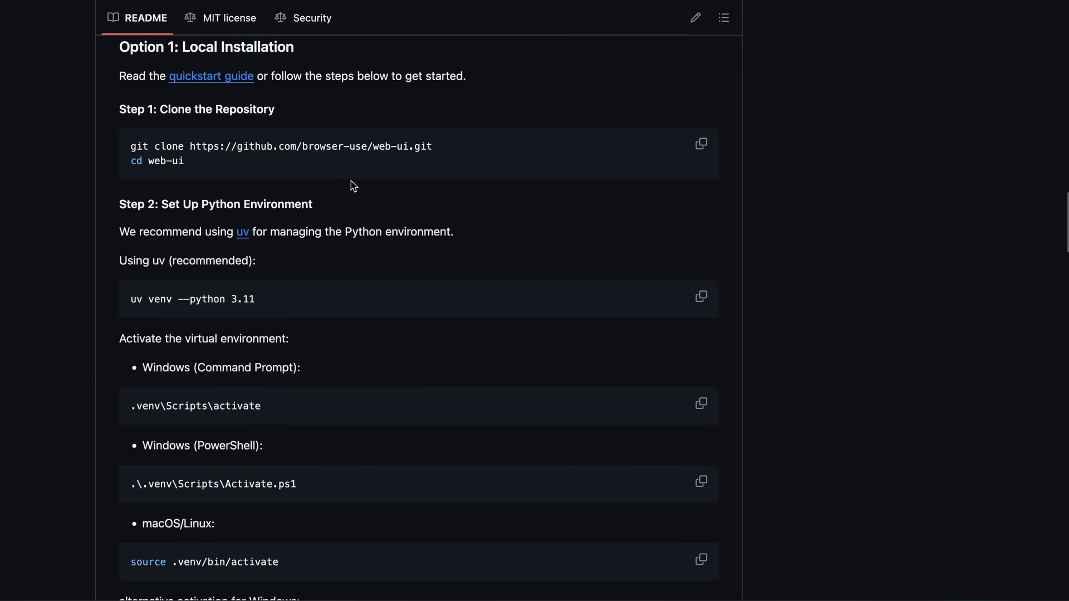
mouse_move(338, 140)
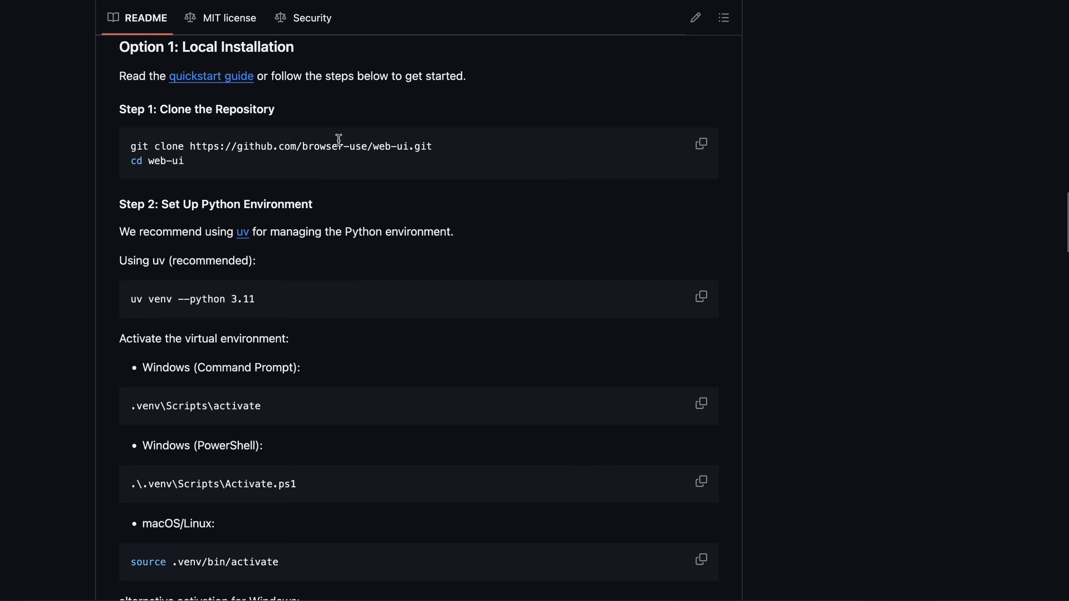
scroll("down", 3)
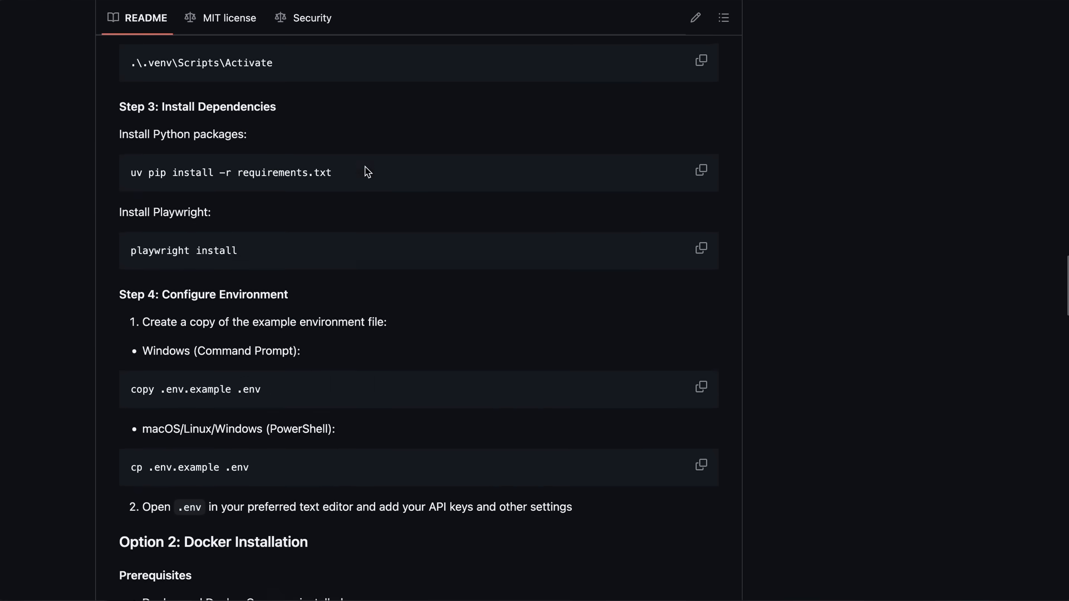
scroll("down", 3)
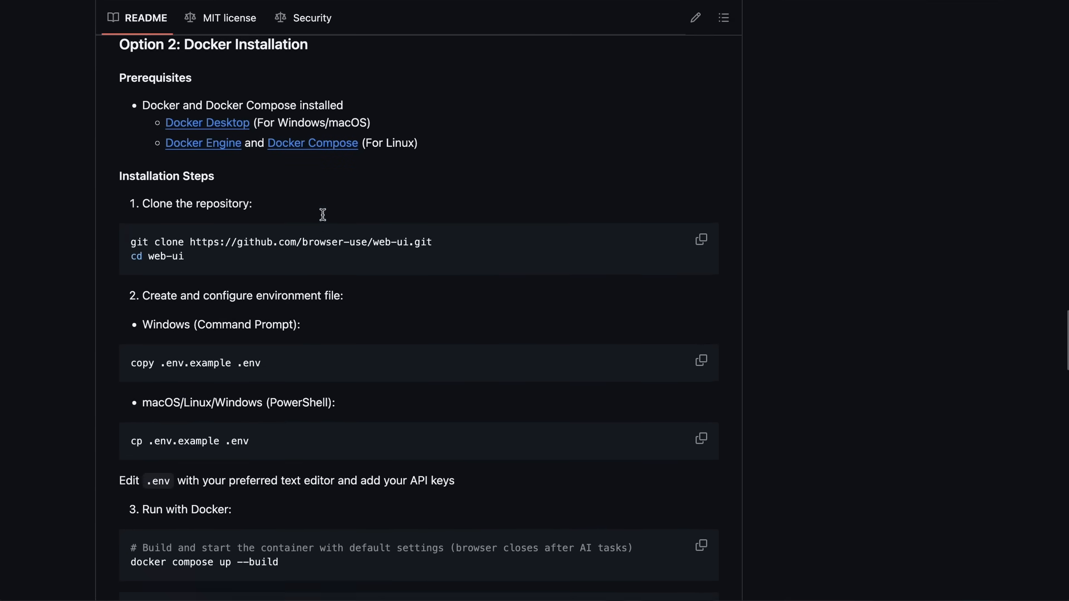
scroll("up", 3)
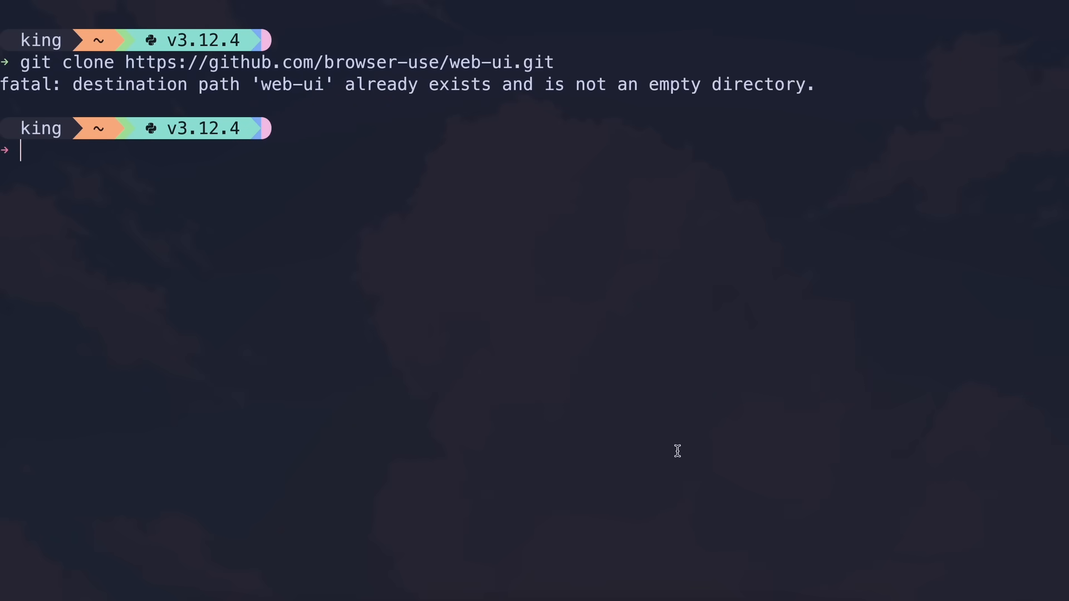
- Run cd web-ui and git pull to update the repository
type("cd web-ui")
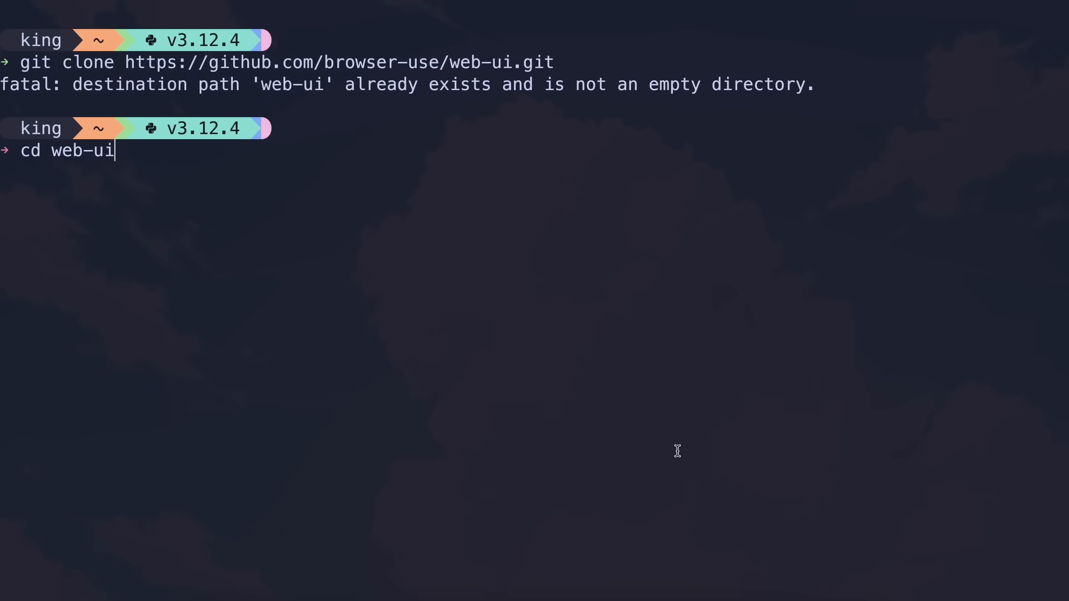
key("Return")
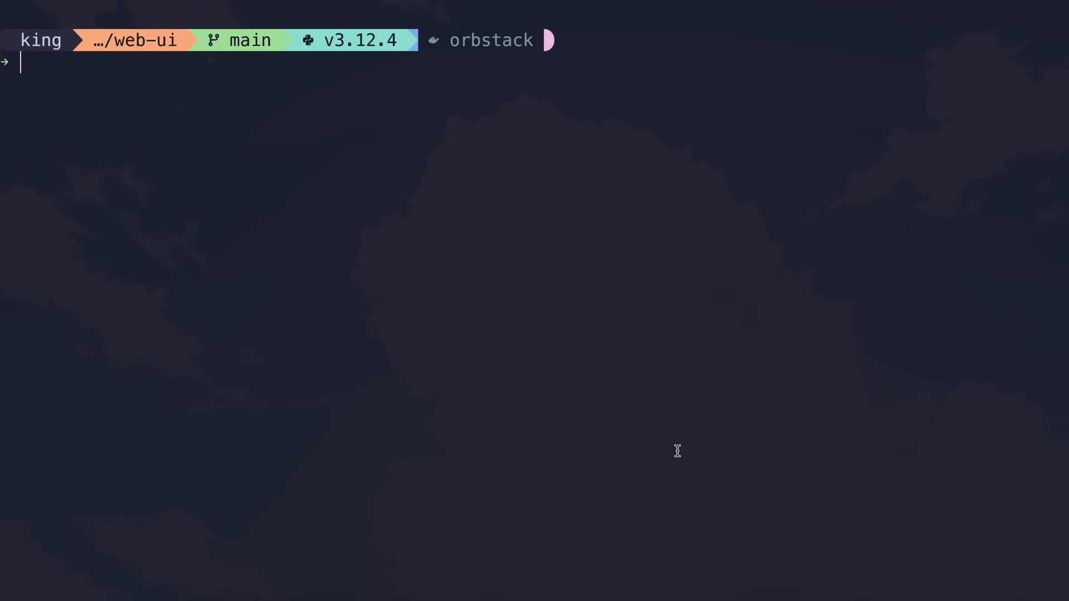
type("git pull")
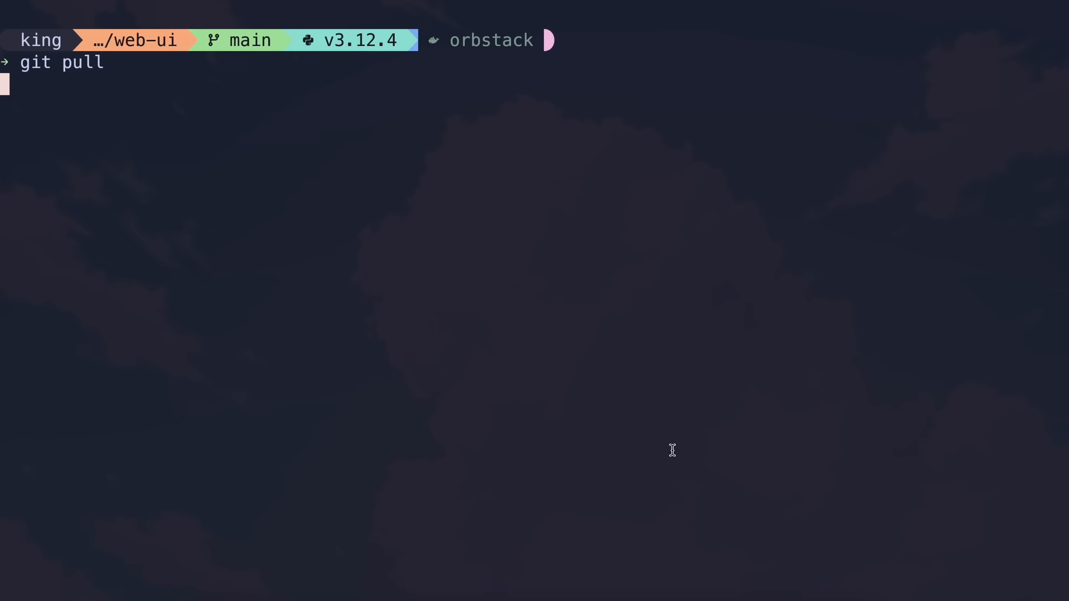
mouse_move(673, 381)
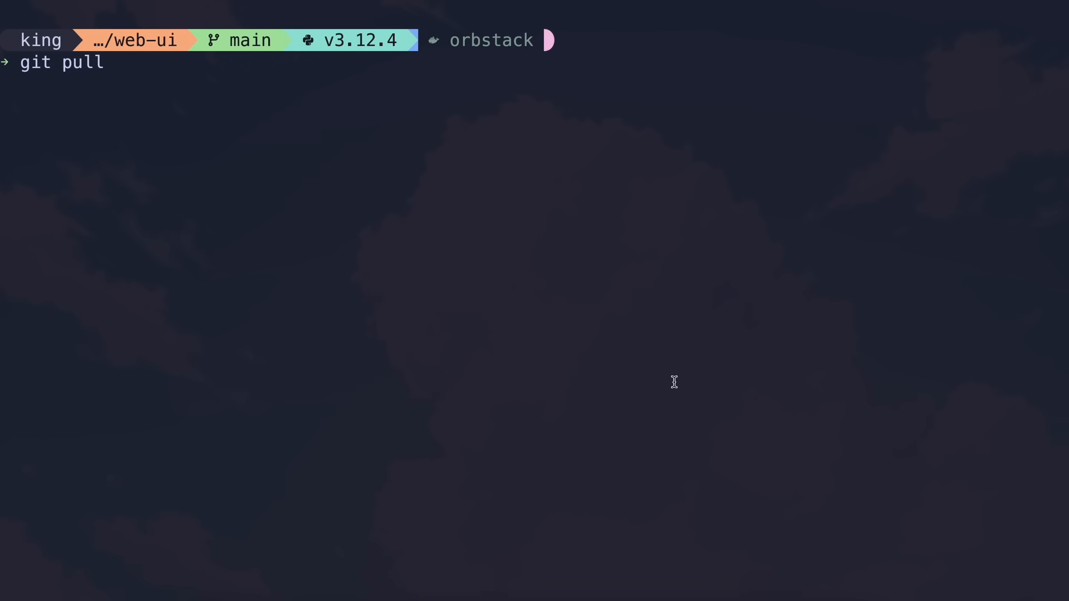
key("Return")
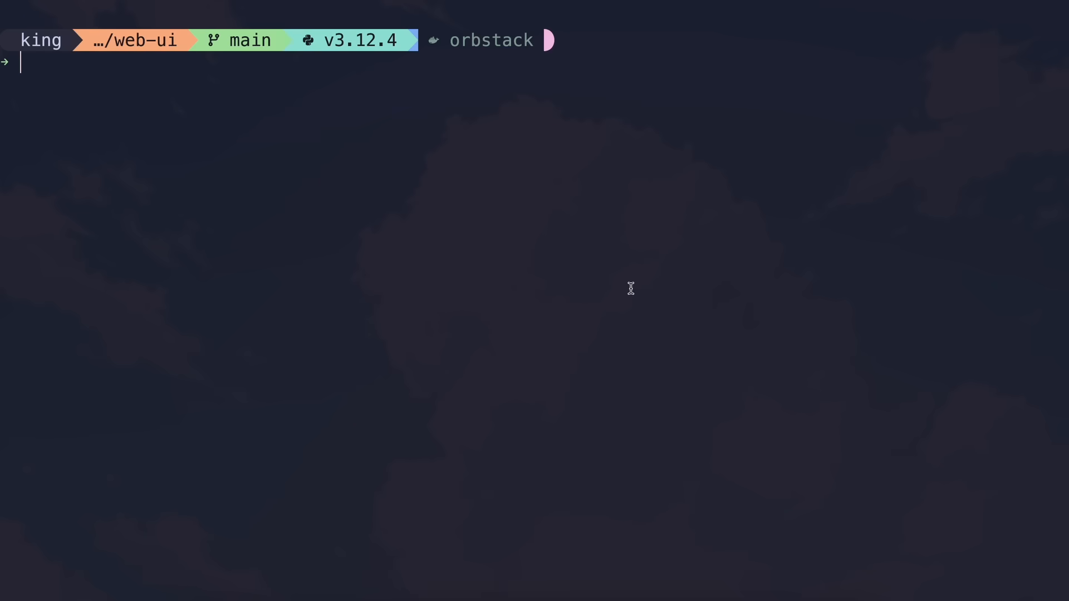
- Install the Python packages from requirements.txt with pip
type("pip install -")
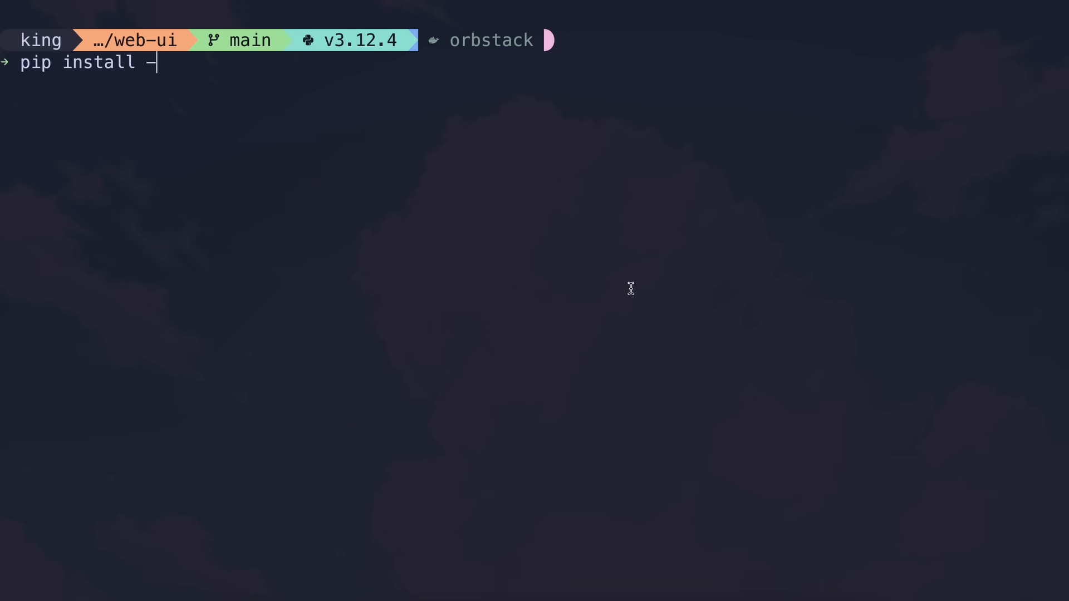
type("r requirements.t")
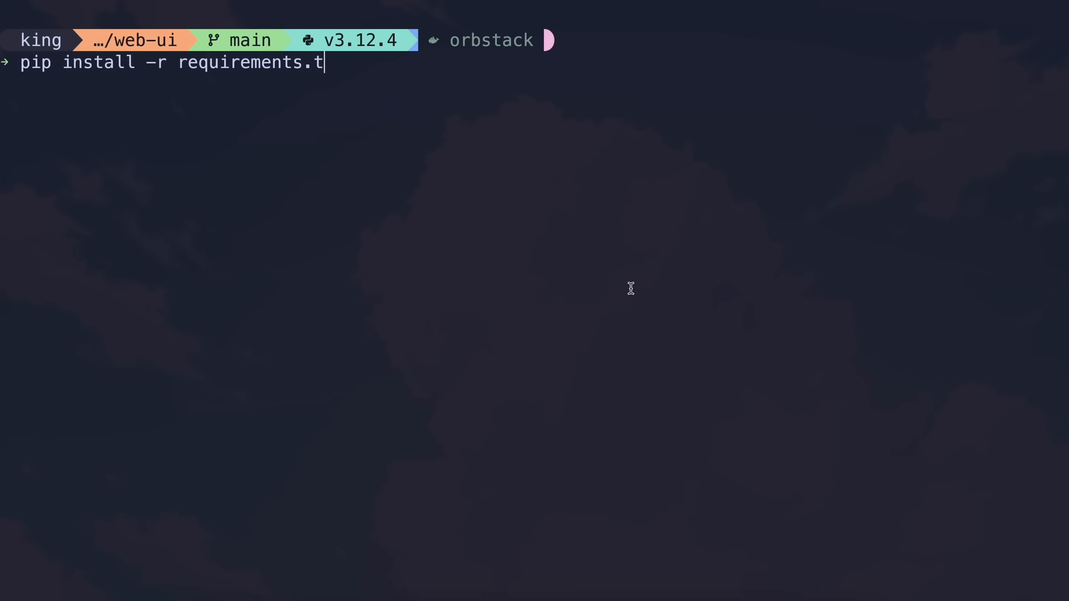
key("Return")
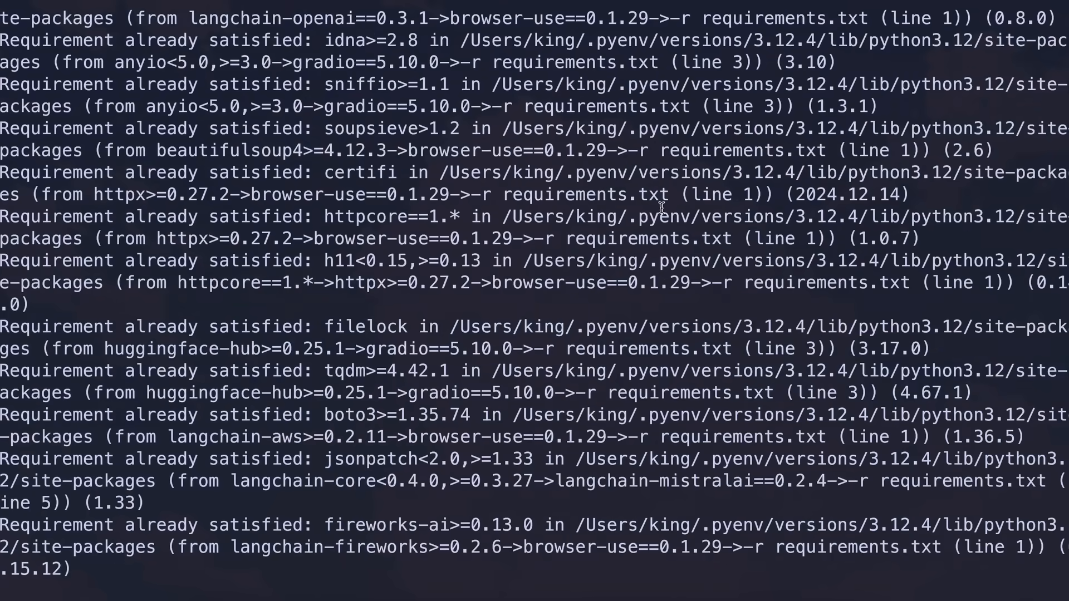
scroll("down", 3)
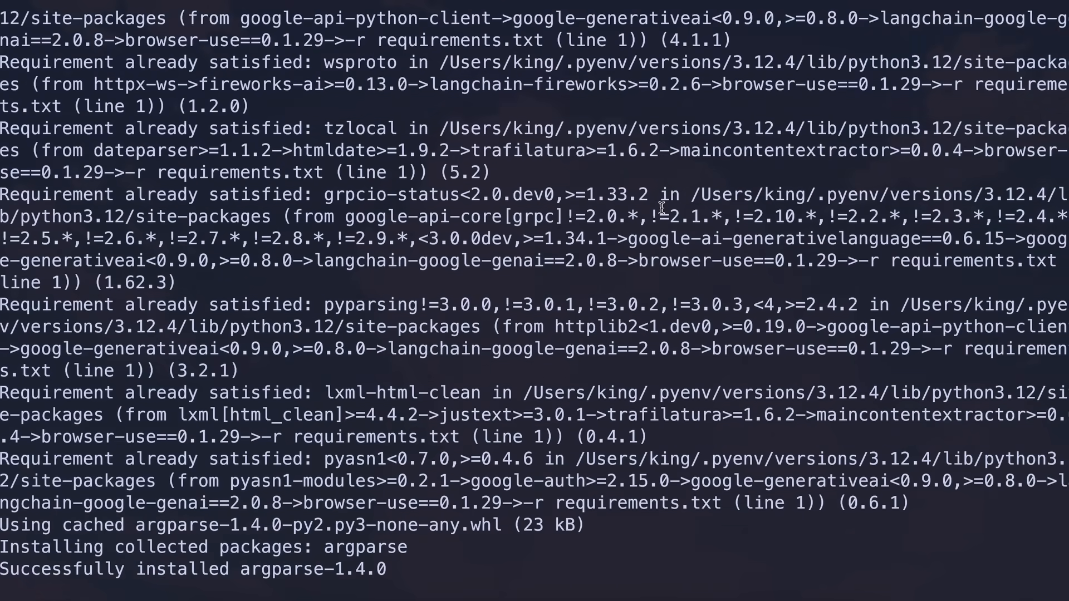
- Install Playwright browsers and enter 'python webui.py --ip 127.0.0.1 --port 7788'
type("playwr")
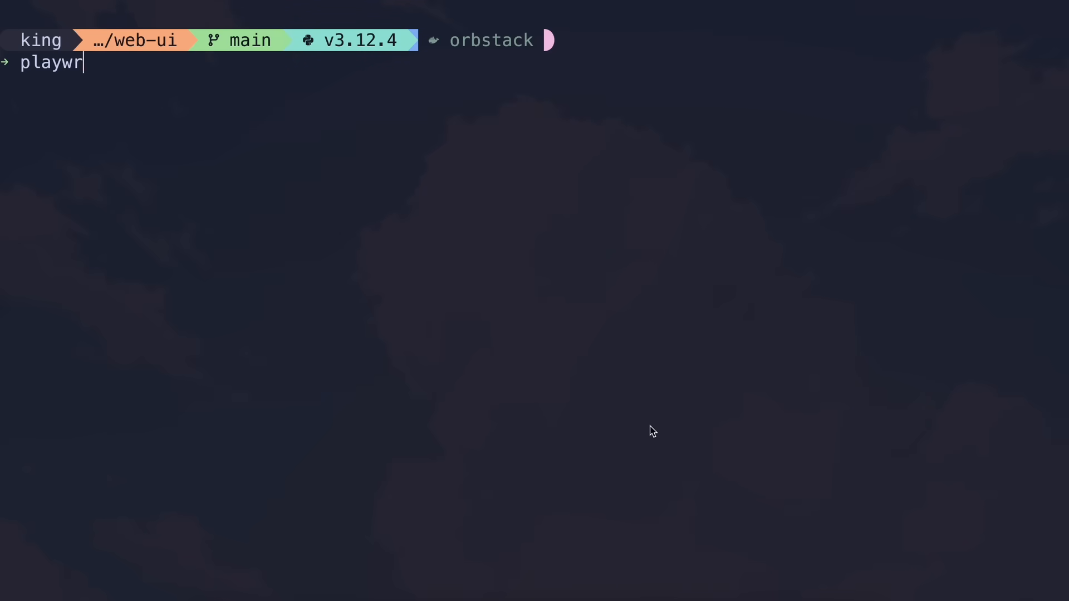
key("Return")
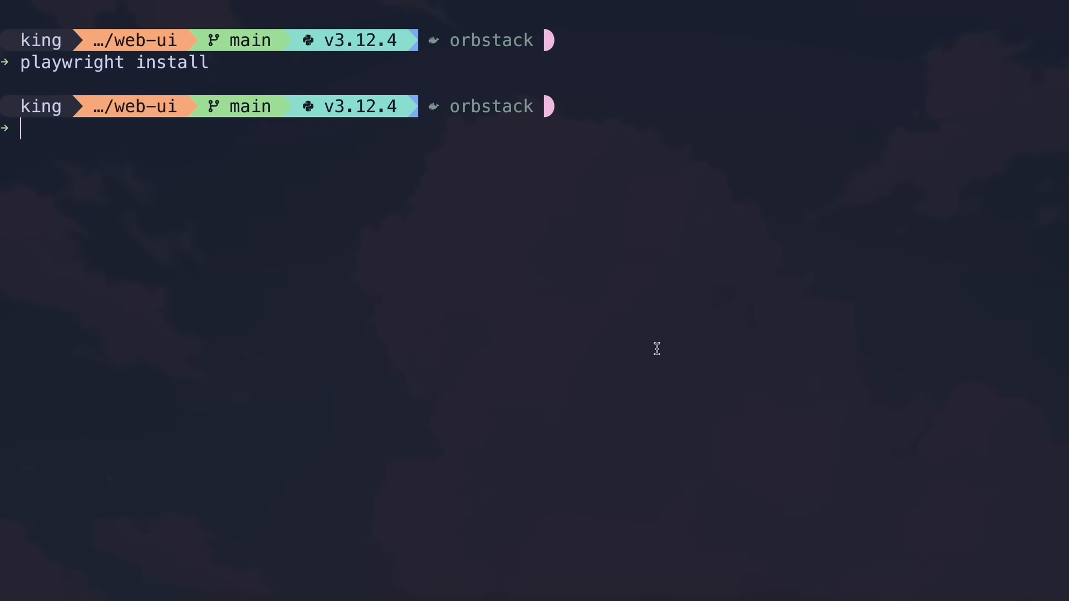
type("python webui.py --ip 127.0.0.1 --port 7788")
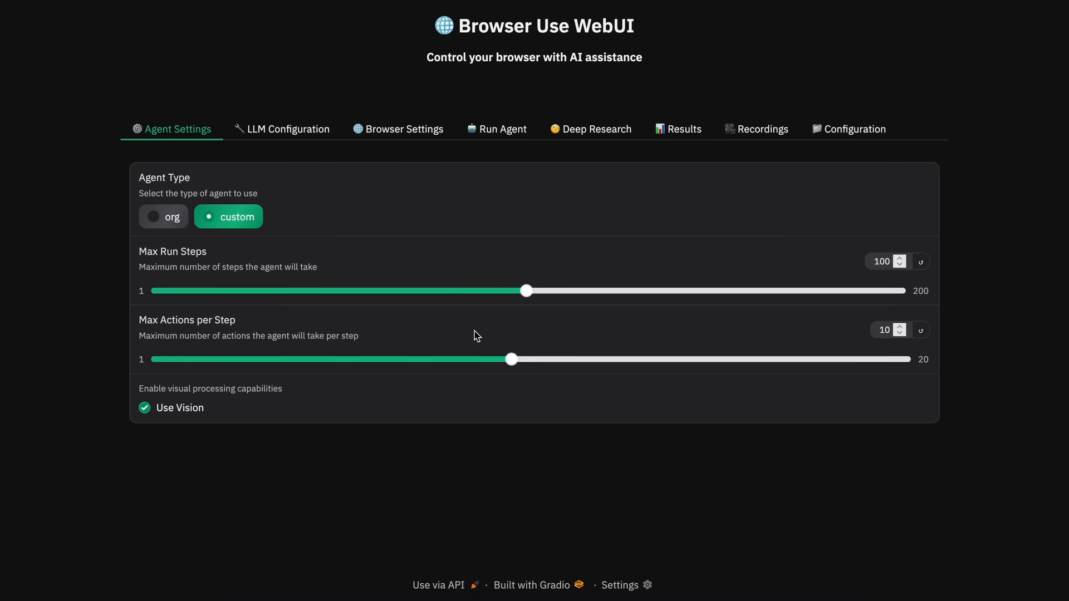
mouse_move(429, 394)
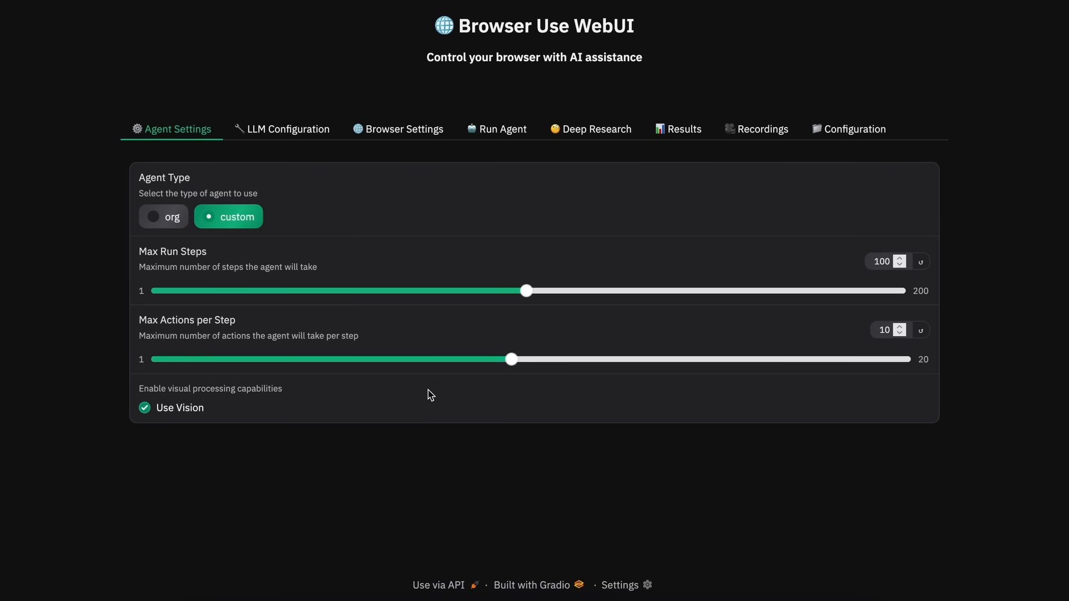
mouse_move(396, 210)
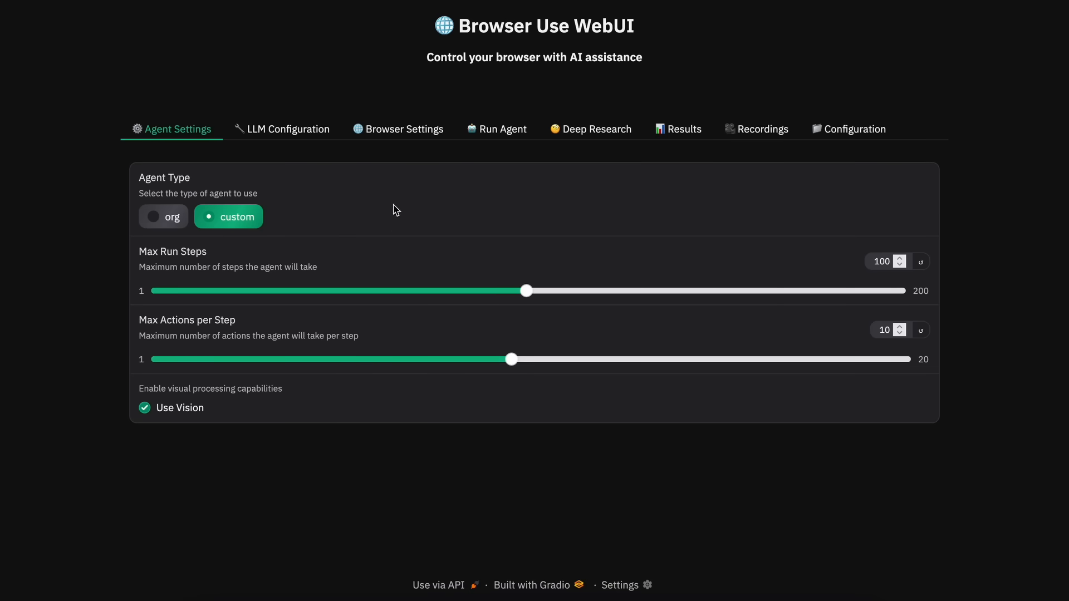
mouse_move(401, 210)
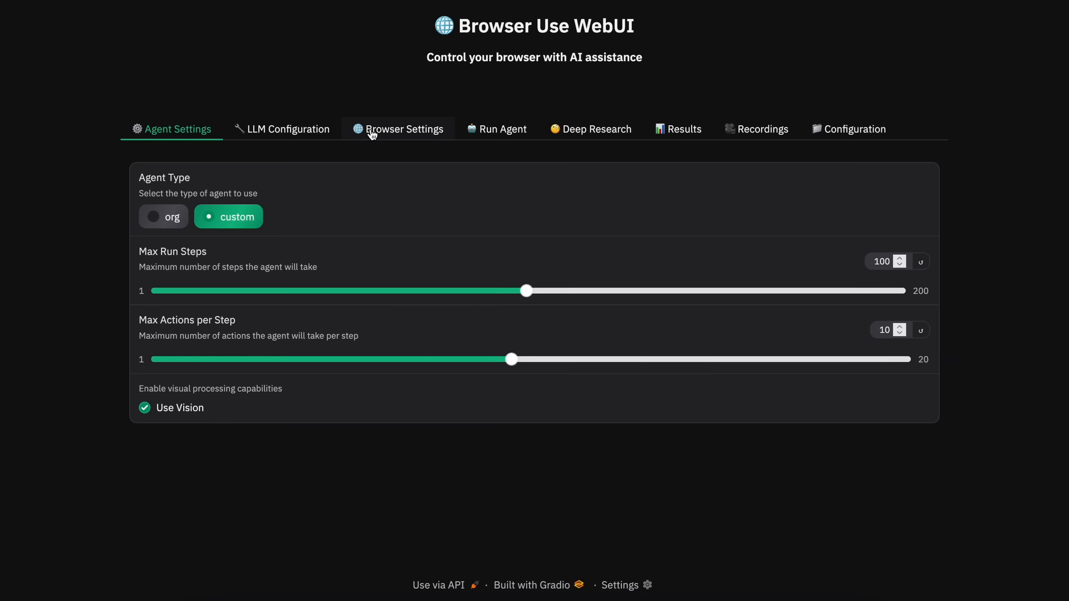
- Review the Browser Settings window size and paths, then go to Run Agent
left_click(404, 129)
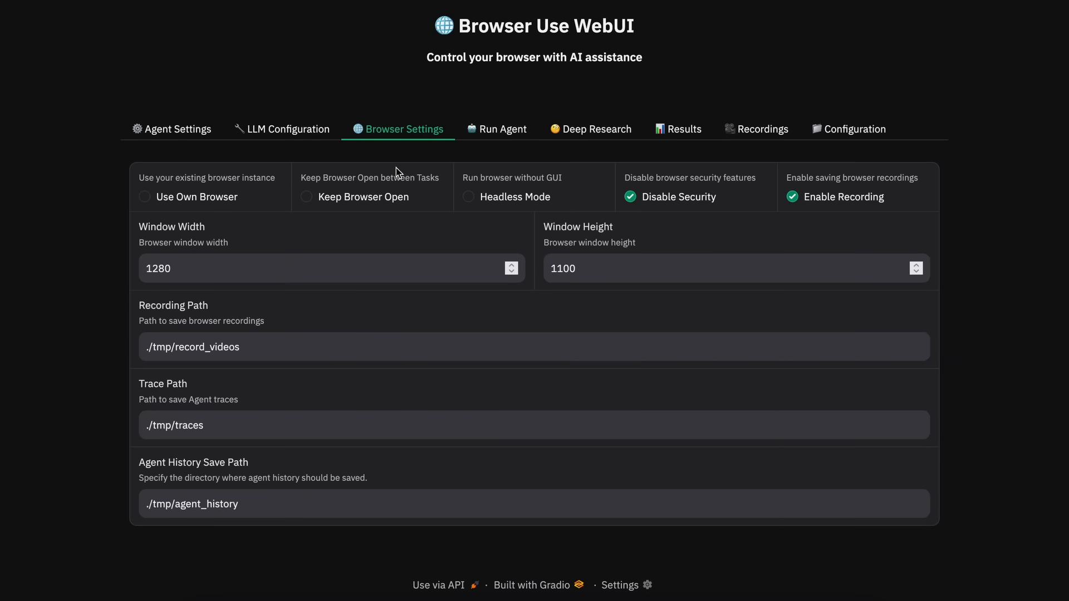
mouse_move(538, 189)
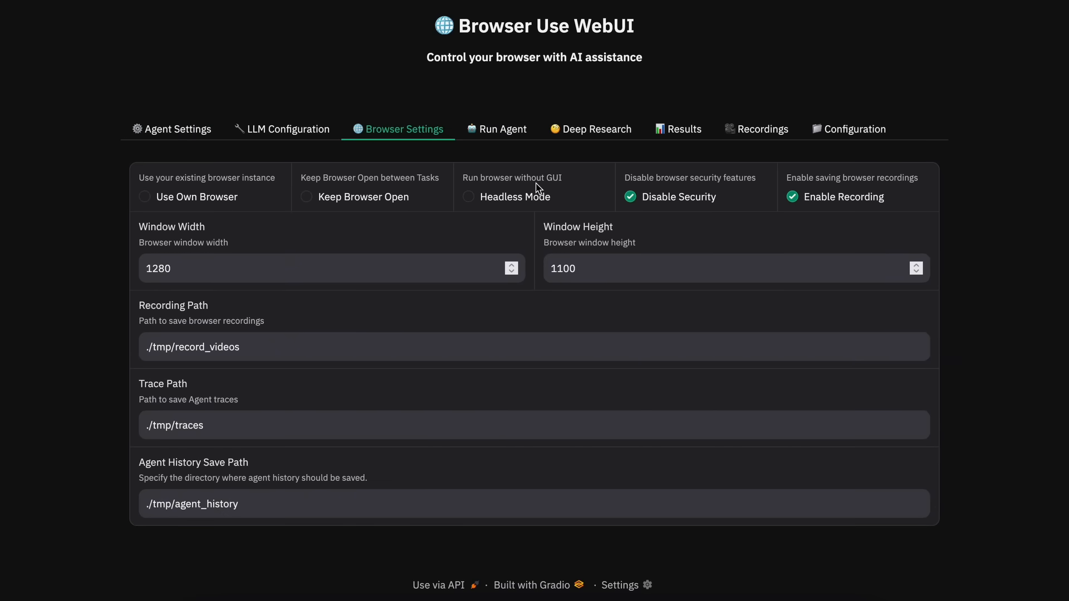
mouse_move(588, 254)
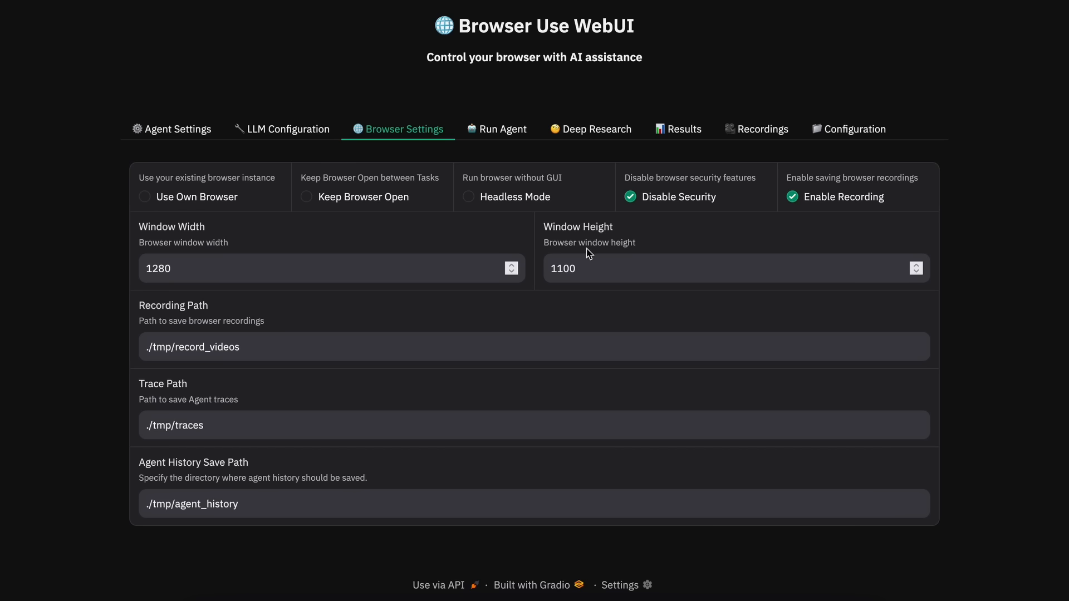
left_click(504, 128)
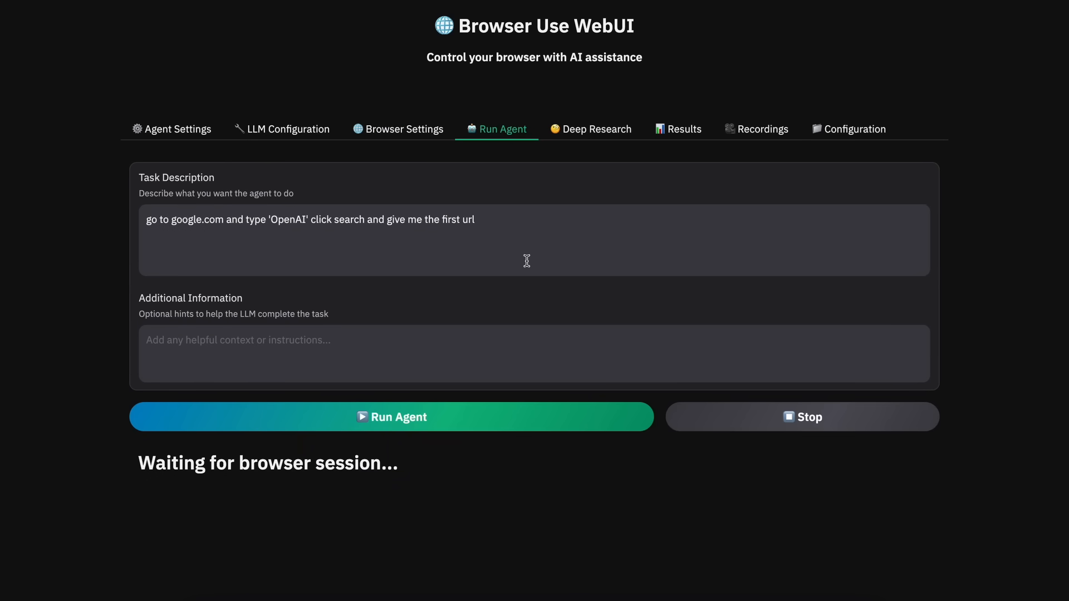
mouse_move(564, 226)
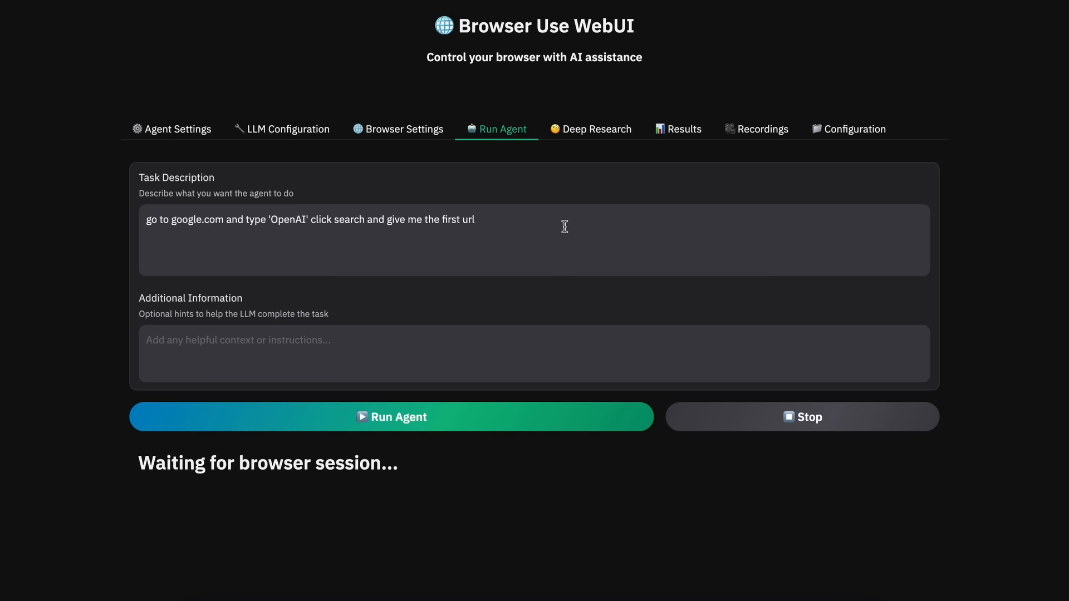
mouse_move(546, 283)
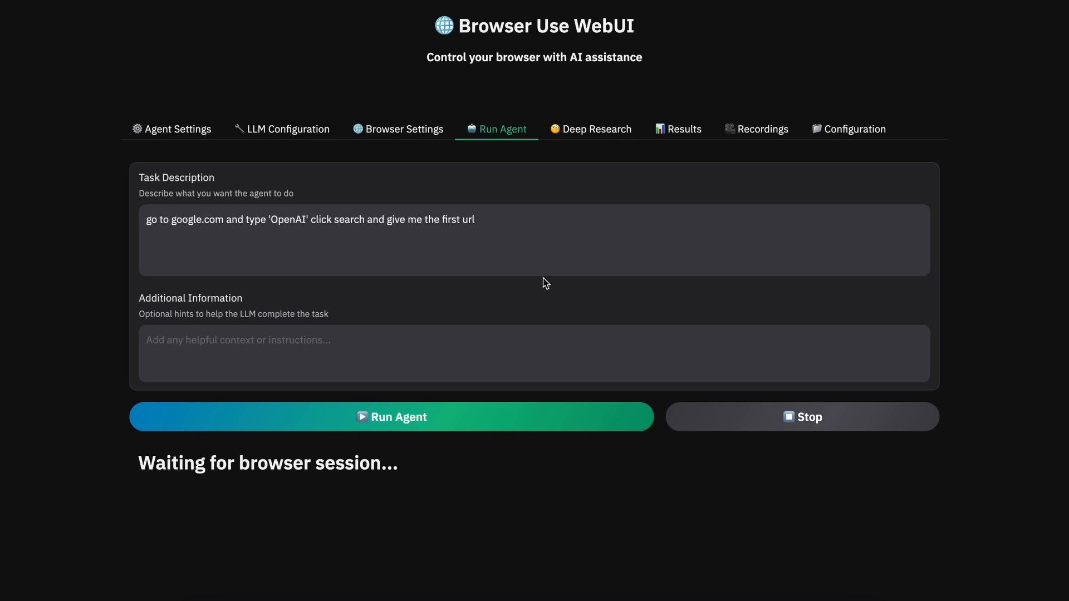
mouse_move(579, 274)
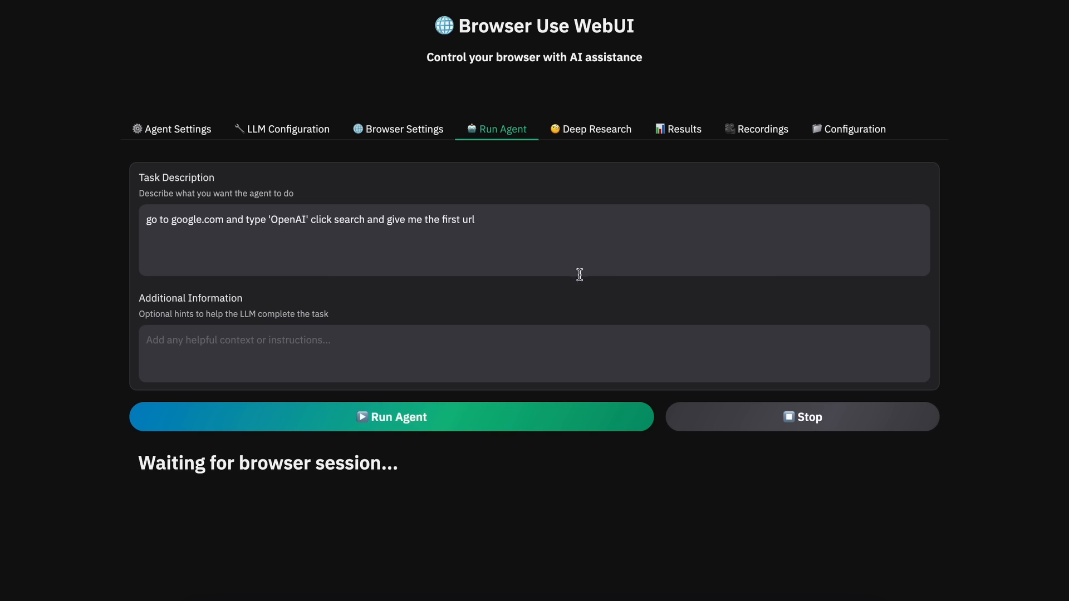
mouse_move(595, 263)
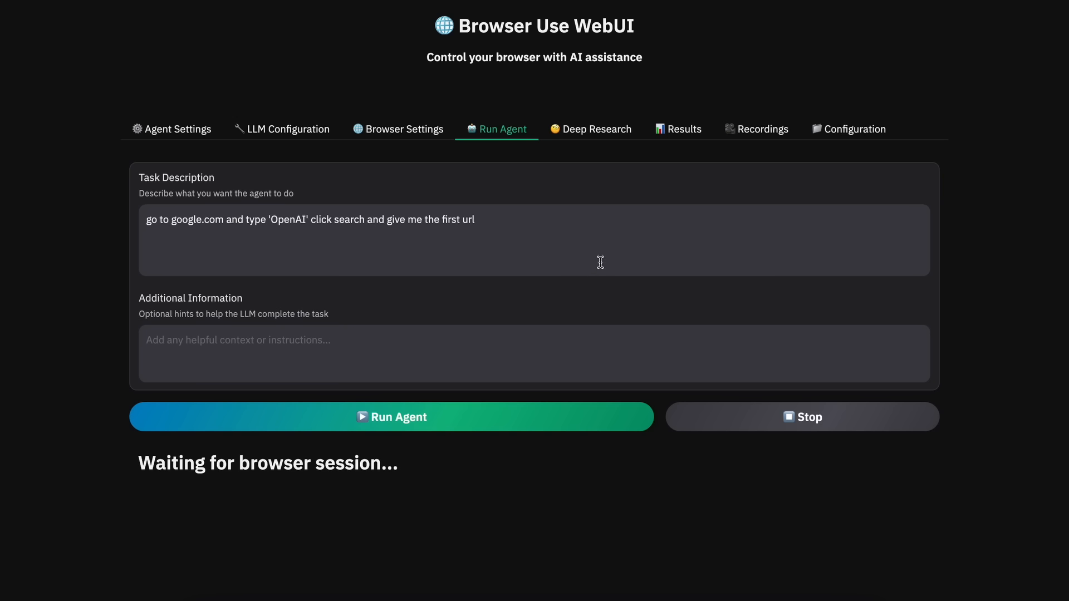
mouse_move(598, 128)
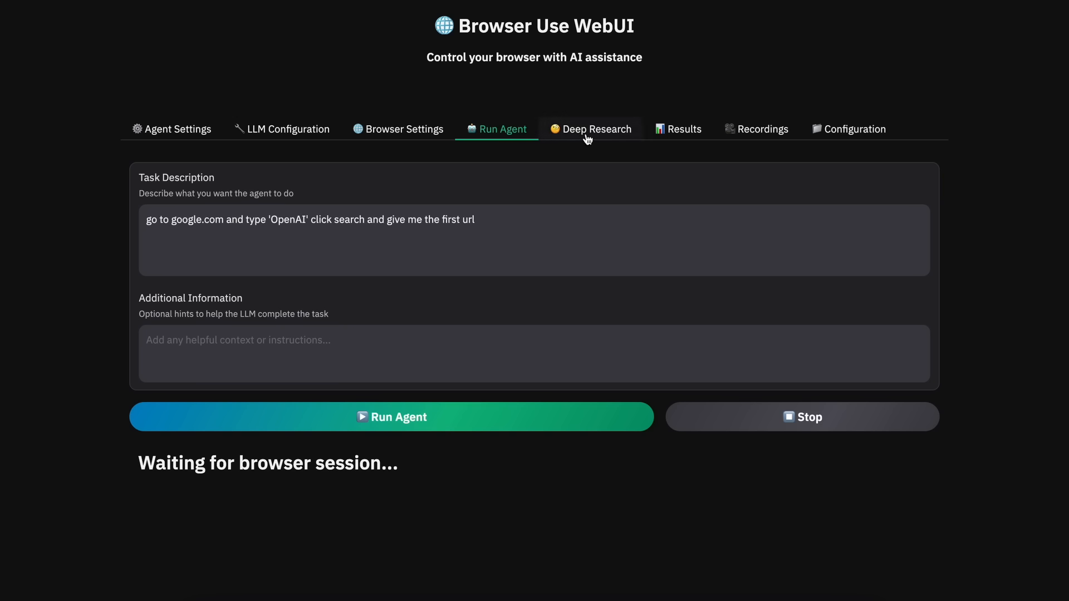
mouse_move(574, 134)
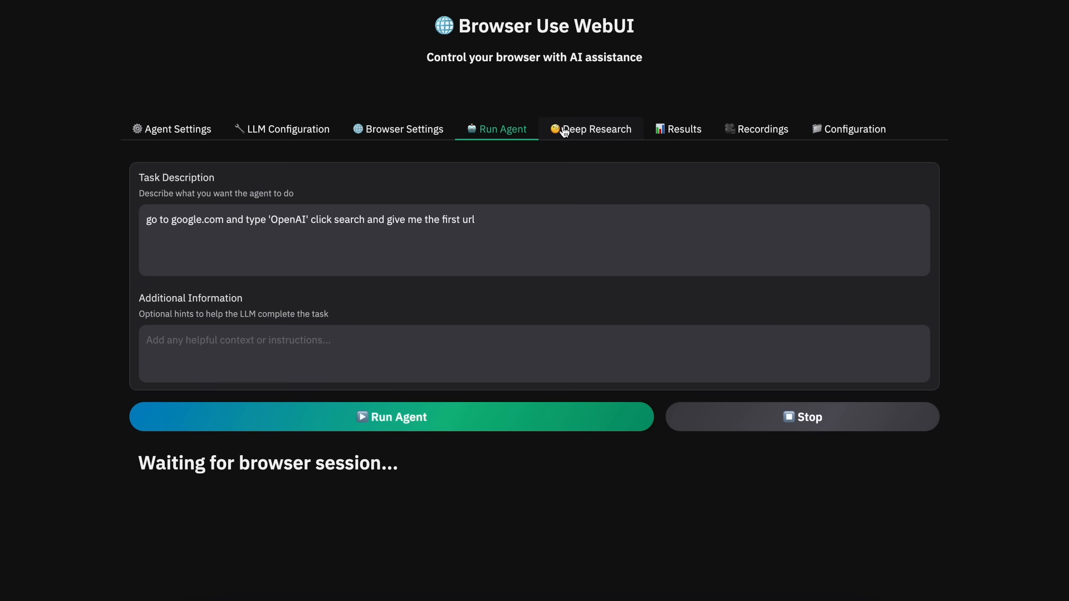
- Open Deep Research and select the 5 queries-per-iteration value
left_click(597, 128)
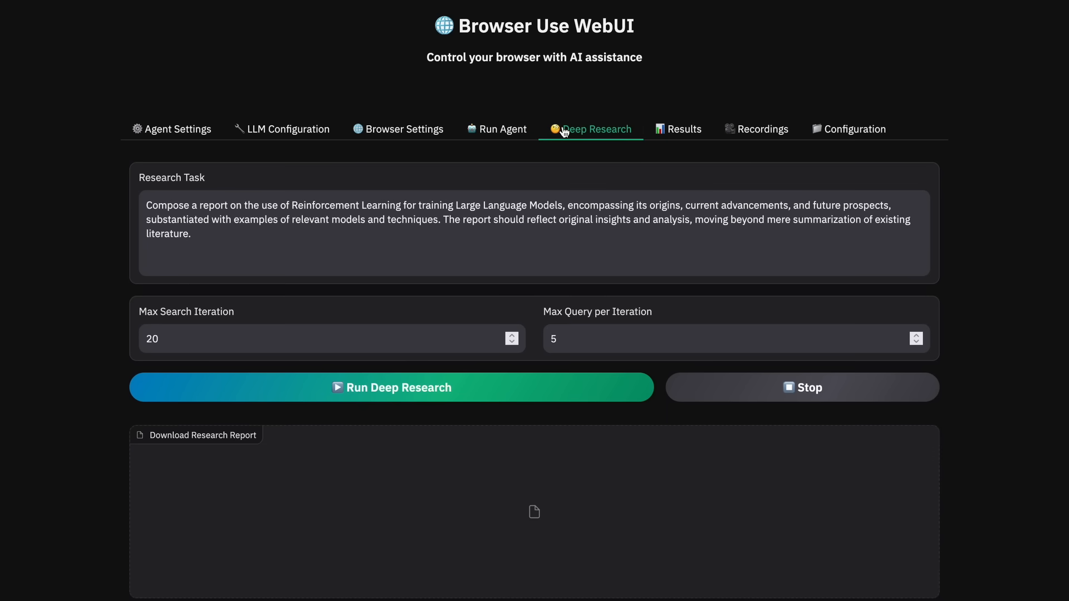
mouse_move(277, 239)
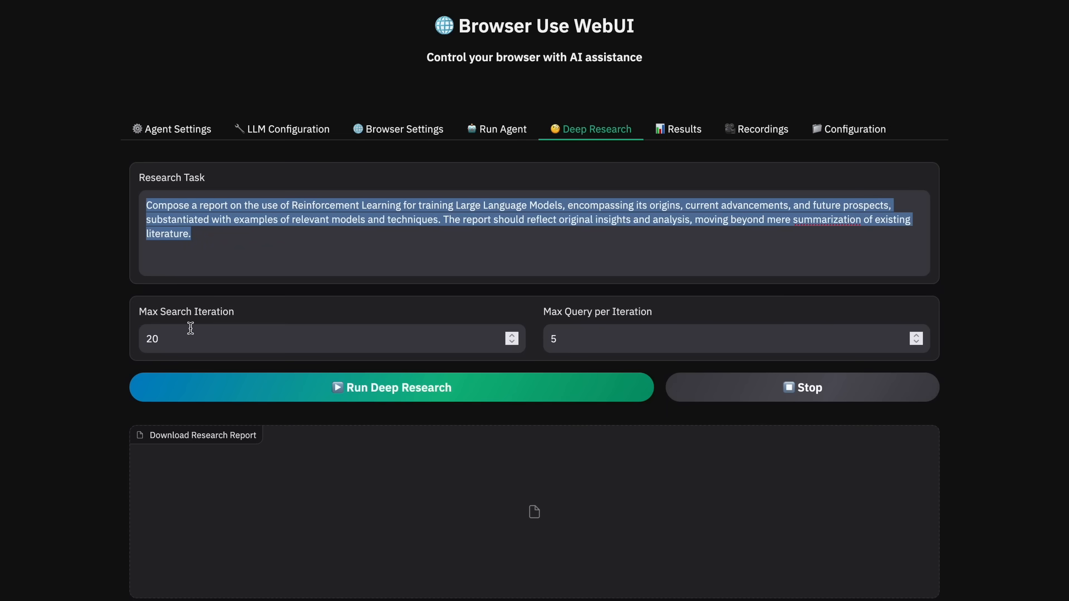
left_click(273, 339)
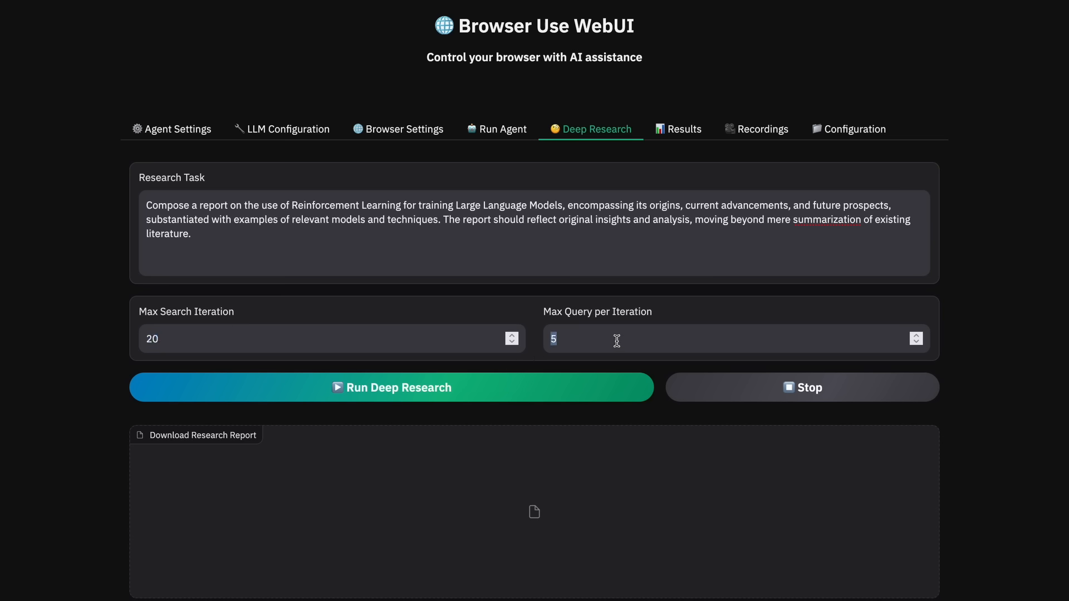
mouse_move(569, 327)
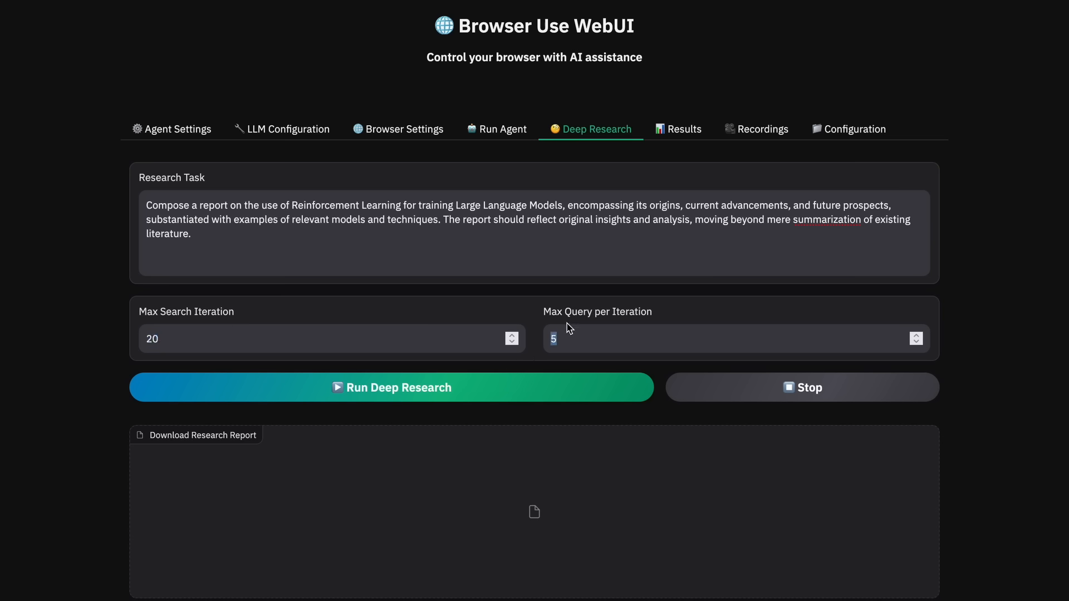
mouse_move(604, 336)
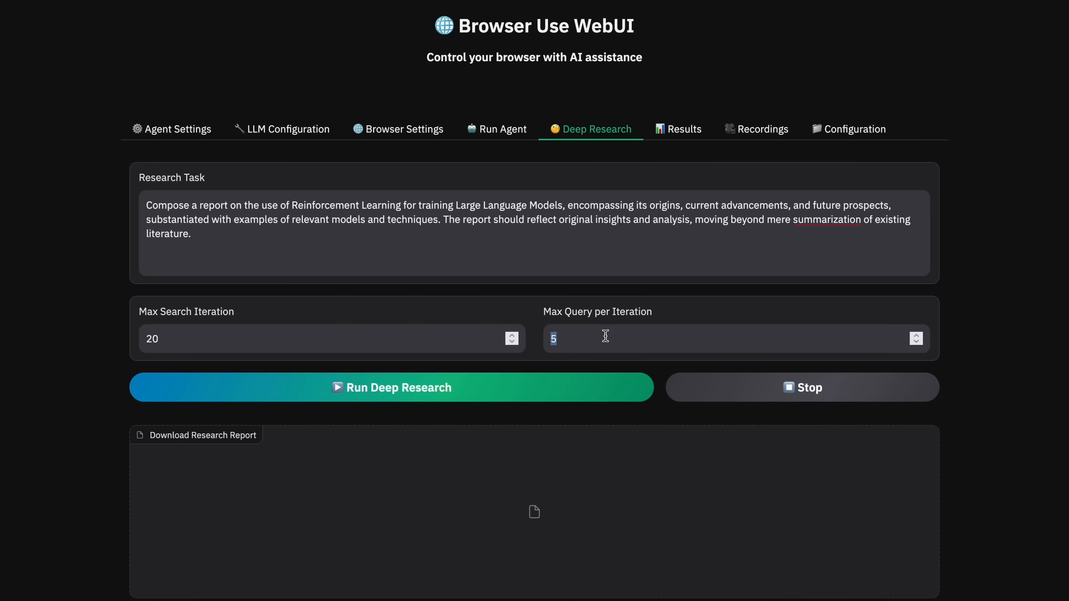
mouse_move(604, 341)
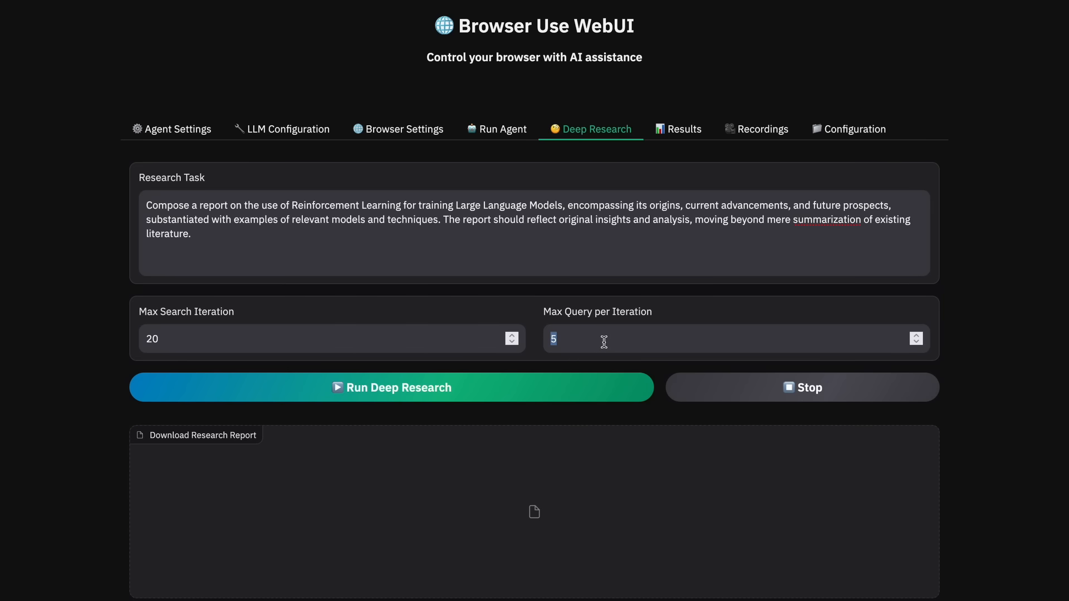
mouse_move(604, 404)
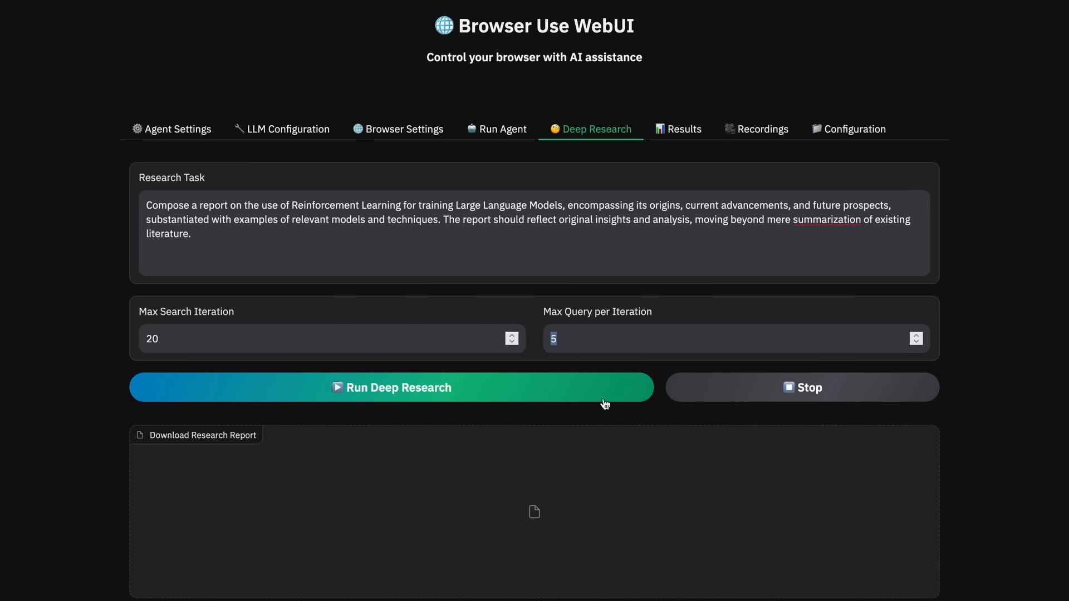
mouse_move(685, 426)
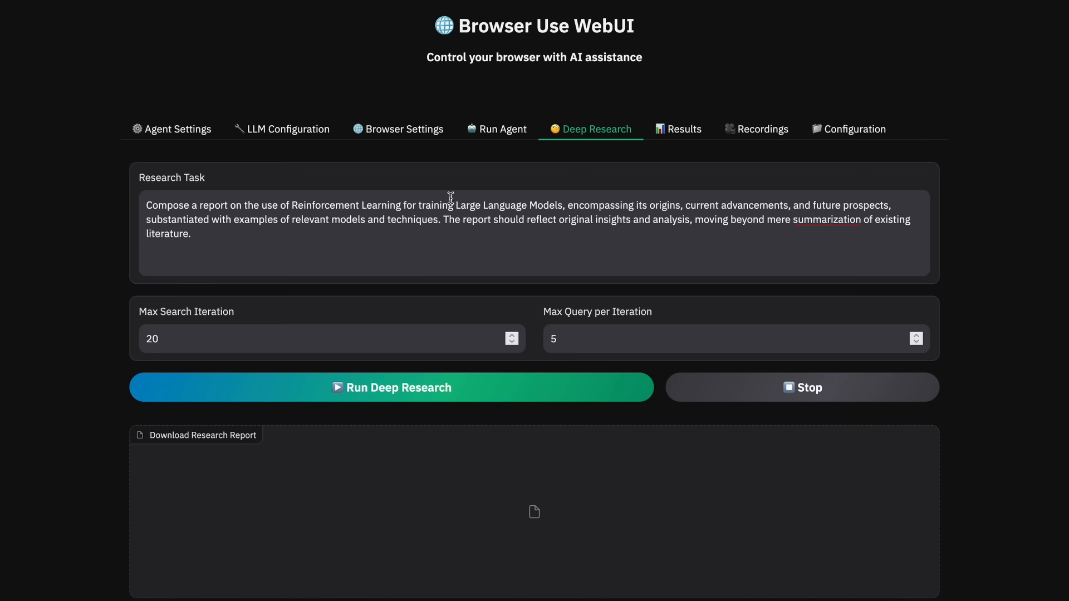
- Open LLM Configuration and keep openai as the LLM provider
left_click(288, 129)
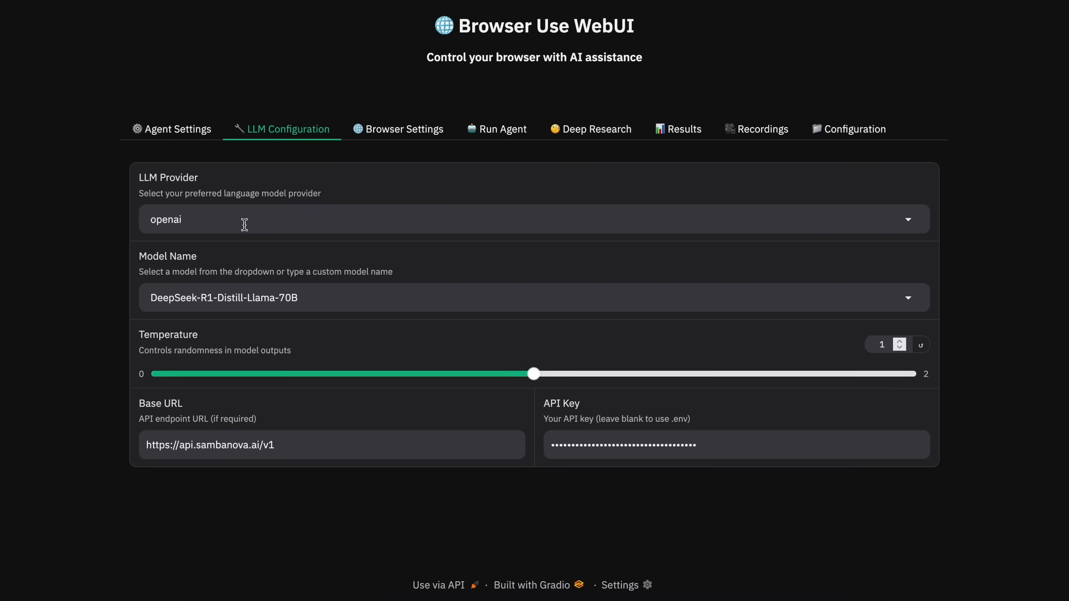
mouse_move(183, 218)
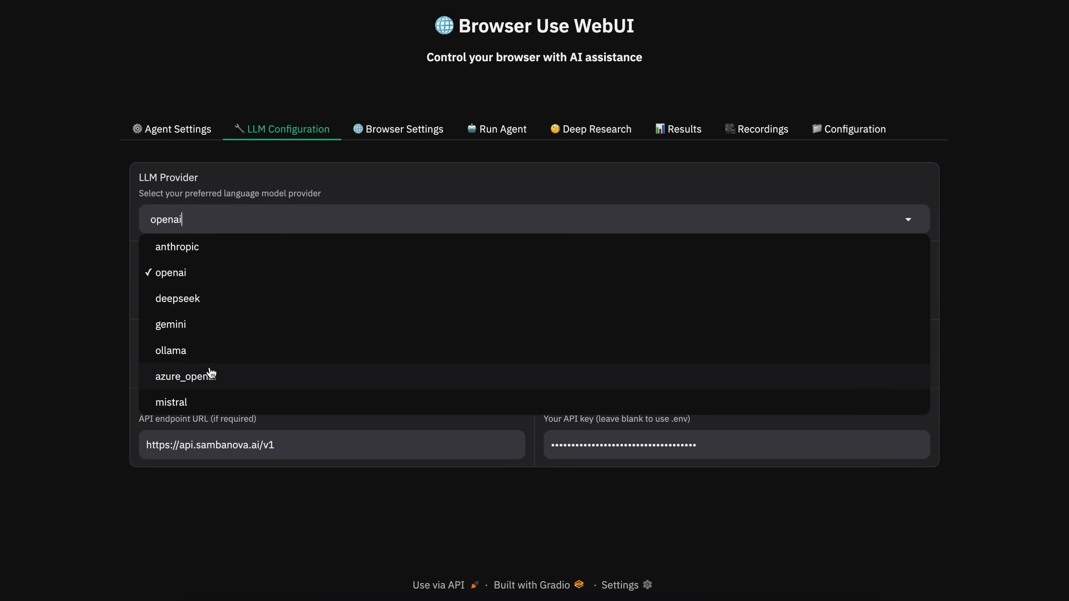
mouse_move(184, 284)
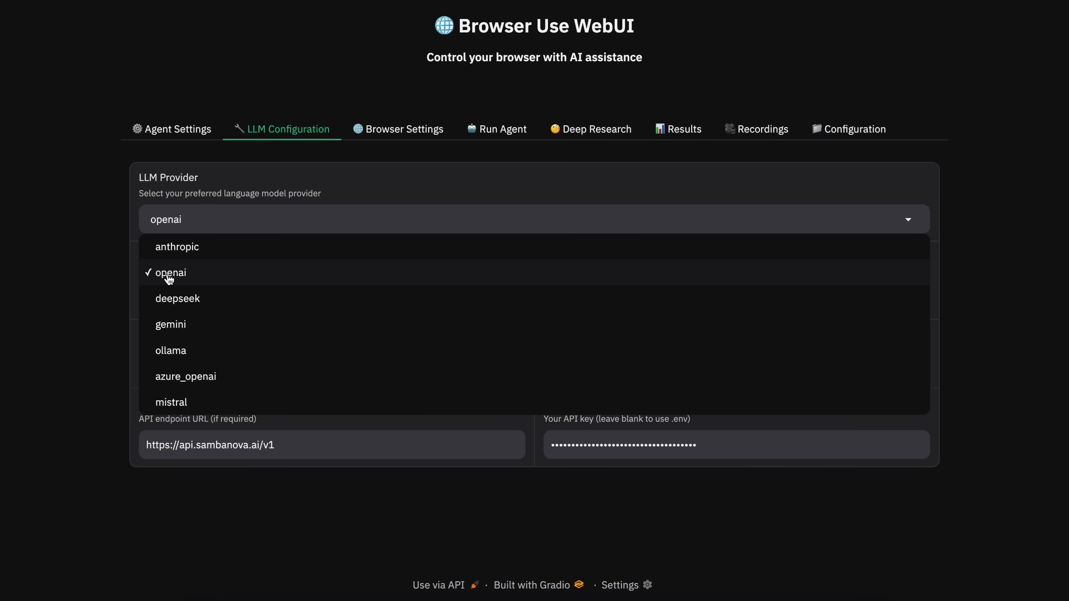
left_click(170, 272)
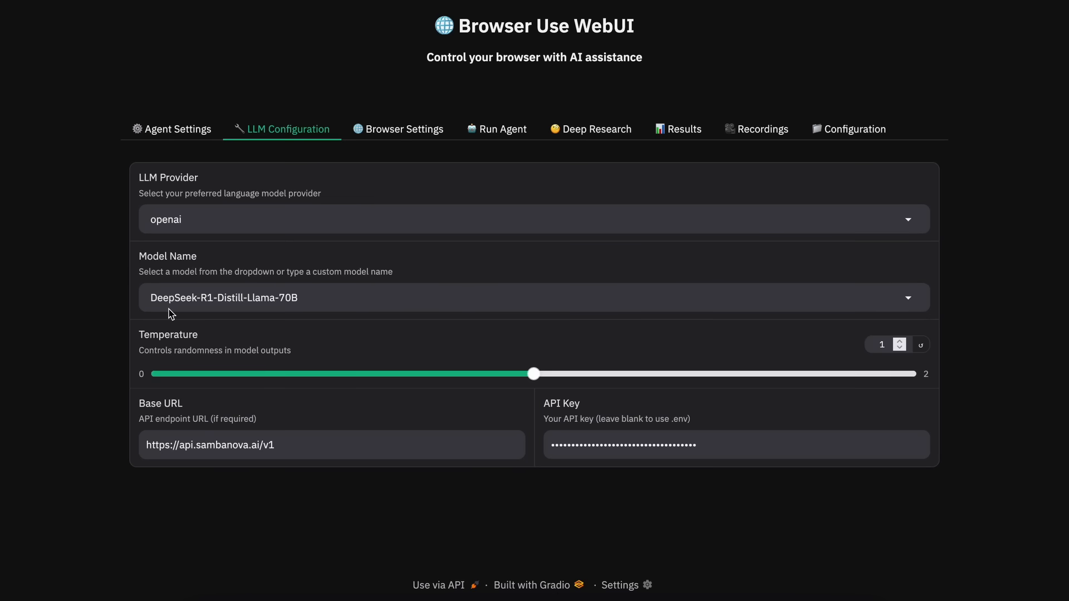
mouse_move(199, 297)
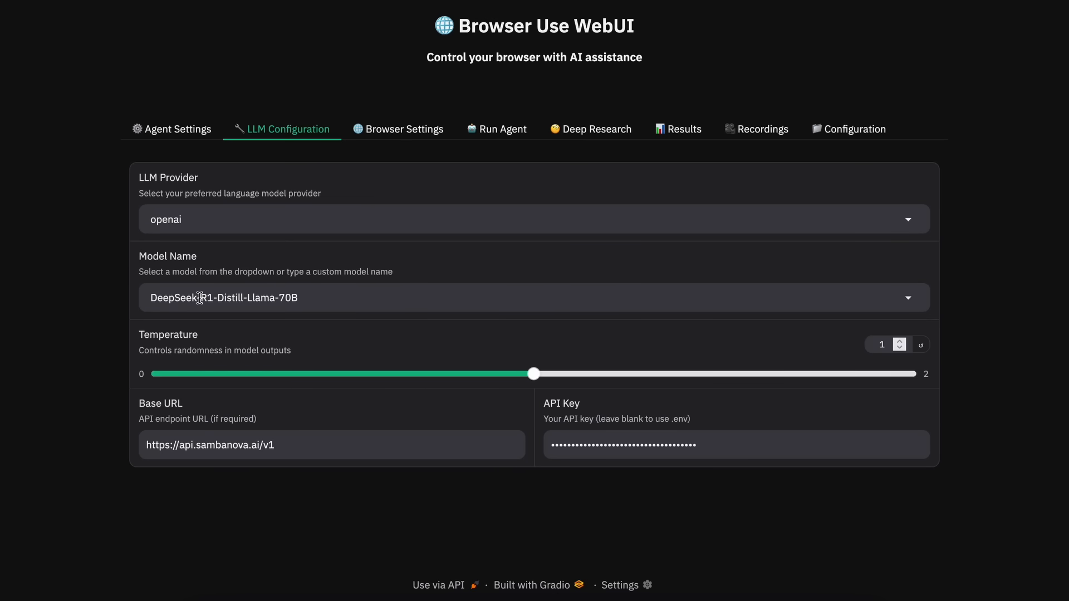
mouse_move(272, 434)
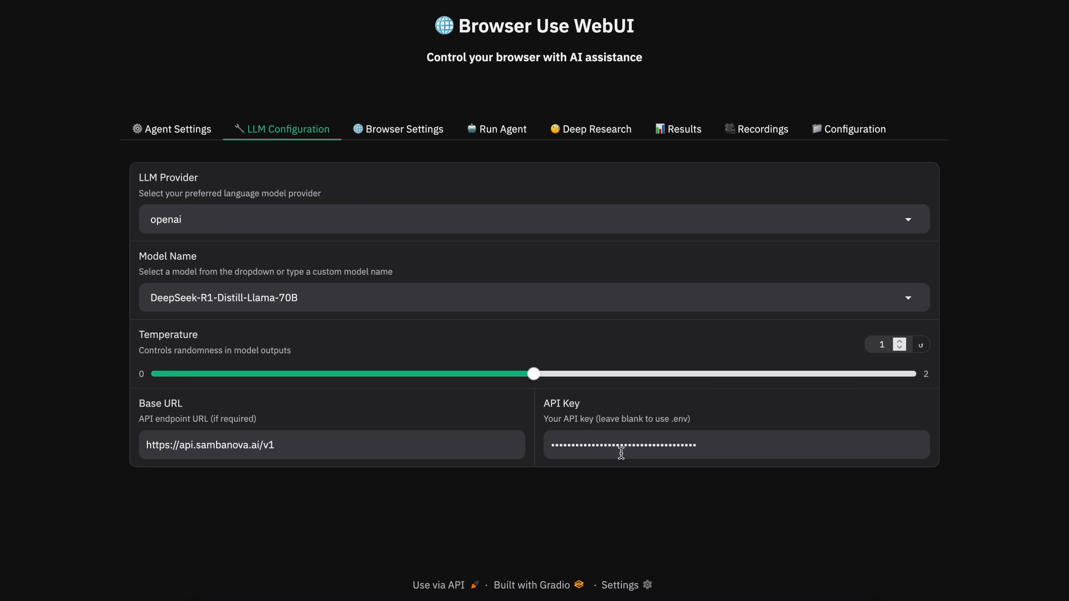
mouse_move(247, 315)
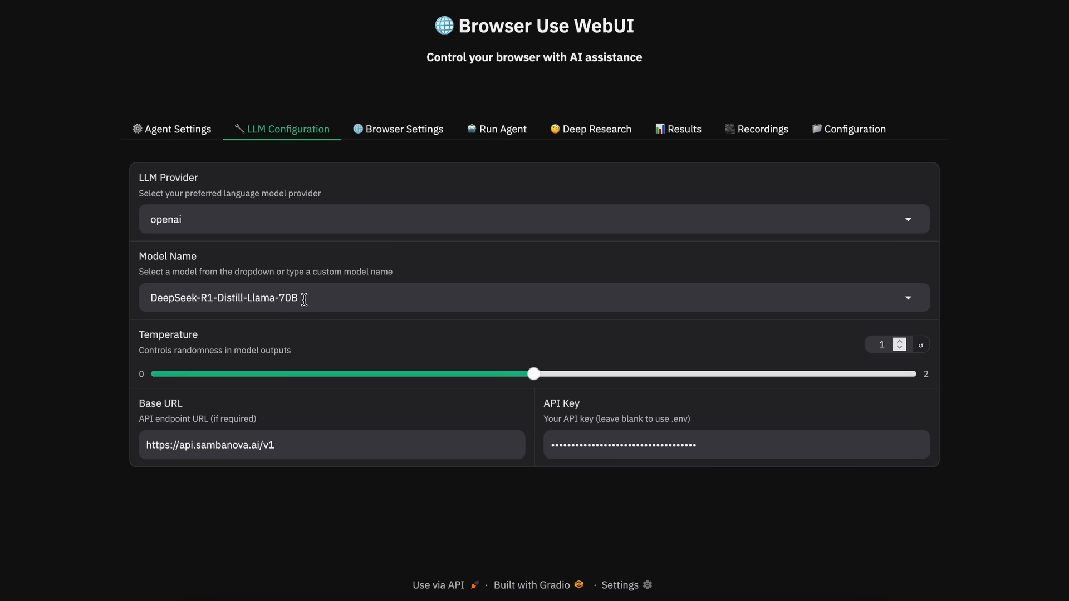
mouse_move(367, 189)
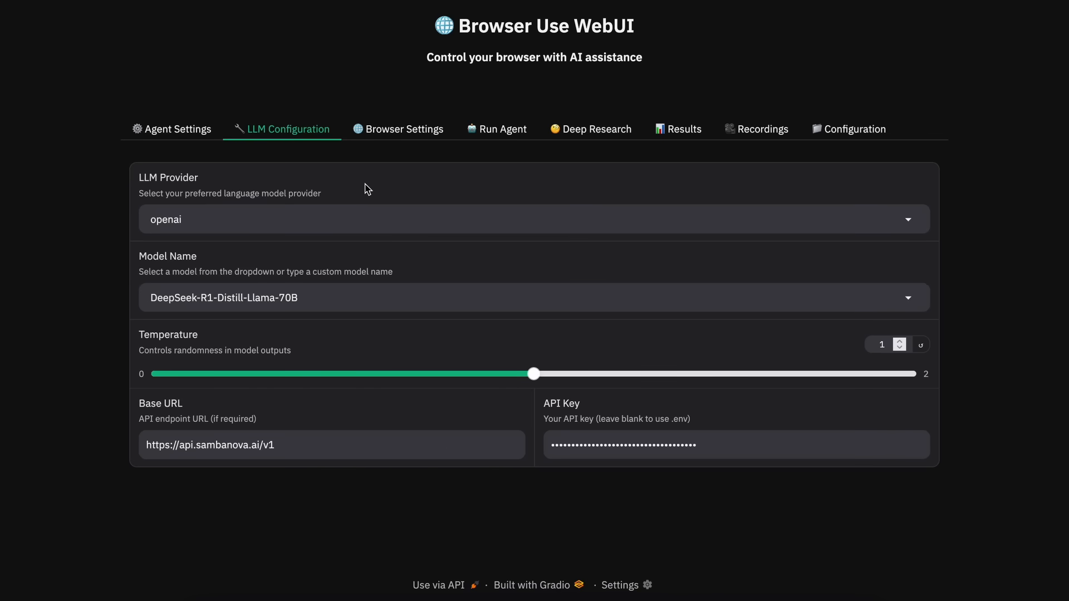
mouse_move(403, 134)
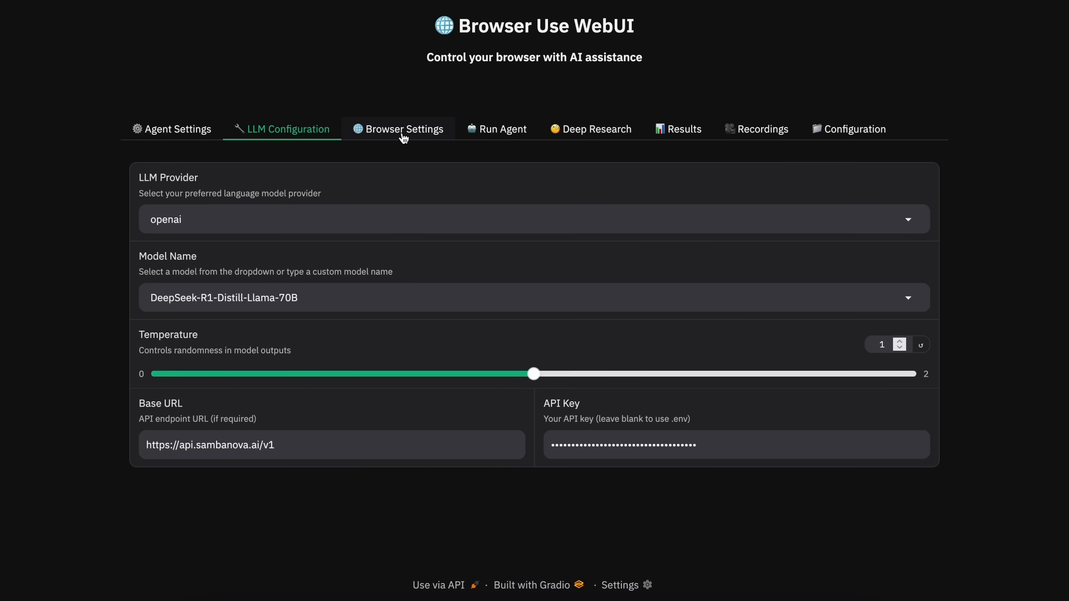
left_click(590, 129)
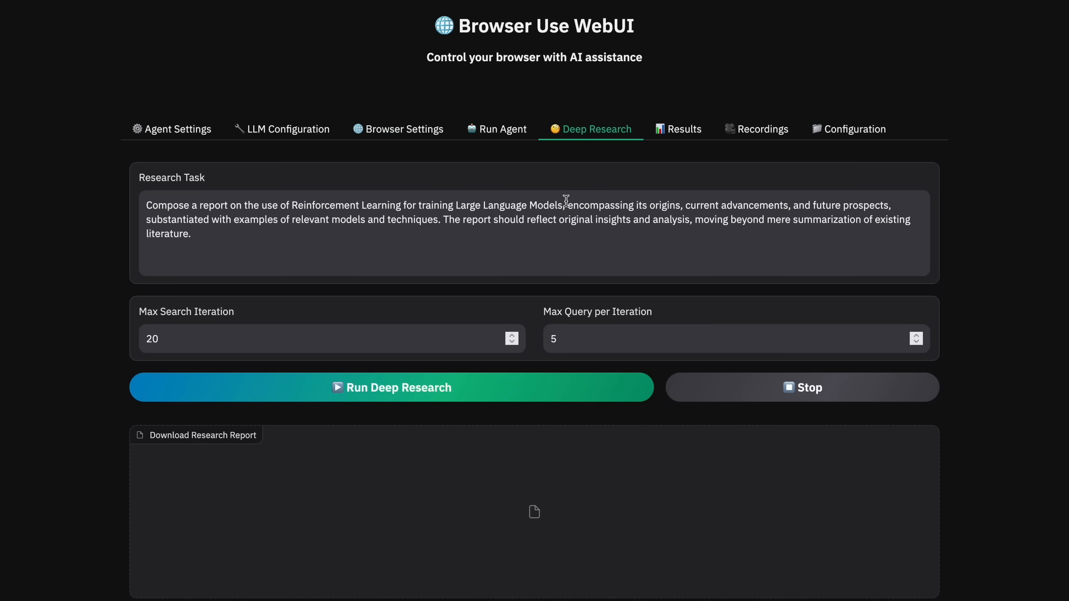
triple_click(534, 219)
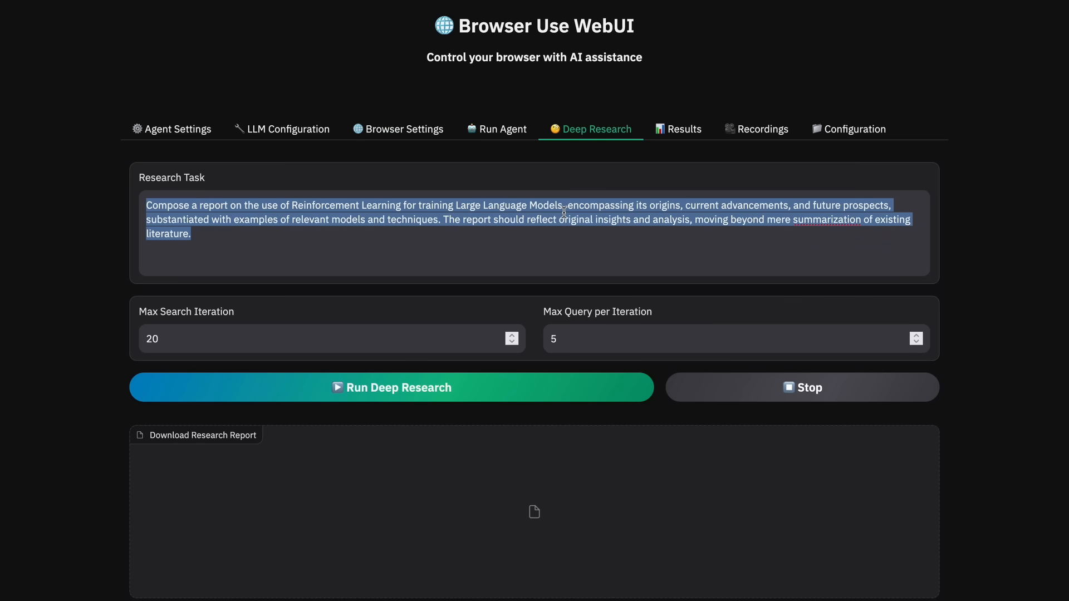
mouse_move(580, 231)
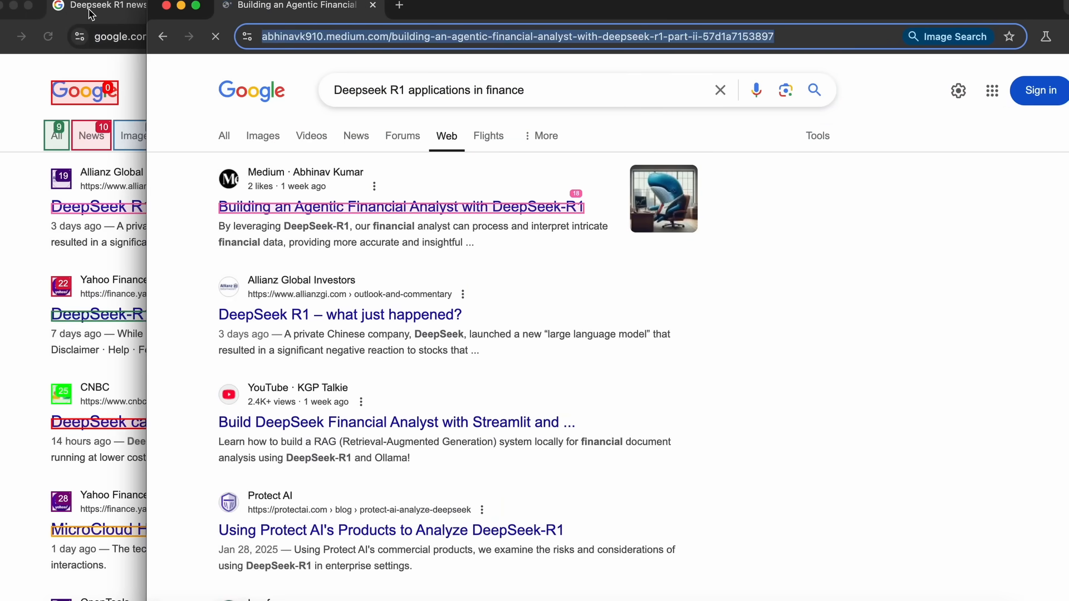
- Bring the Chrome window with the 'Deepseek R1 news finance' Google results to the front
left_click(372, 5)
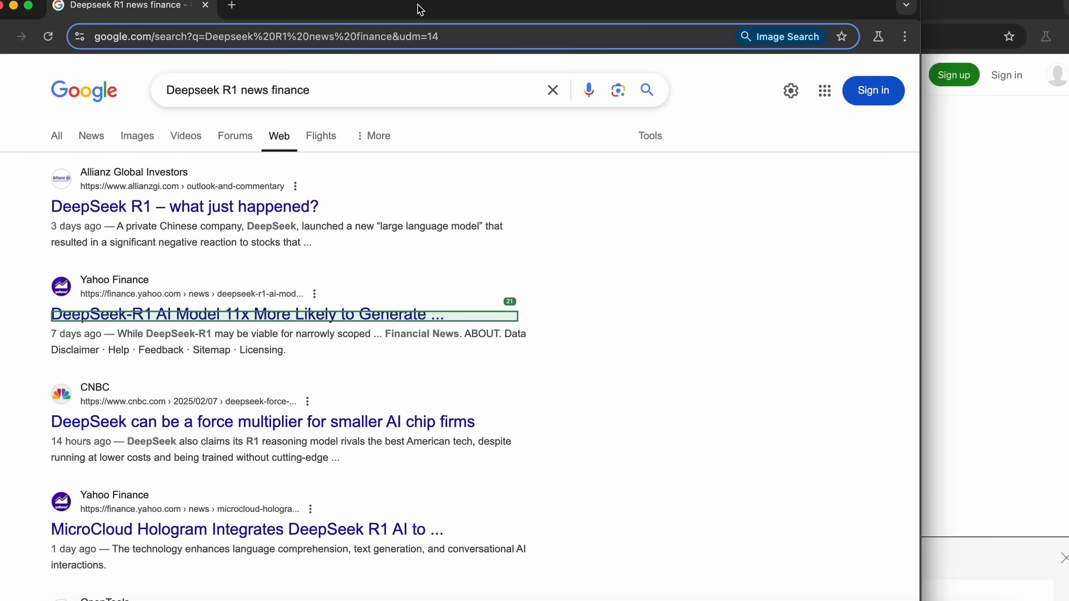
left_click(246, 315)
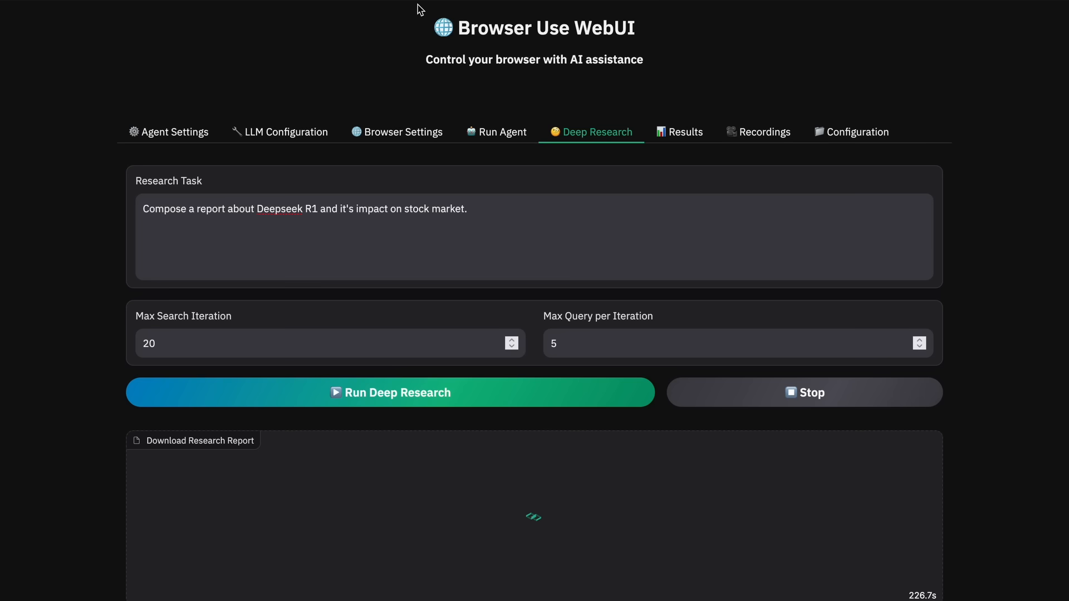
- Scroll the Deep Research tab to watch the running DeepSeek R1 stock-market job
scroll("down", 3)
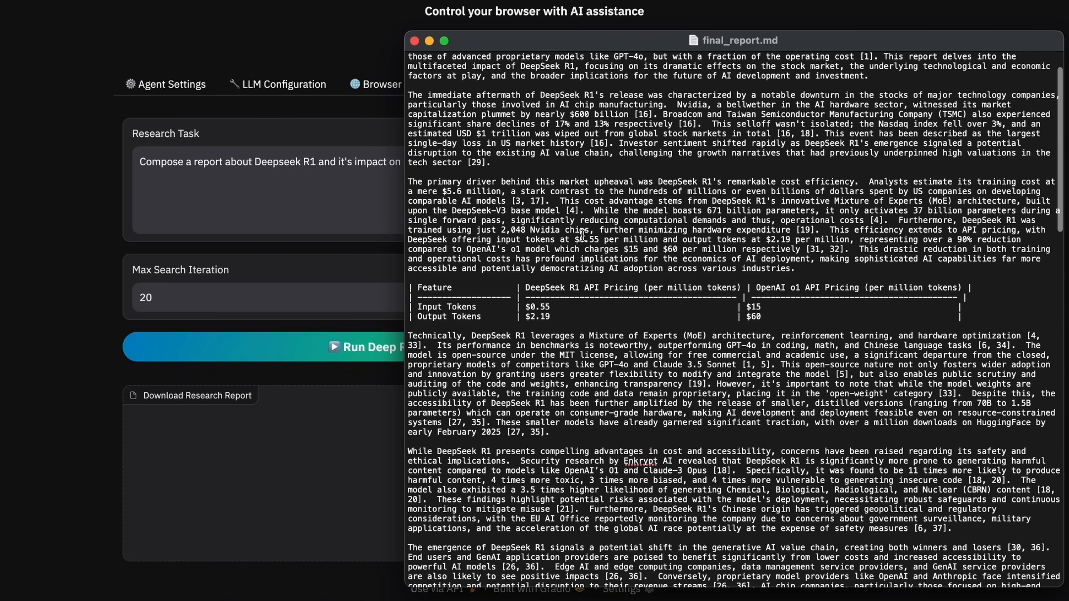
- Scroll final_report.md down to the conclusion and references, then back up to the title
scroll("down", 3)
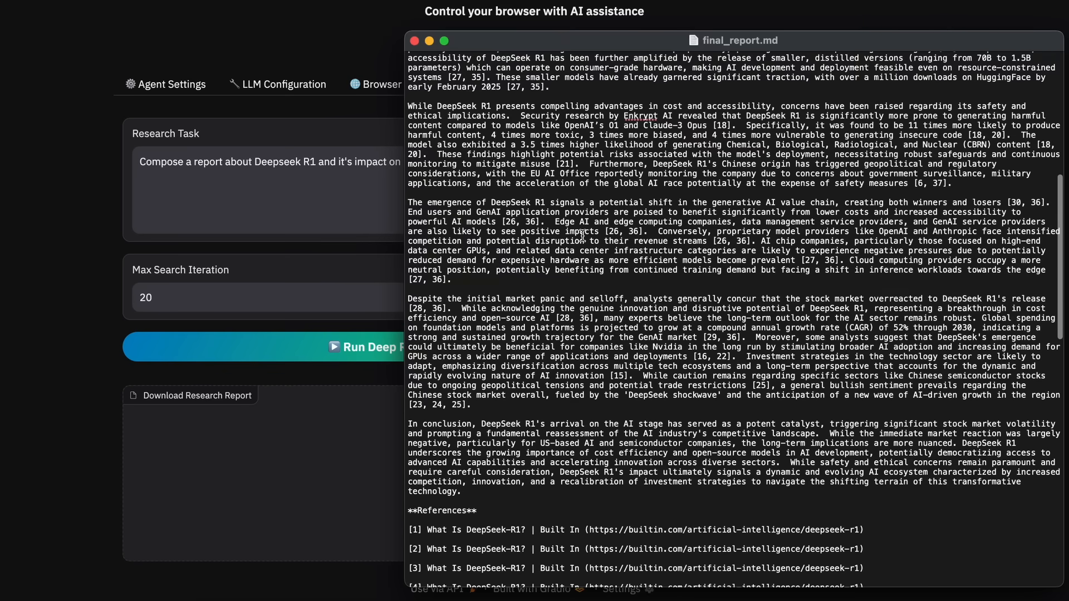
scroll("down", 3)
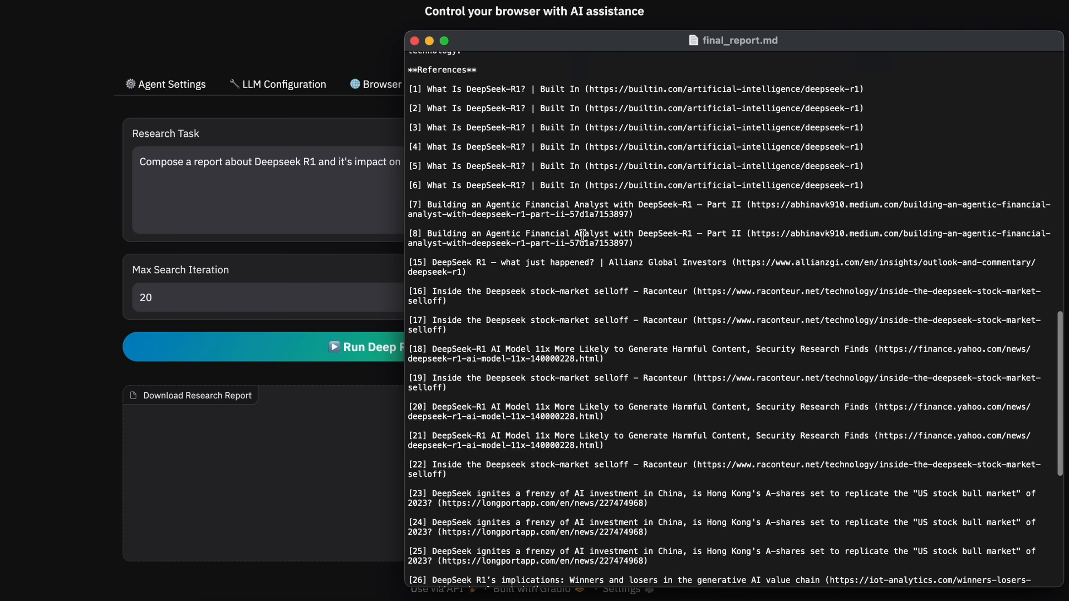
scroll("down", 3)
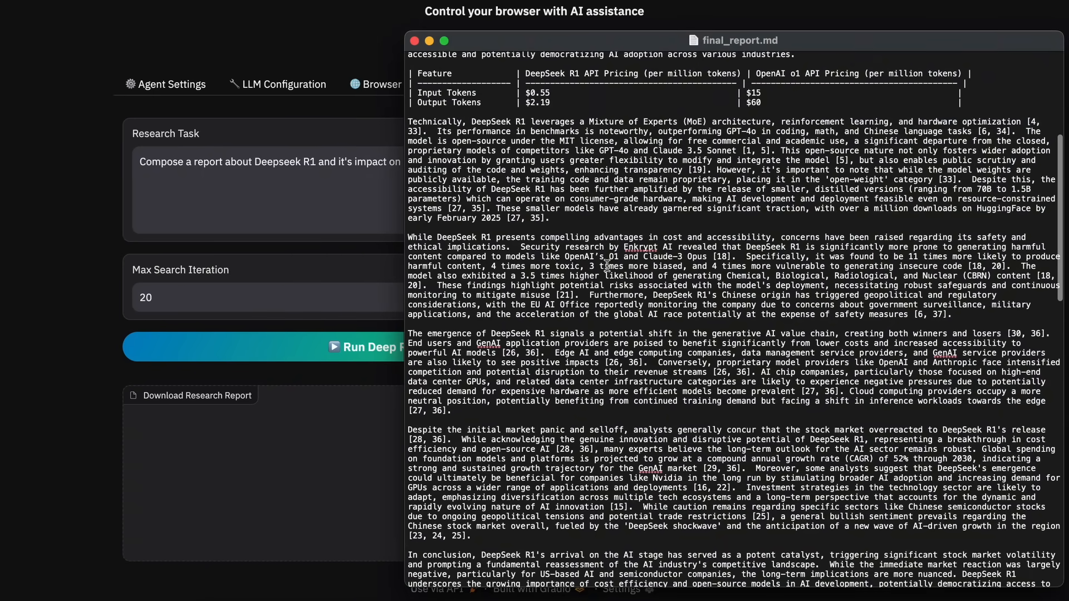
scroll("up", 3)
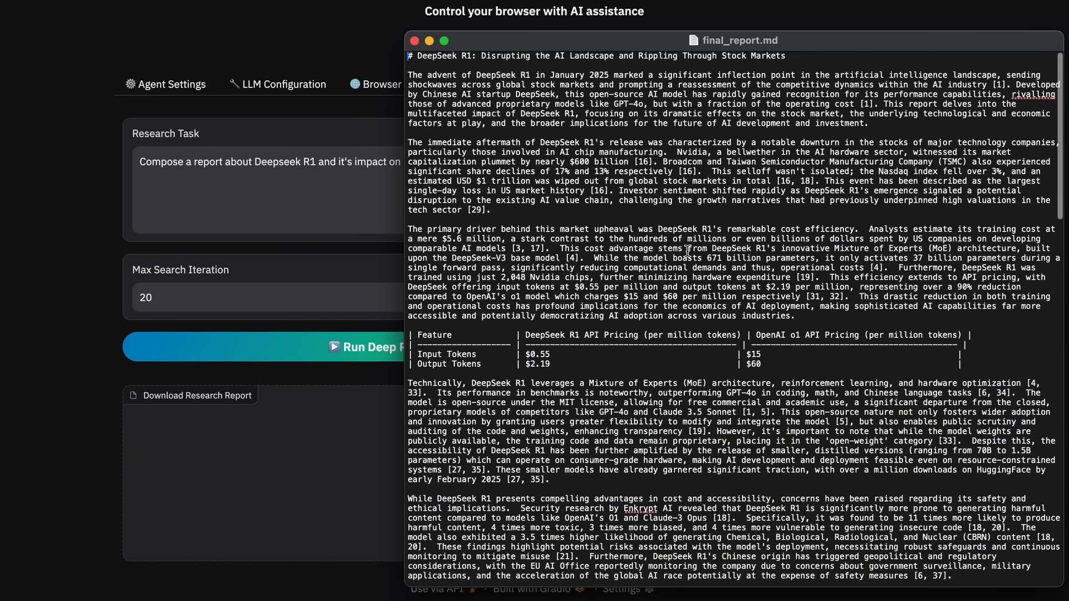
mouse_move(360, 417)
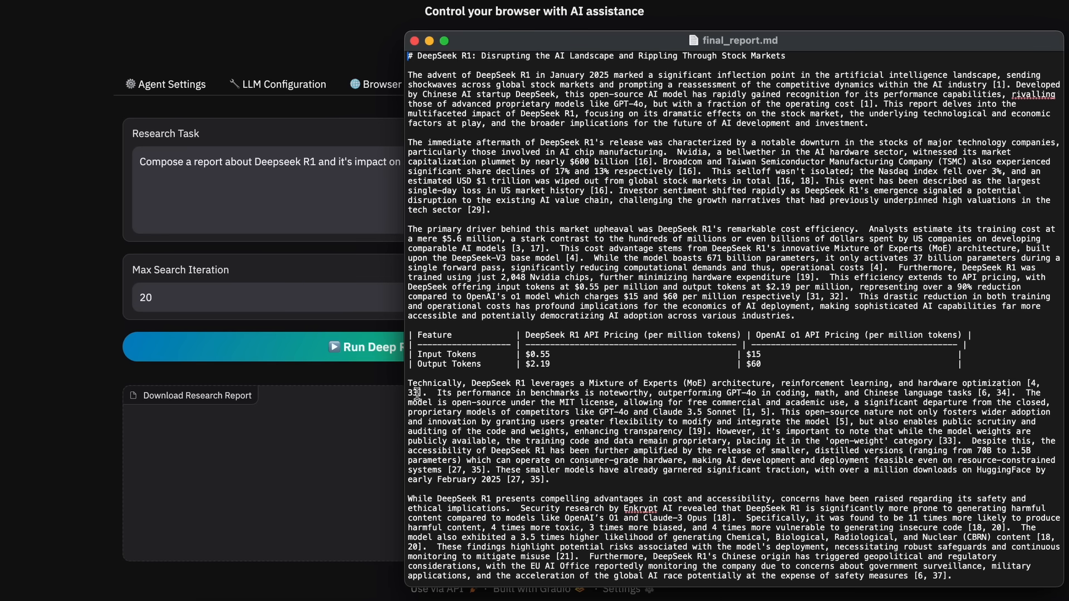
mouse_move(93, 398)
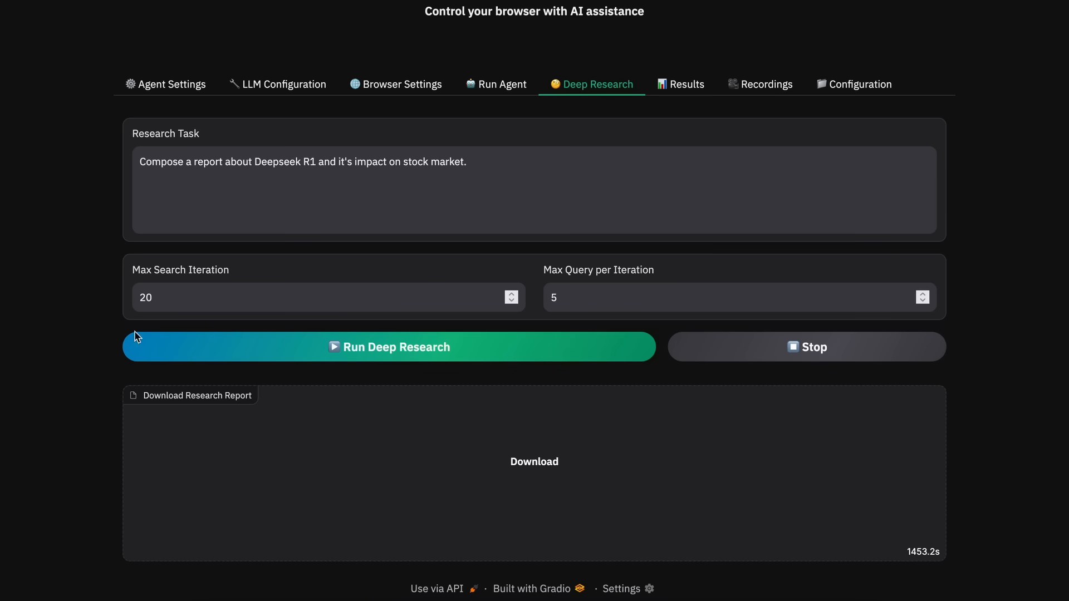
mouse_move(437, 397)
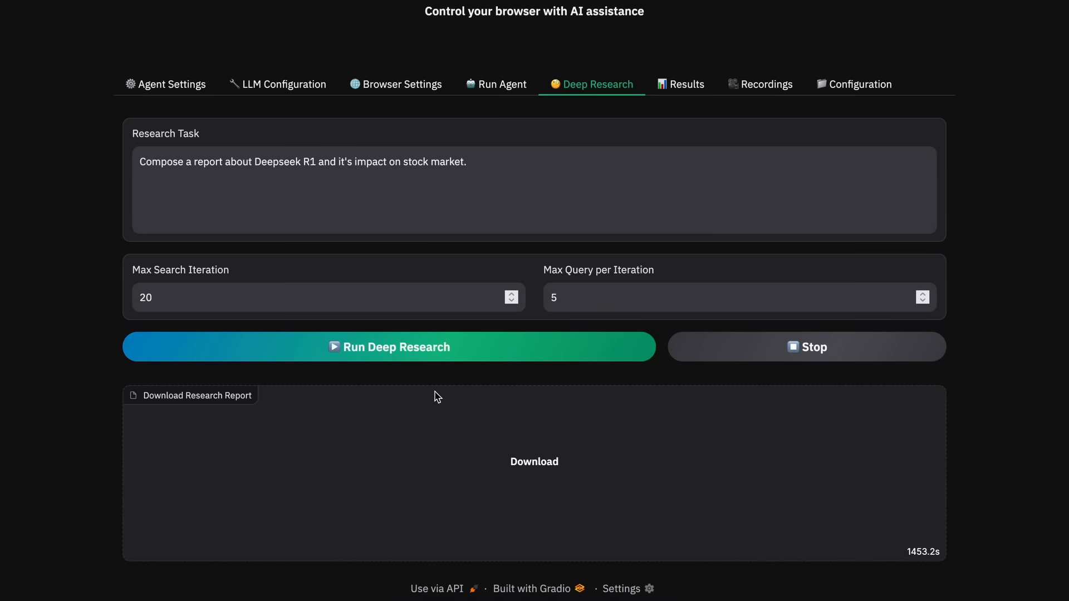
mouse_move(533, 103)
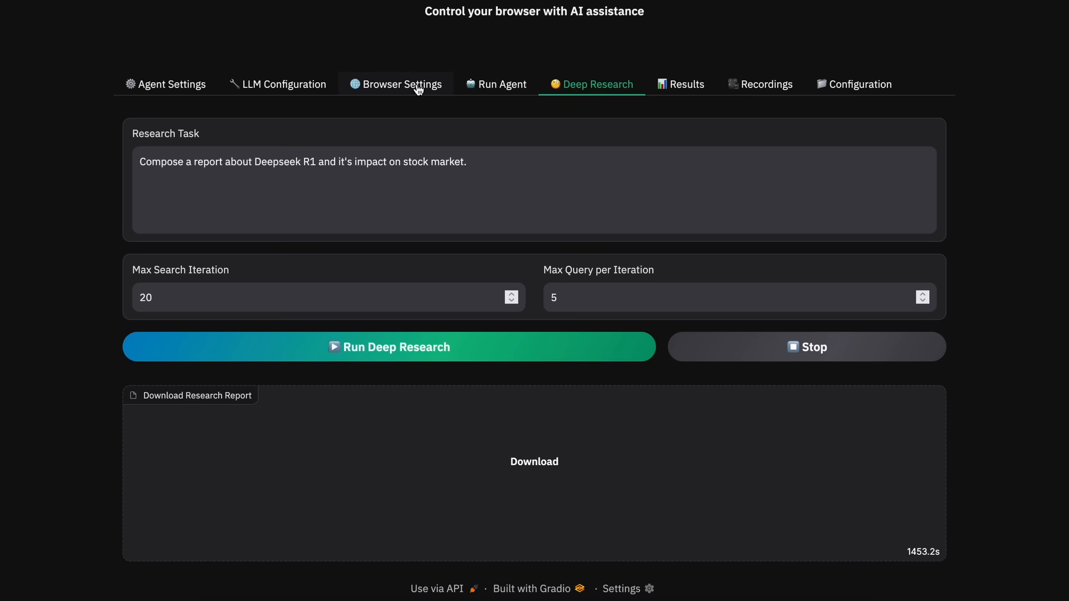
mouse_move(594, 101)
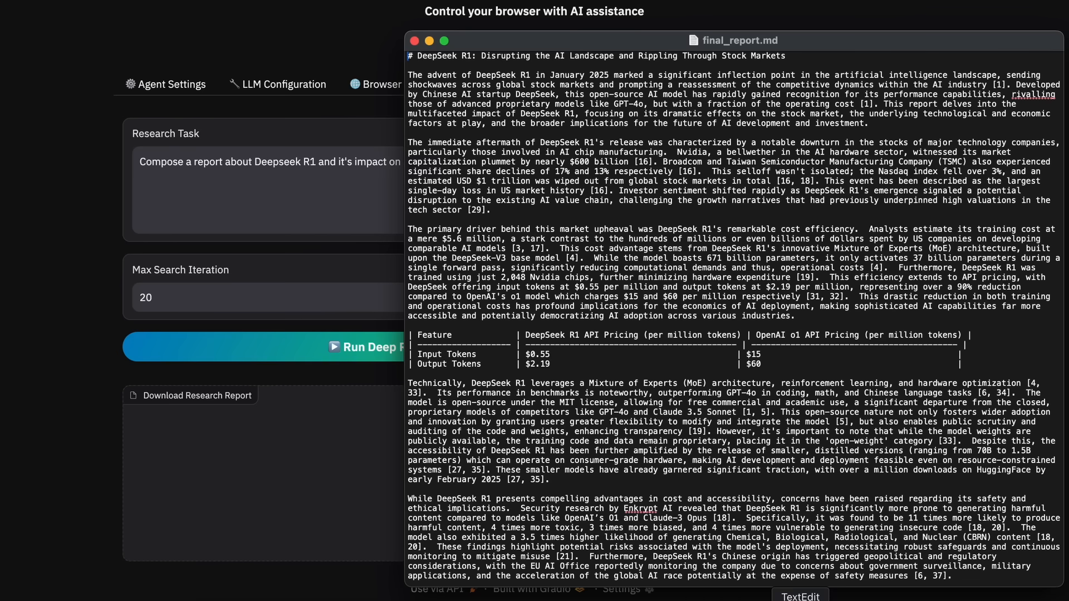
- Scroll final_report.md down to reference [37] and back up, twice
scroll("down", 3)
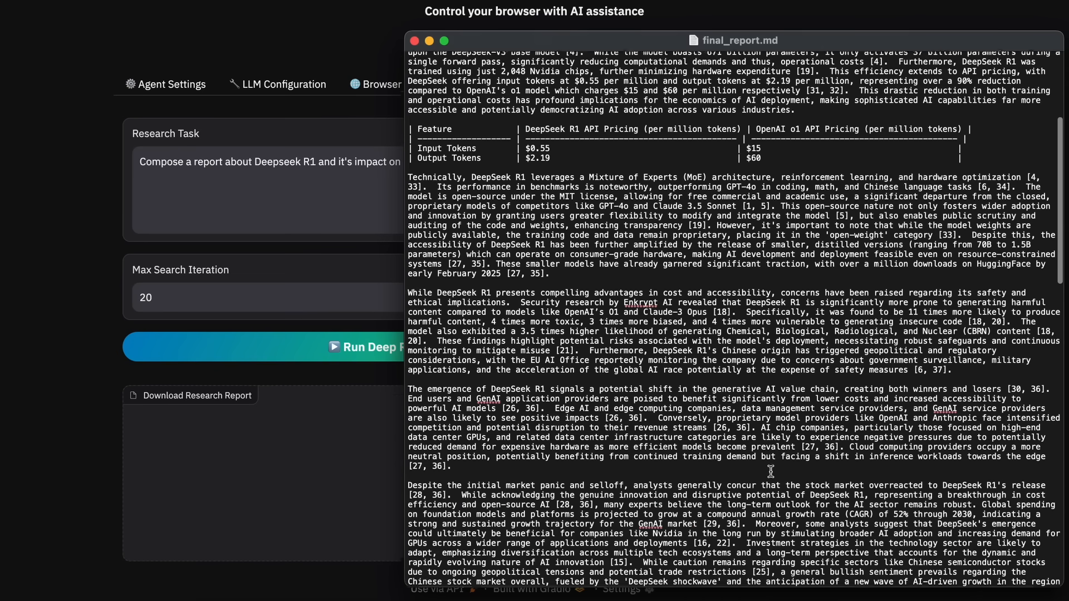
scroll("down", 3)
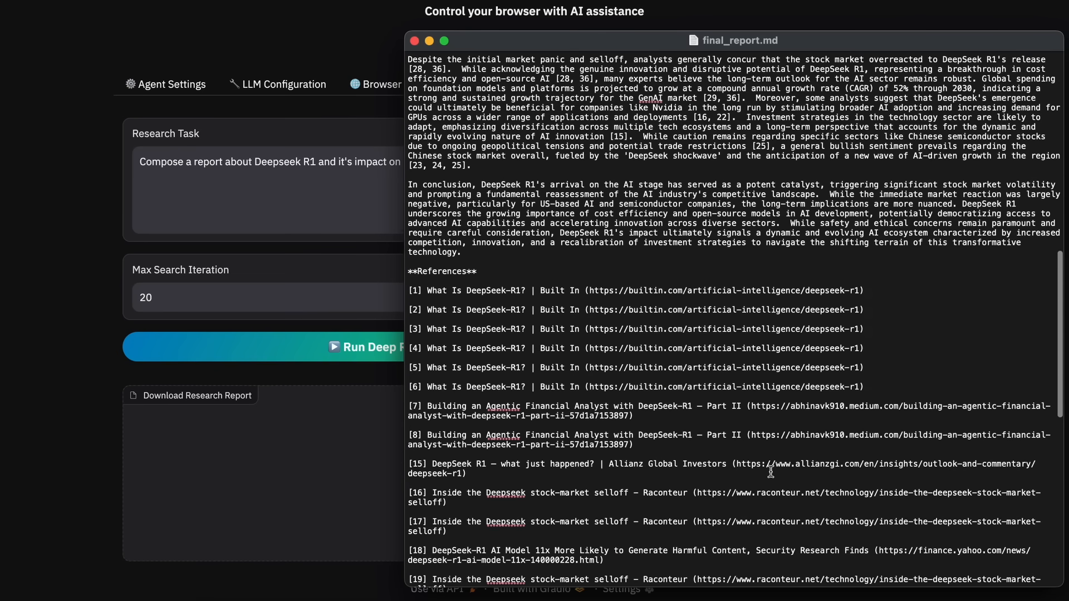
scroll("down", 3)
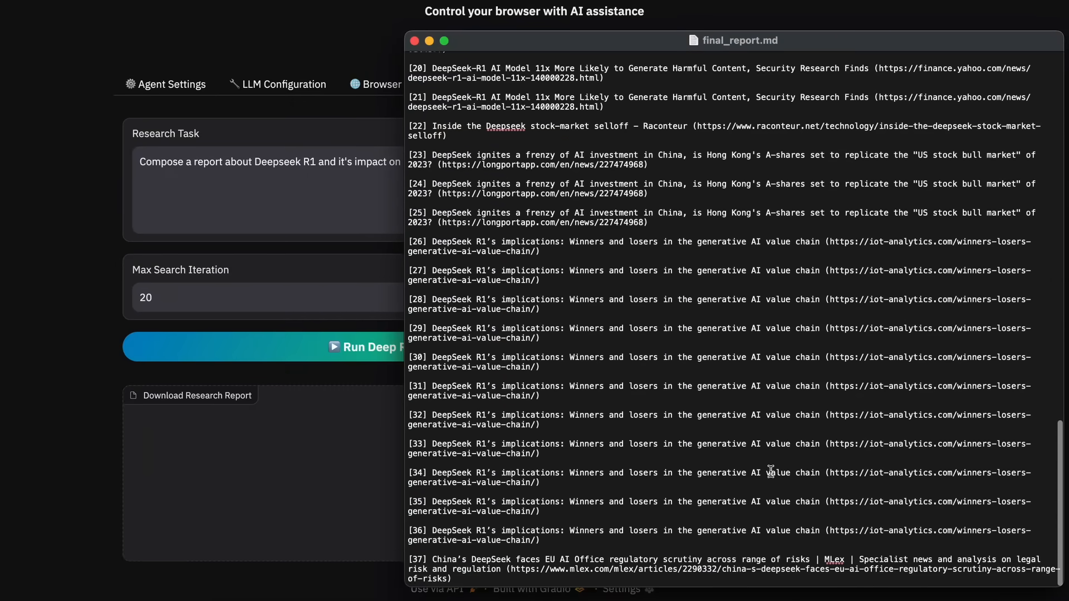
scroll("up", 3)
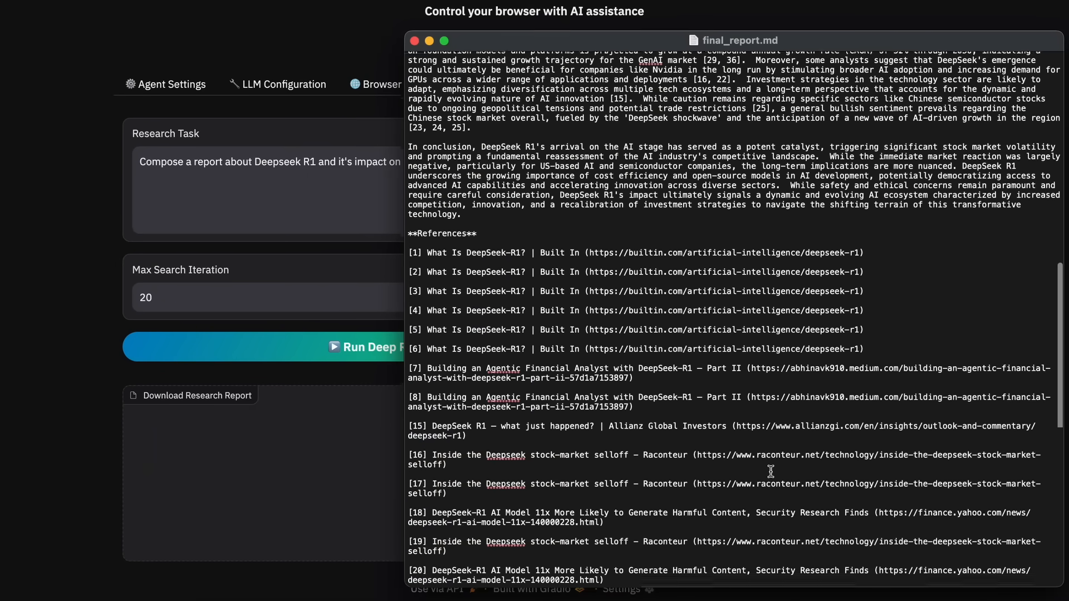
scroll("up", 3)
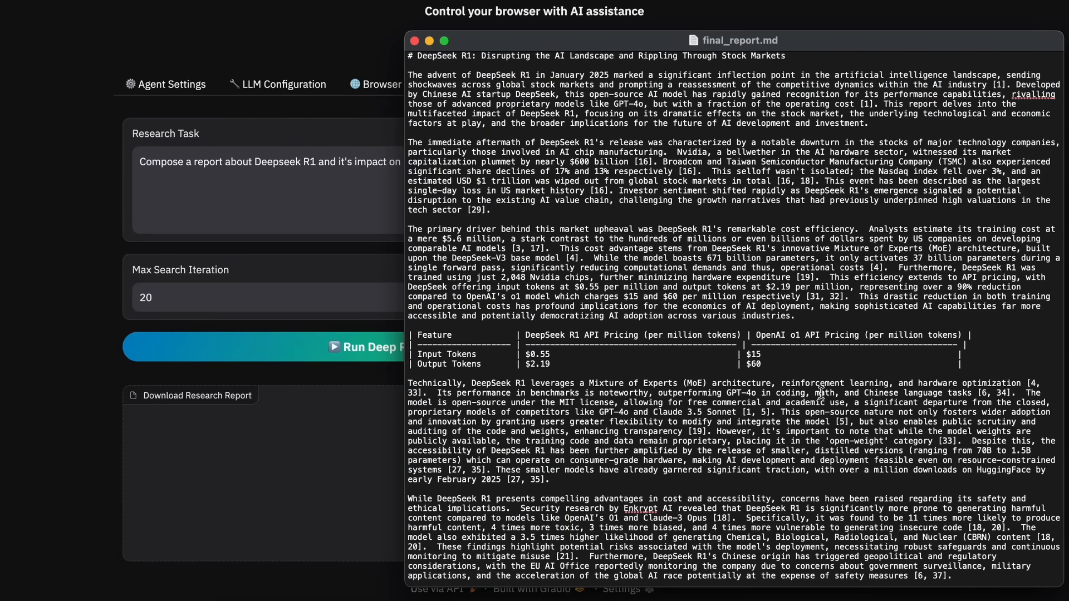
scroll("down", 3)
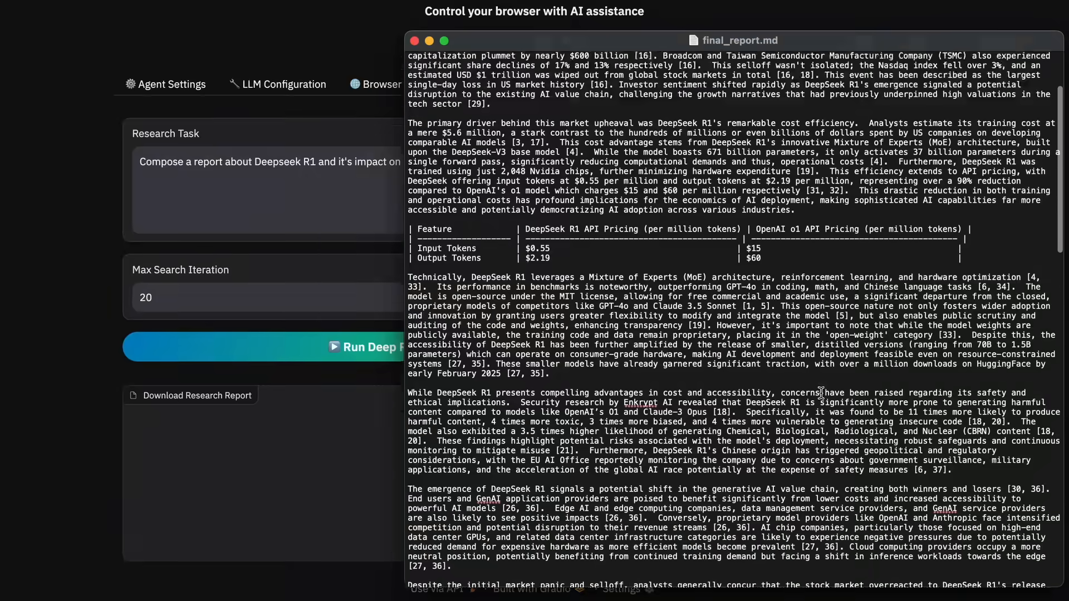
scroll("down", 3)
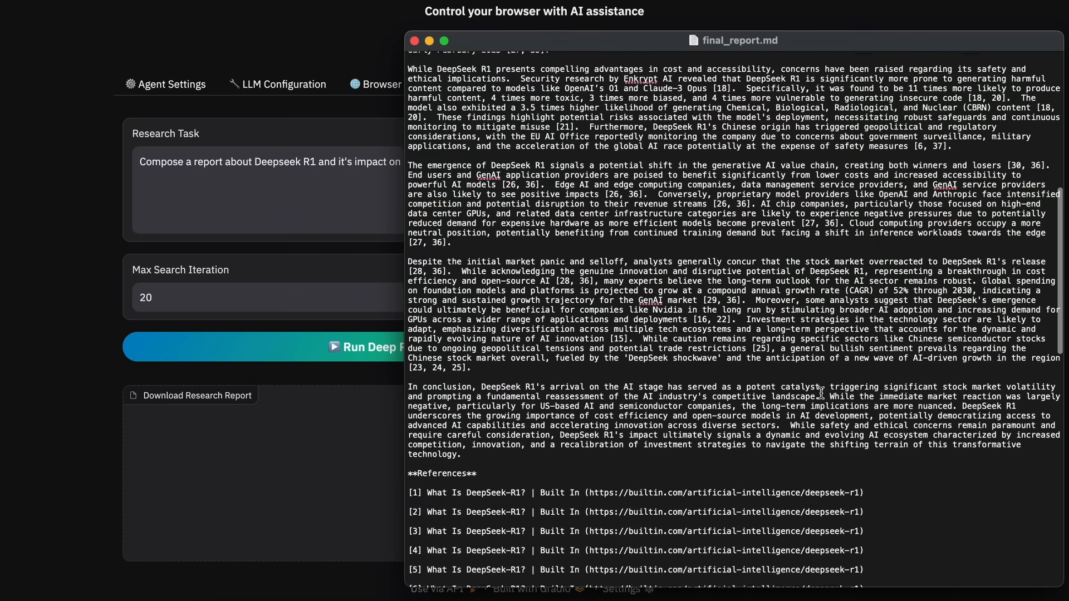
scroll("up", 3)
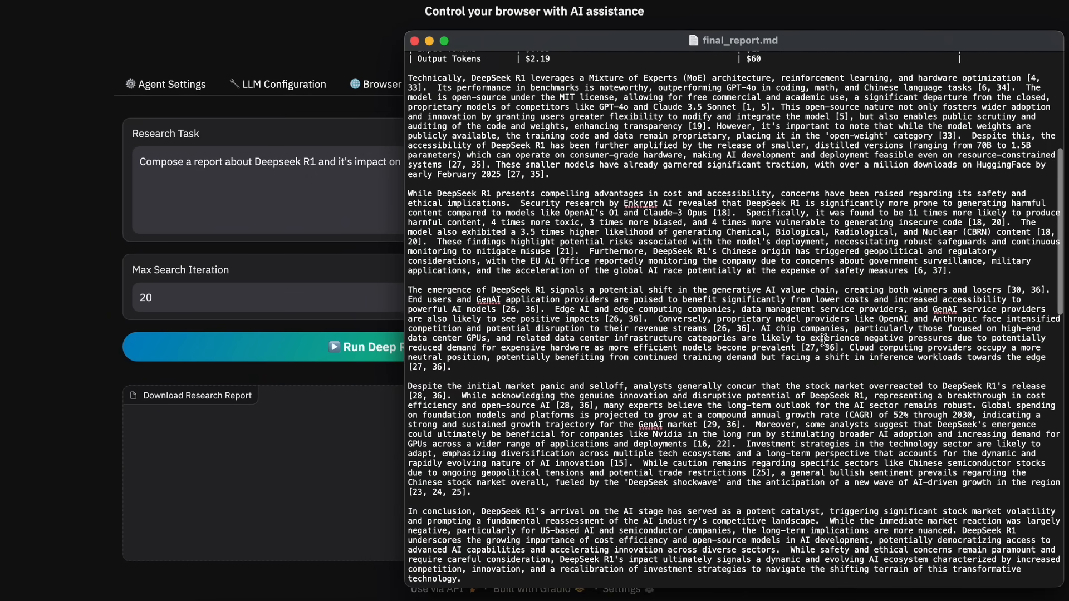
scroll("up", 3)
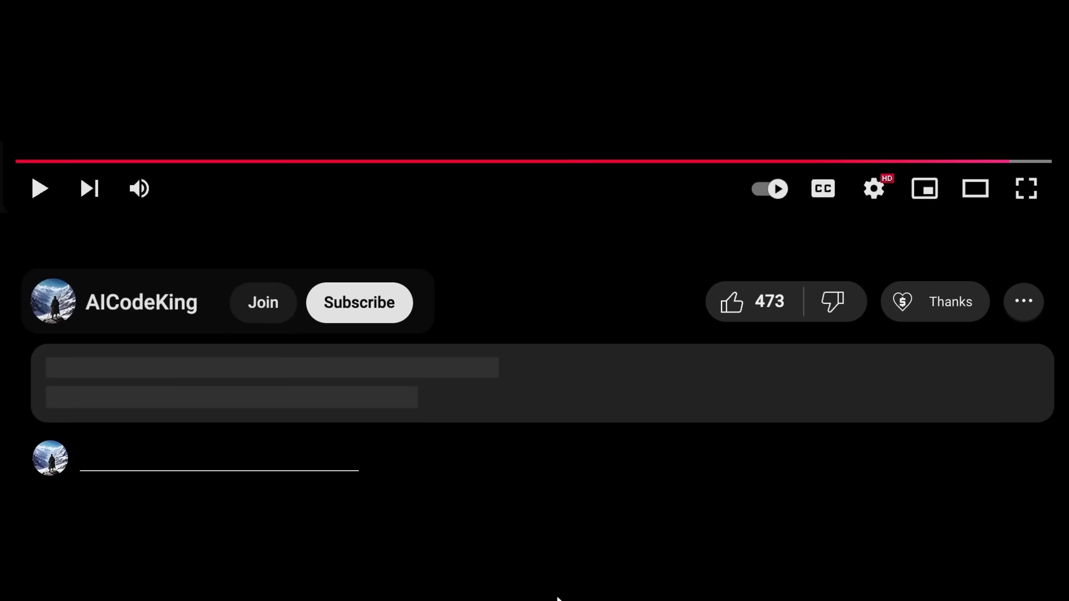
- Subscribe to AICodeKing, open Super Thanks, like the video, and view membership tiers
left_click(358, 302)
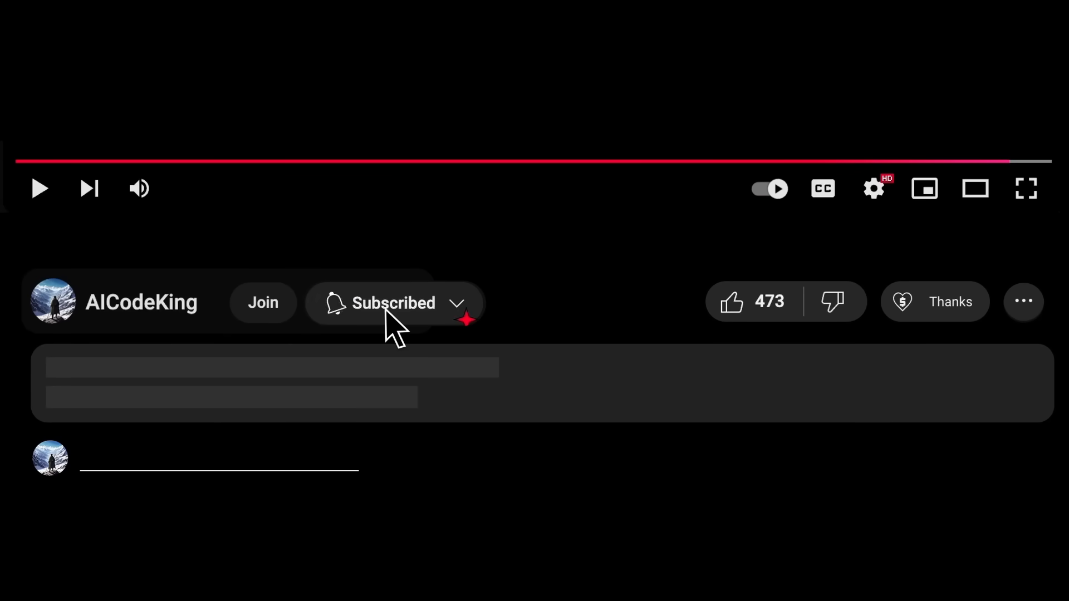
left_click(935, 301)
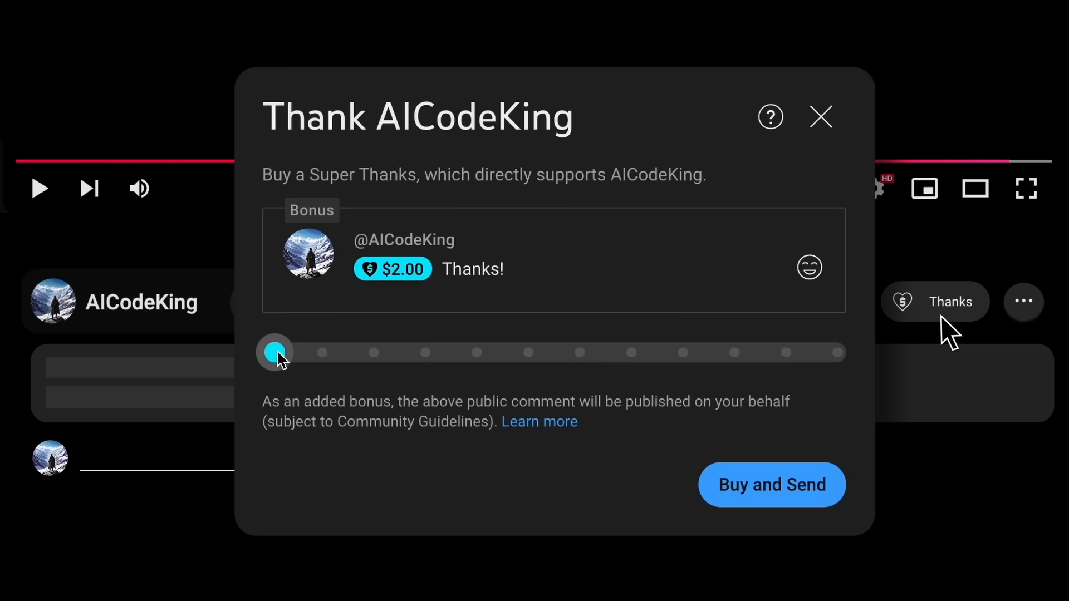
left_click(821, 117)
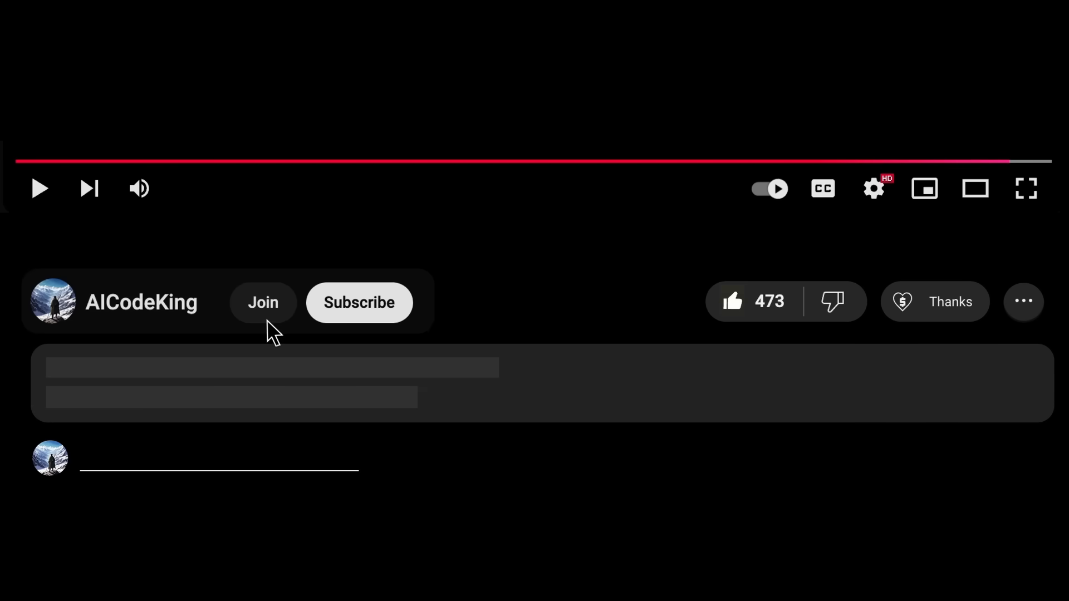
left_click(262, 302)
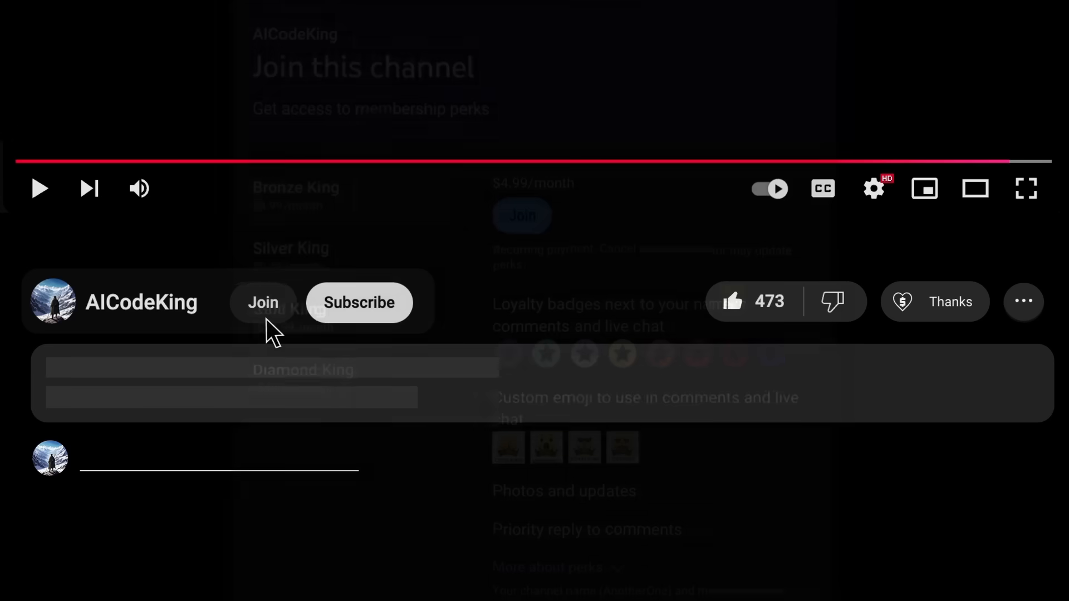